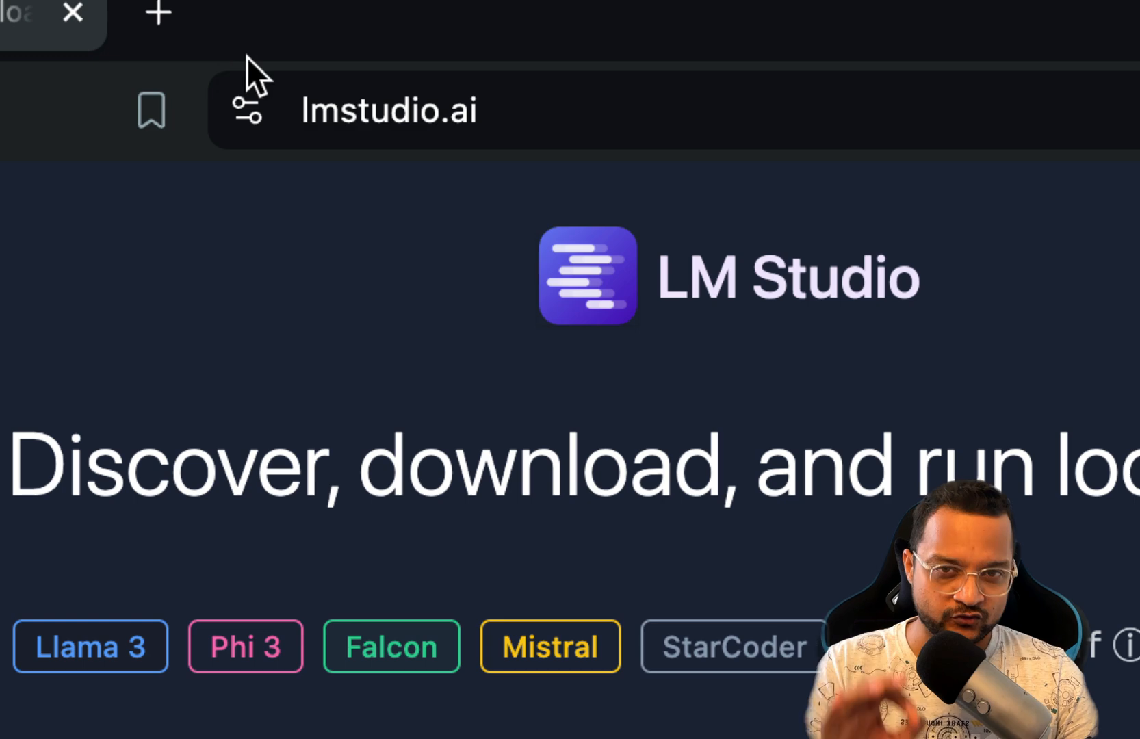
pyautogui.moveTo(349, 240)
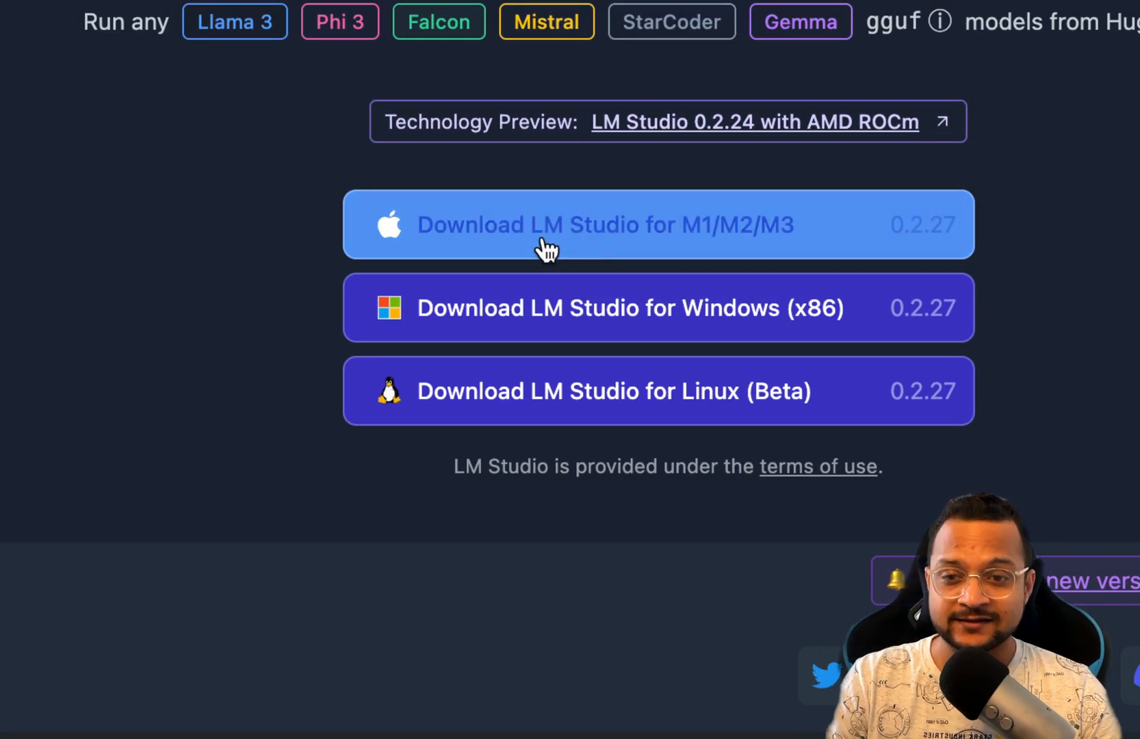
# - Download the LM Studio installer for M1/M2/M3 Macs from lmstudio.ai
pyautogui.click(606, 224)
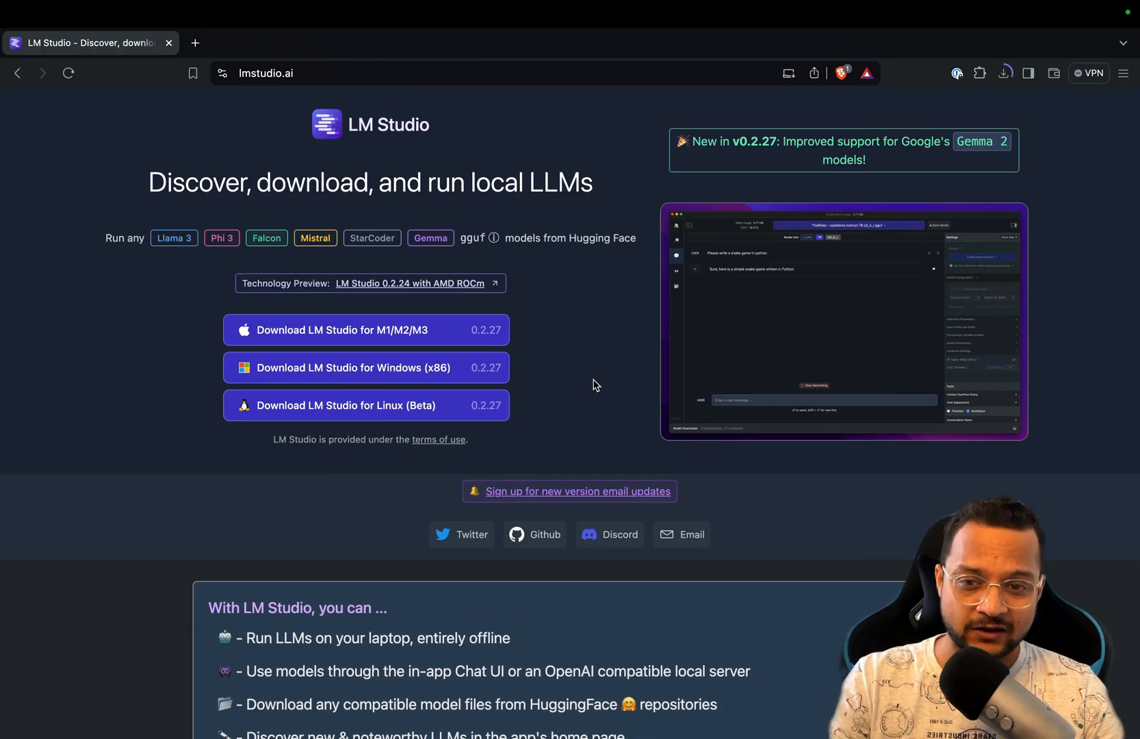
pyautogui.scroll(-3)
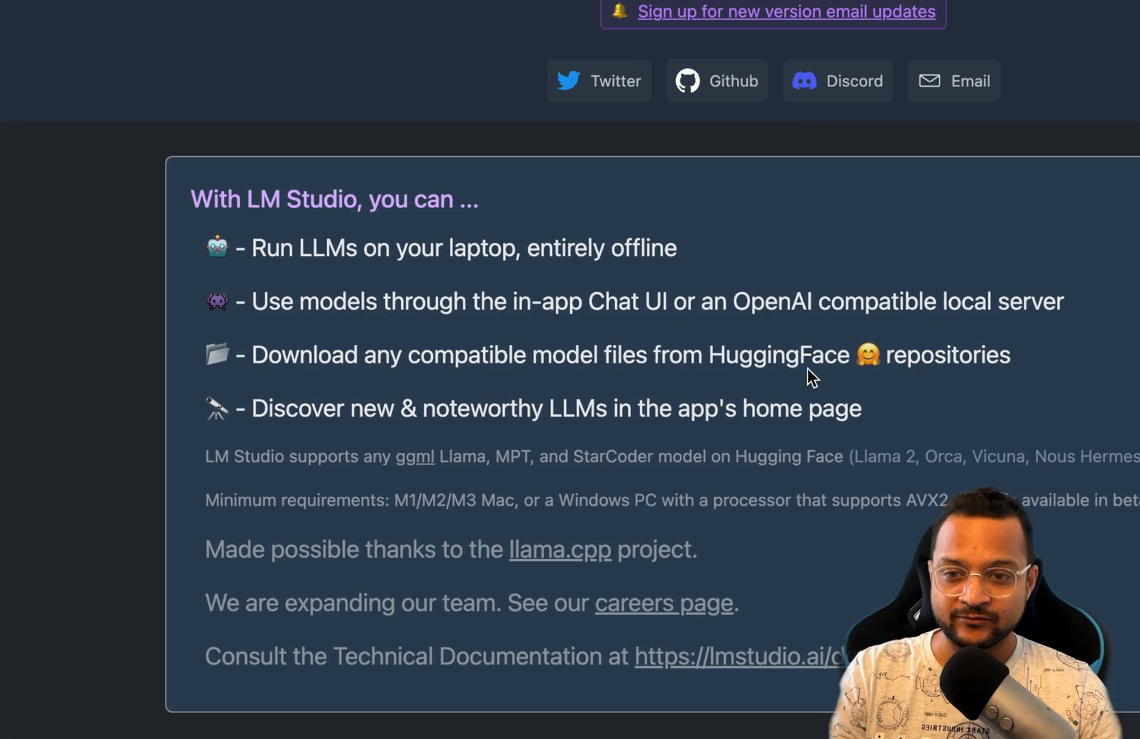
pyautogui.scroll(-3)
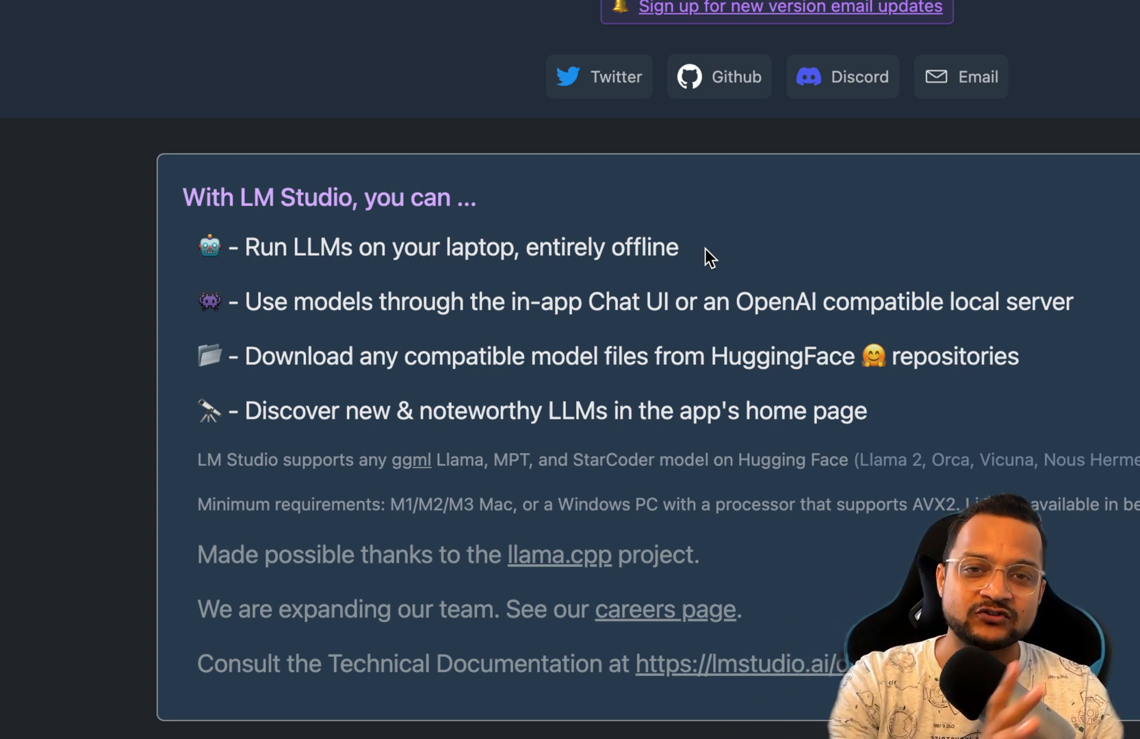
pyautogui.moveTo(331, 309)
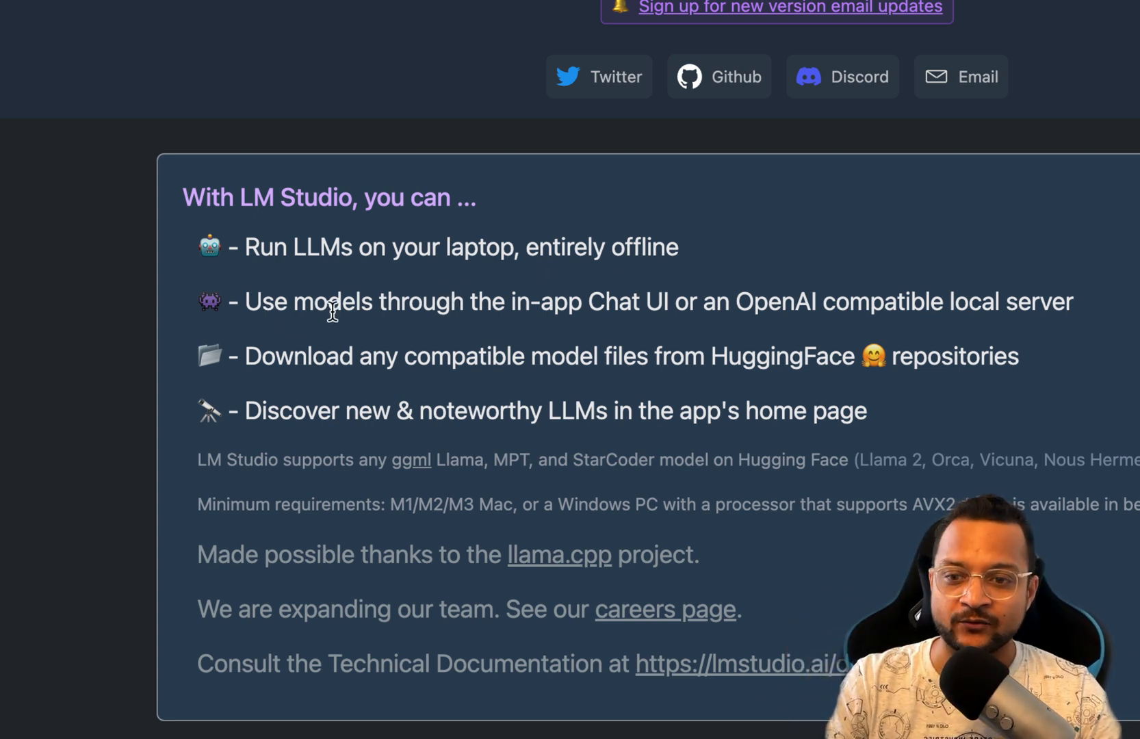
pyautogui.moveTo(246, 302); pyautogui.dragTo(368, 302)
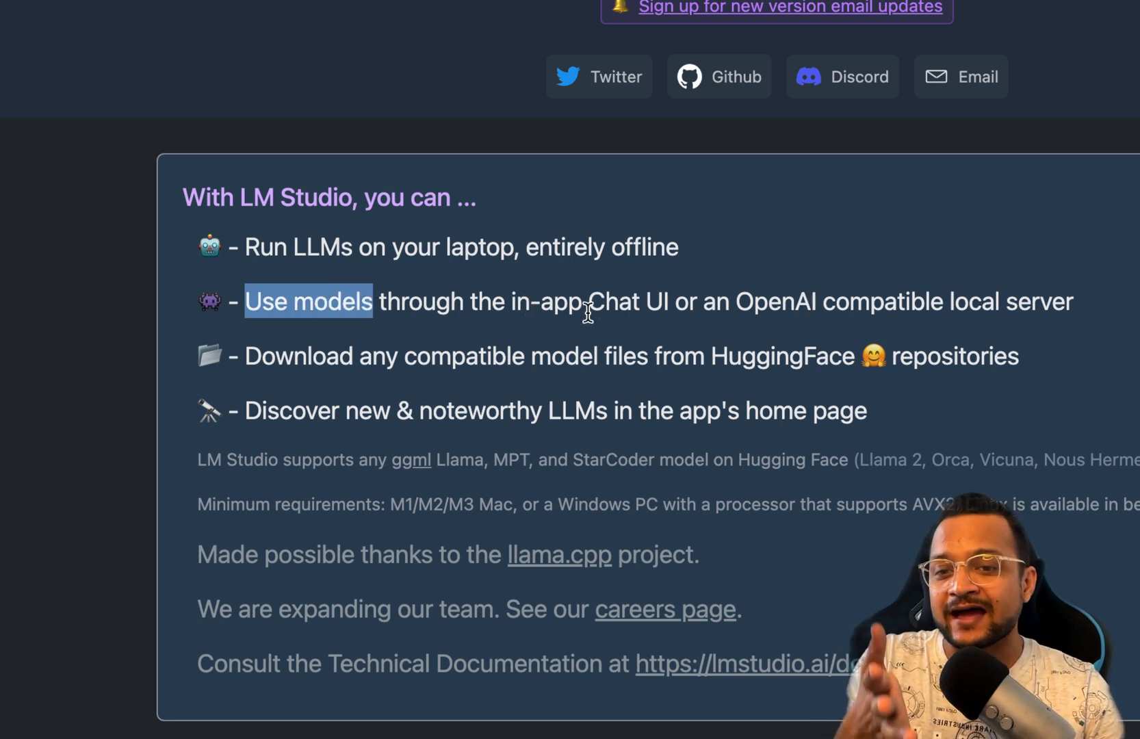
pyautogui.moveTo(680, 313)
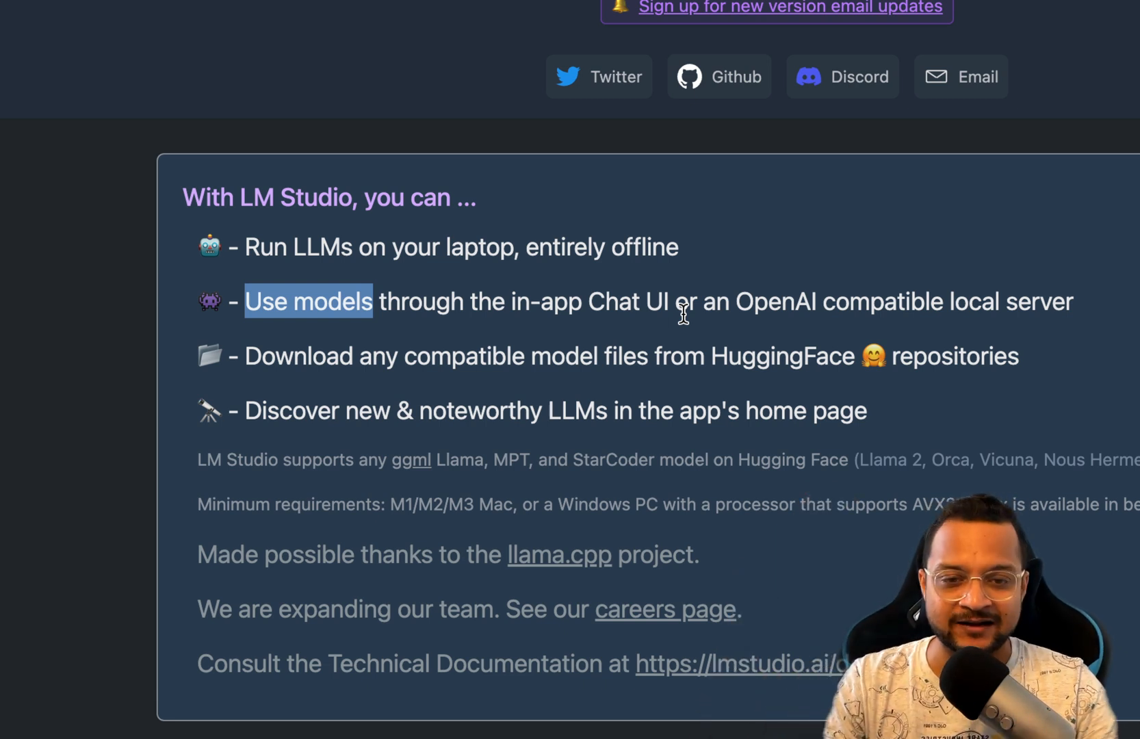
pyautogui.moveTo(654, 332)
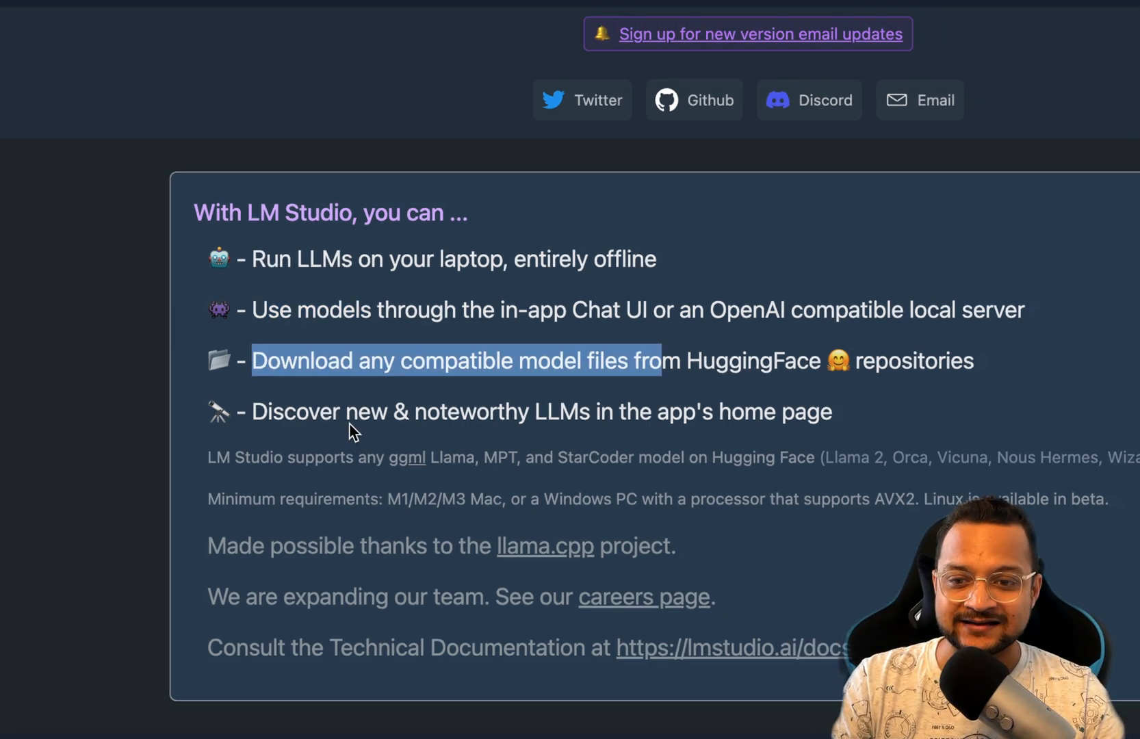
pyautogui.scroll(-3)
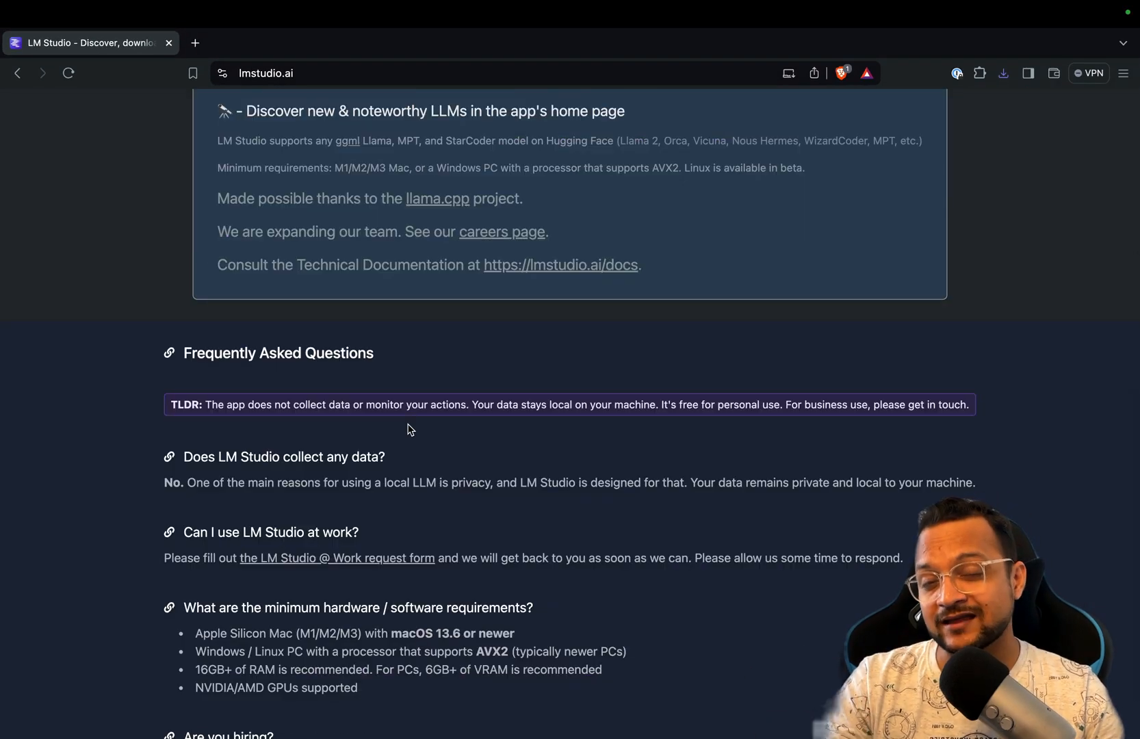
pyautogui.scroll(-3)
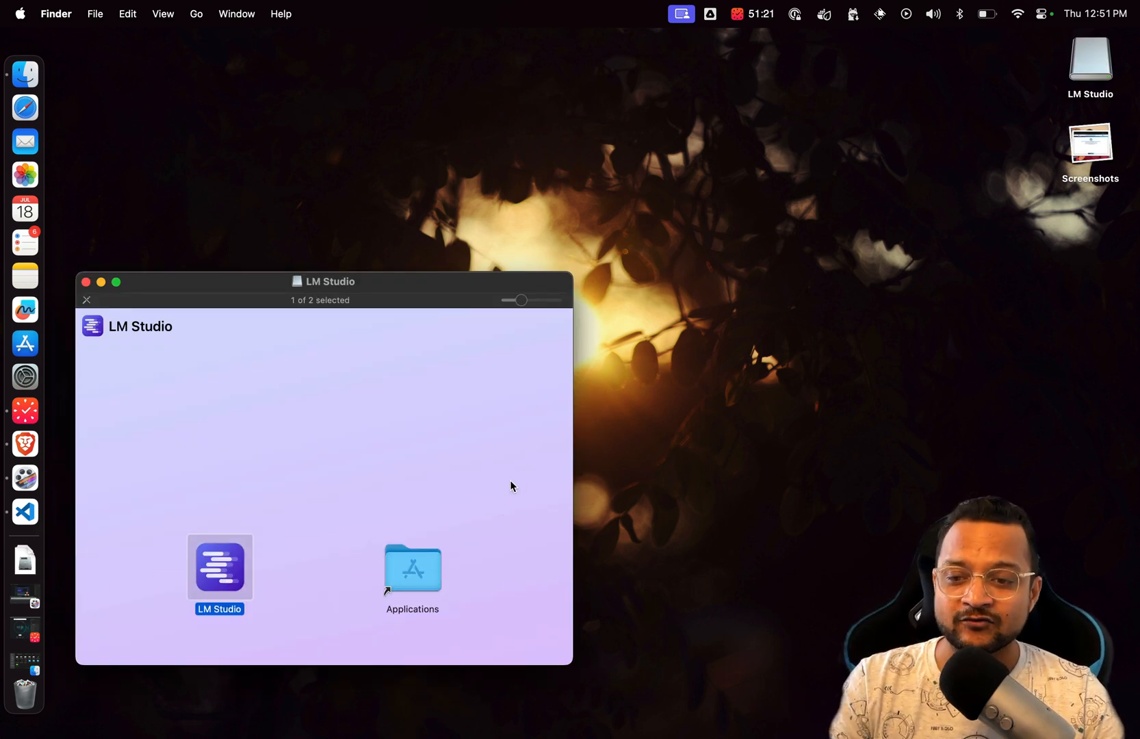
# - Launch the downloaded LM Studio app and confirm opening it despite the internet warning
pyautogui.press('cmd+space')
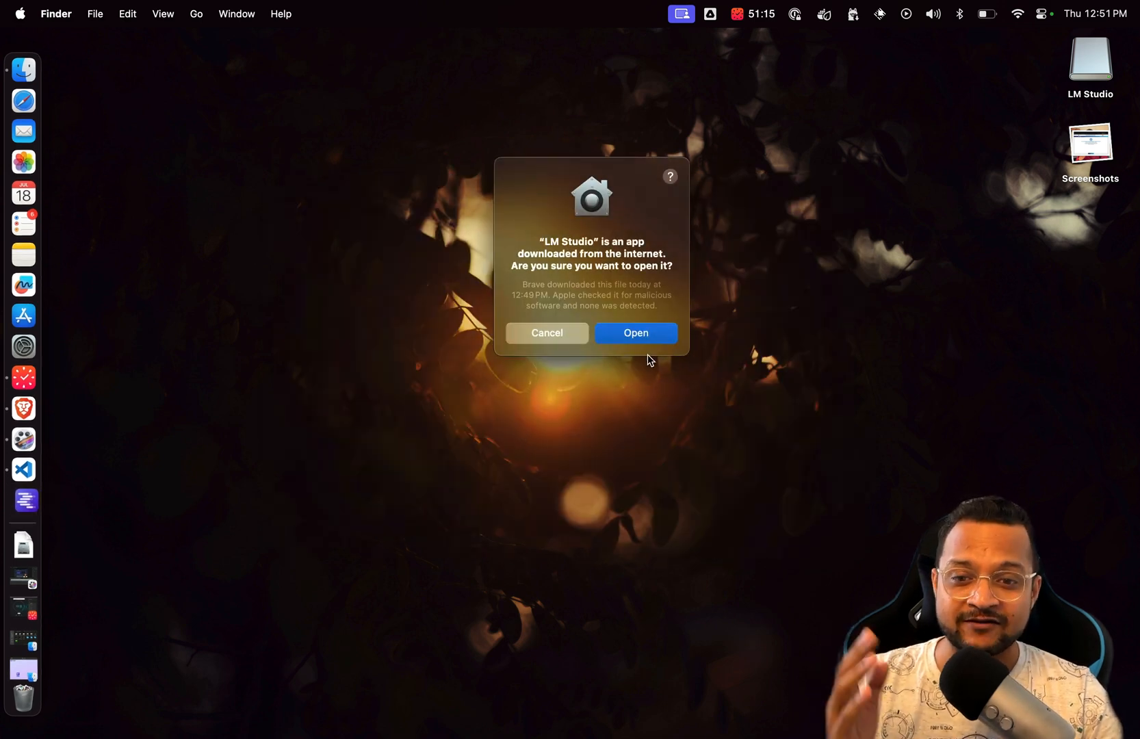
pyautogui.click(634, 332)
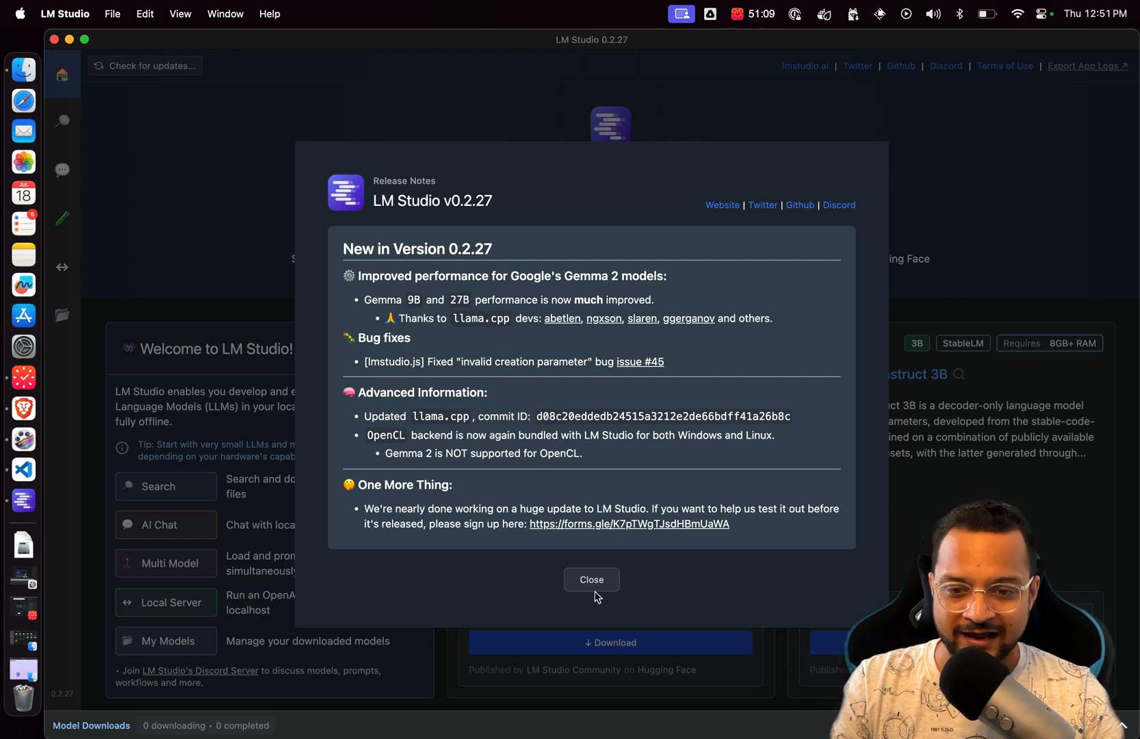
# - Close the 0.2.27 release notes and browse featured models like Llama 3 8B Instruct
pyautogui.click(592, 580)
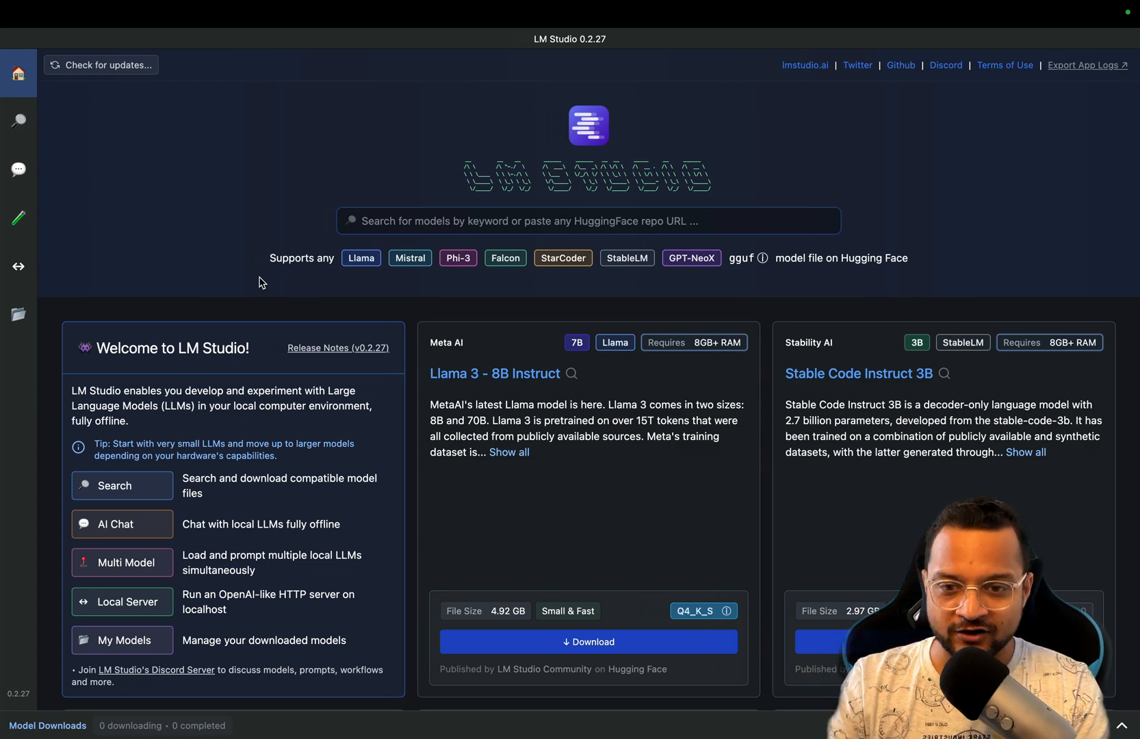
pyautogui.moveTo(275, 279)
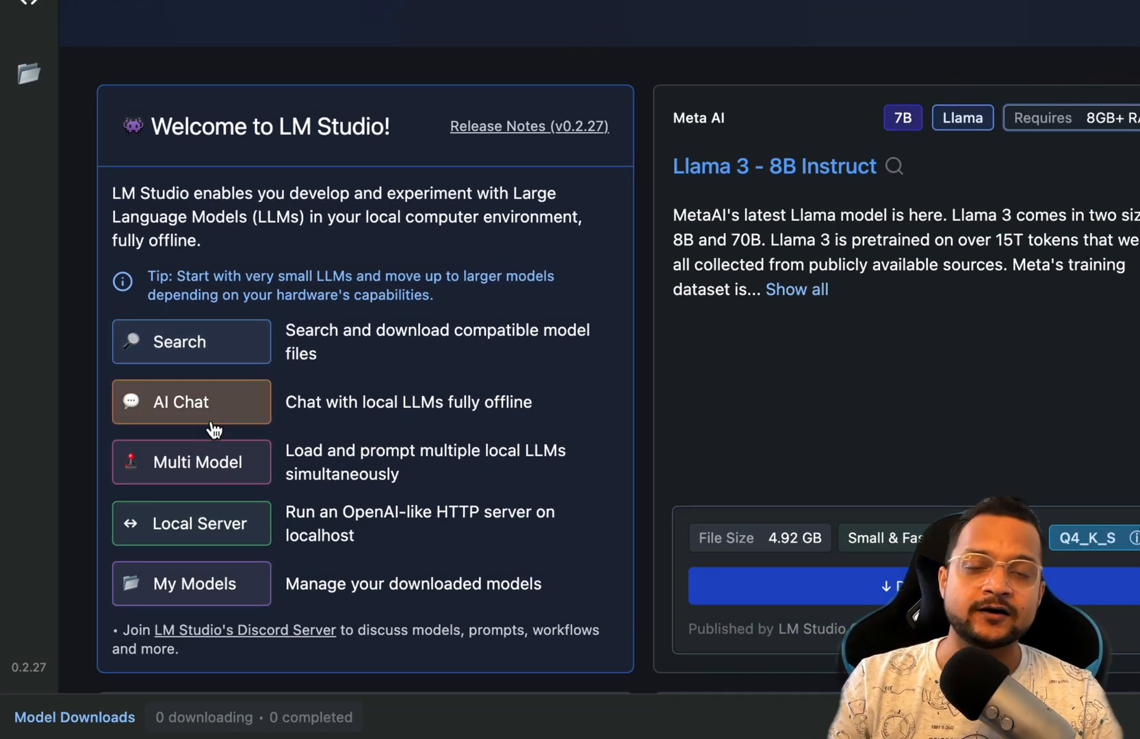
pyautogui.moveTo(191, 462)
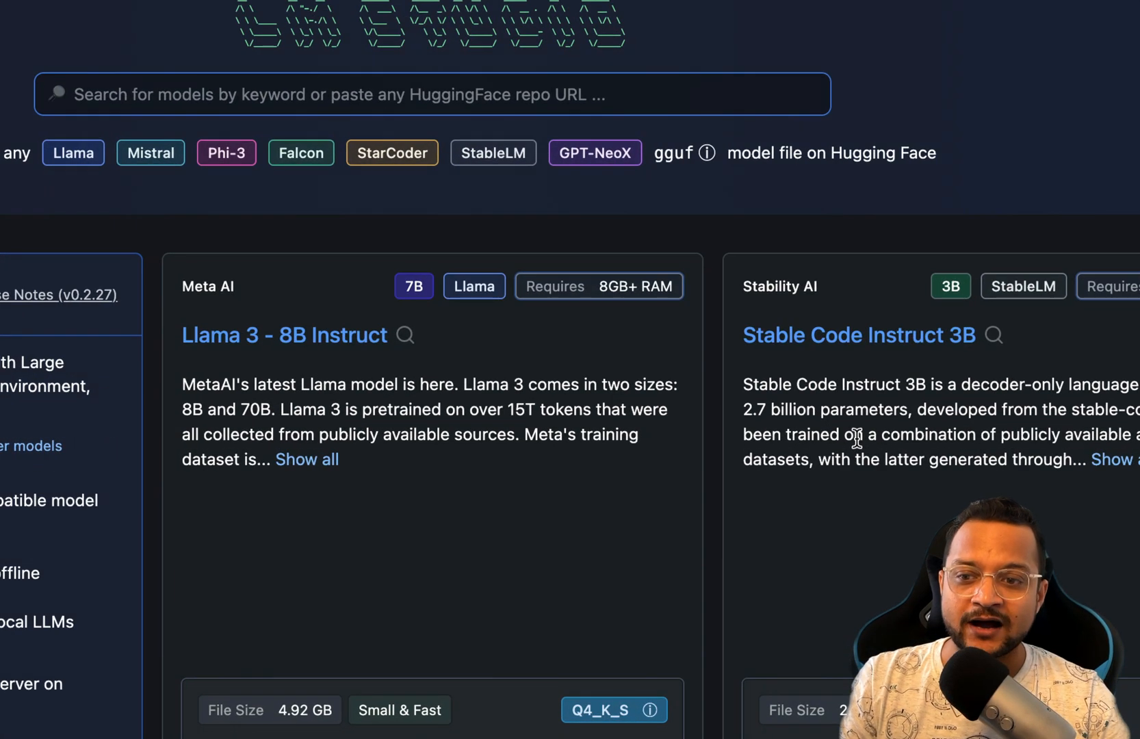
pyautogui.scroll(-3)
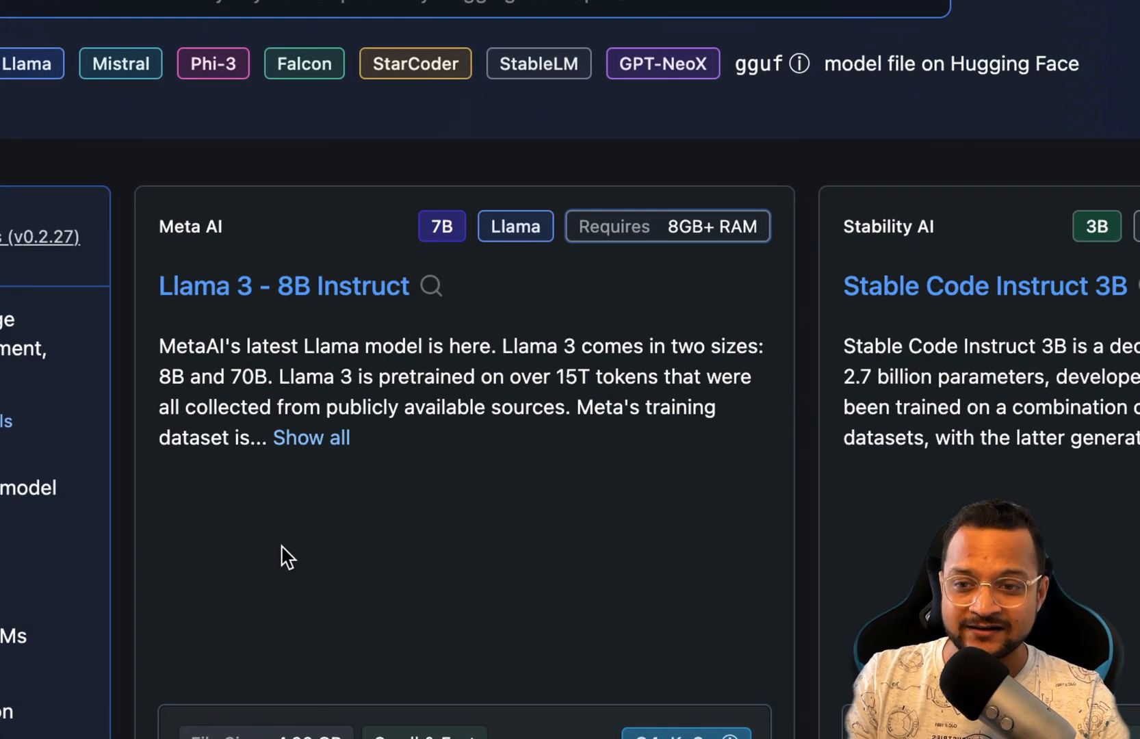
pyautogui.scroll(-3)
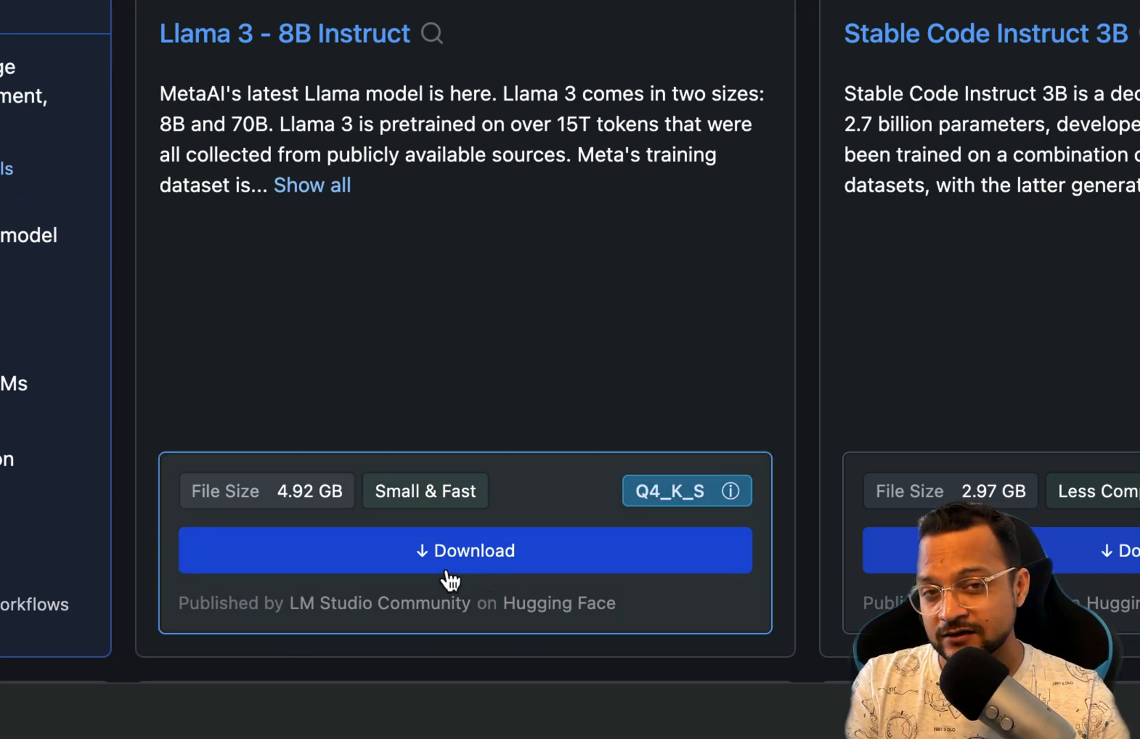
pyautogui.moveTo(843, 400)
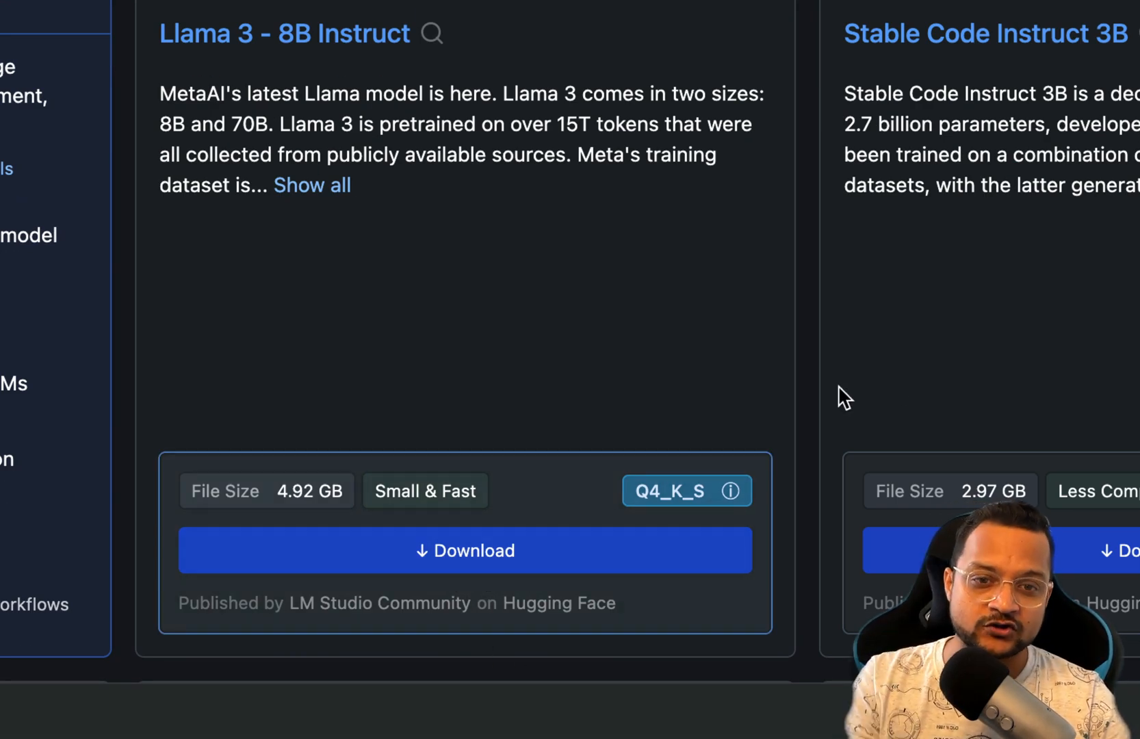
pyautogui.scroll(-3)
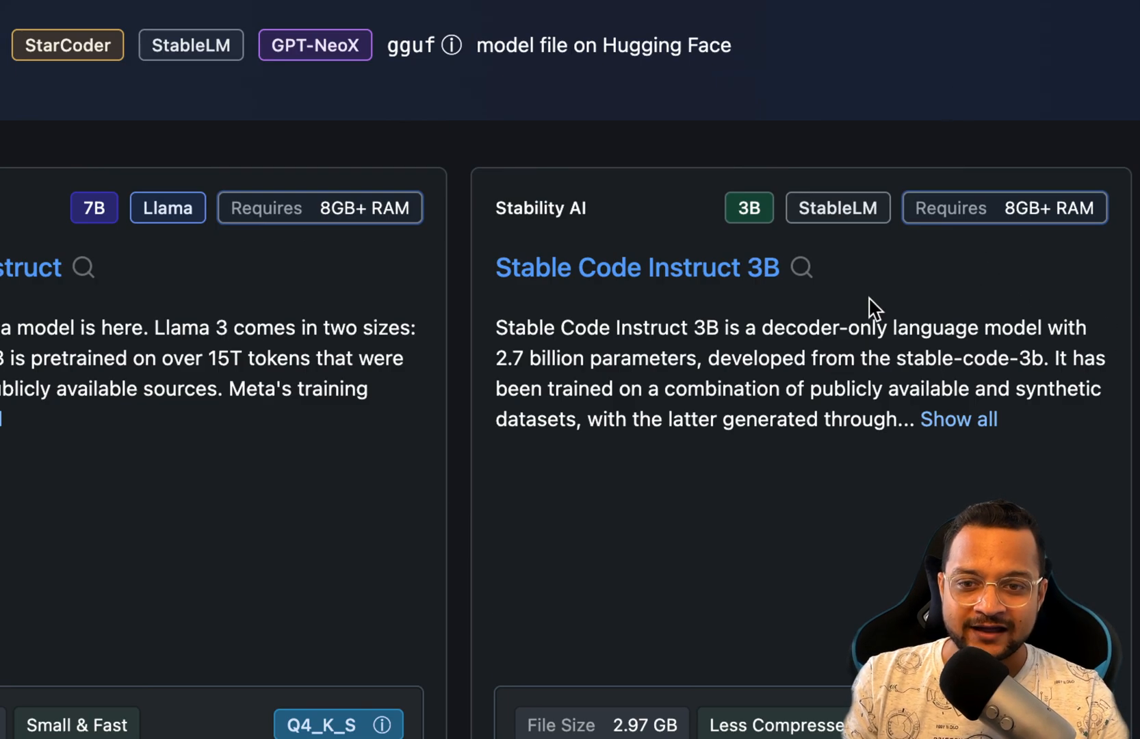
pyautogui.moveTo(809, 604)
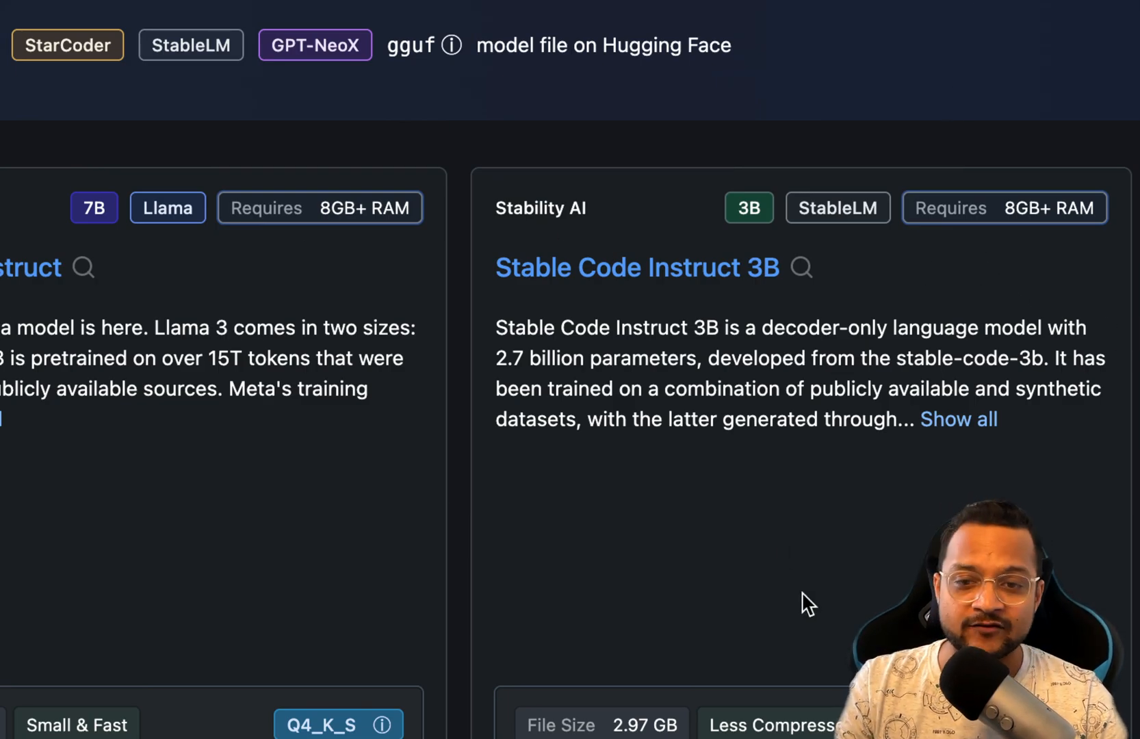
pyautogui.scroll(-3)
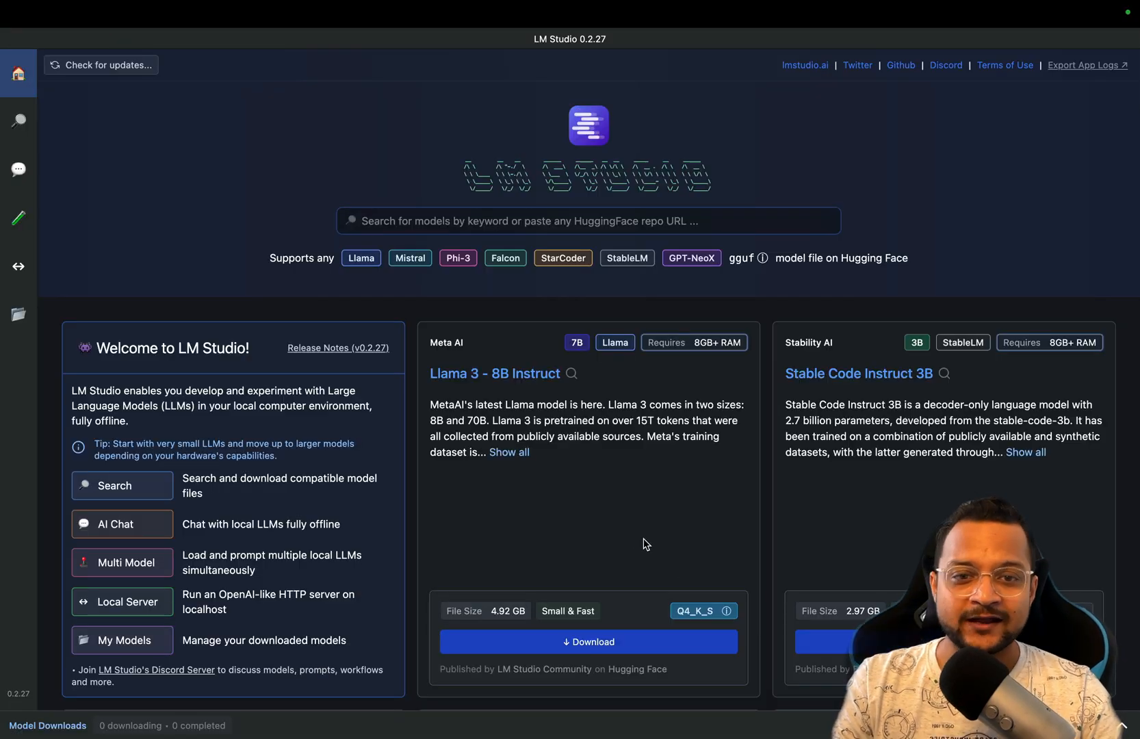
# - Search models for 'mist' and view Mistral-7B-Instruct-v0.1-GGUF details
pyautogui.click(588, 221)
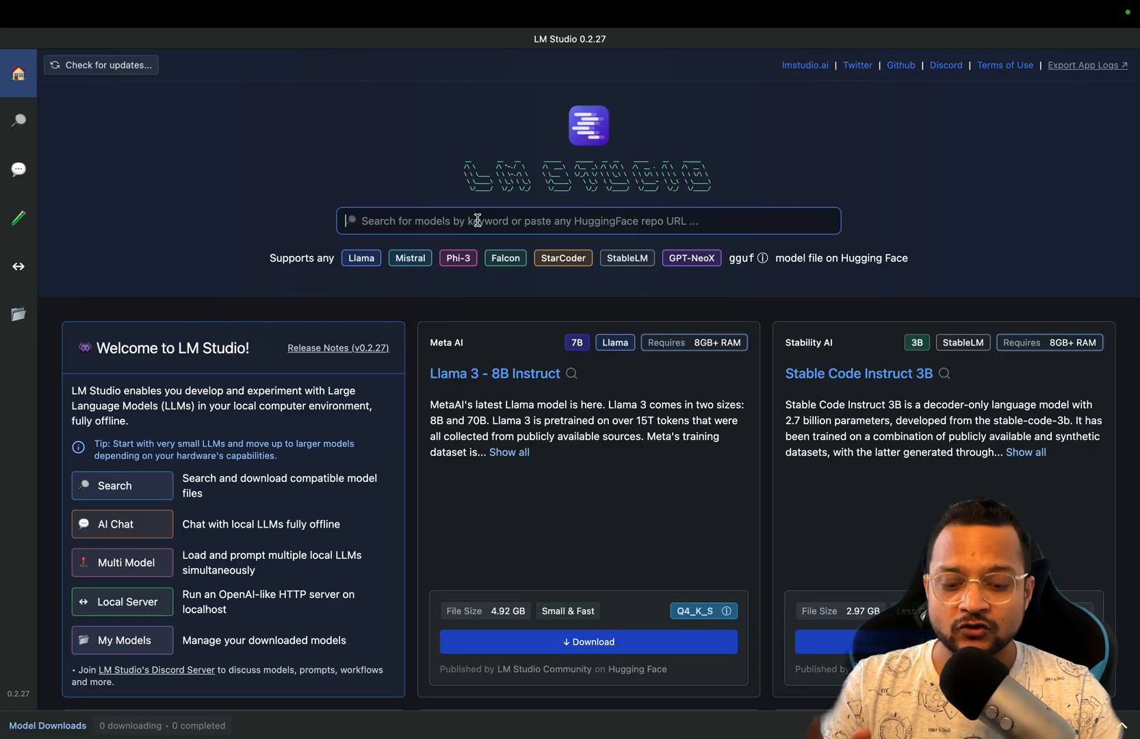
pyautogui.write('mistr')
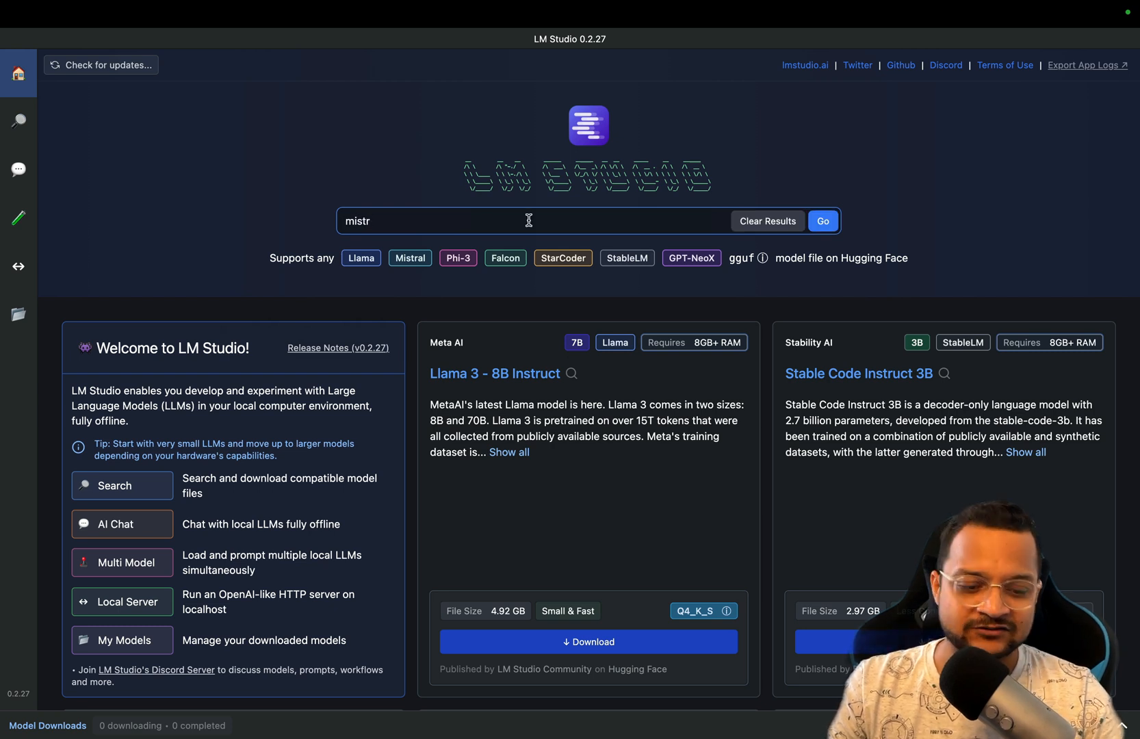
pyautogui.click(822, 221)
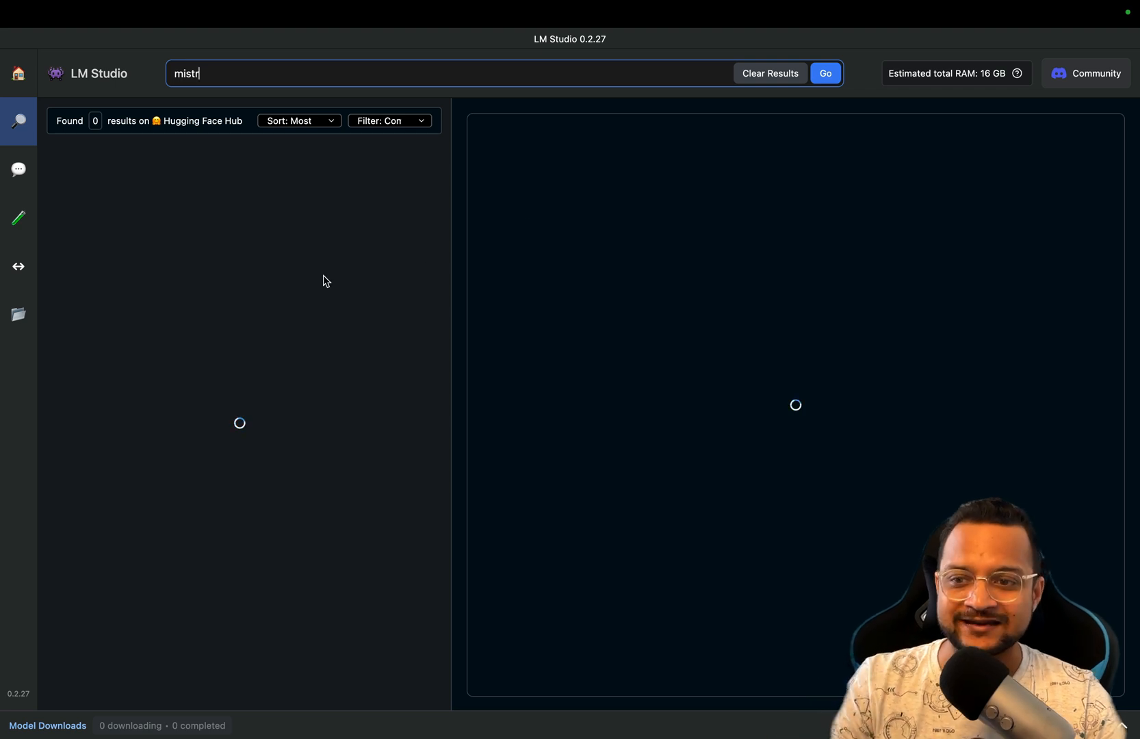
pyautogui.click(825, 73)
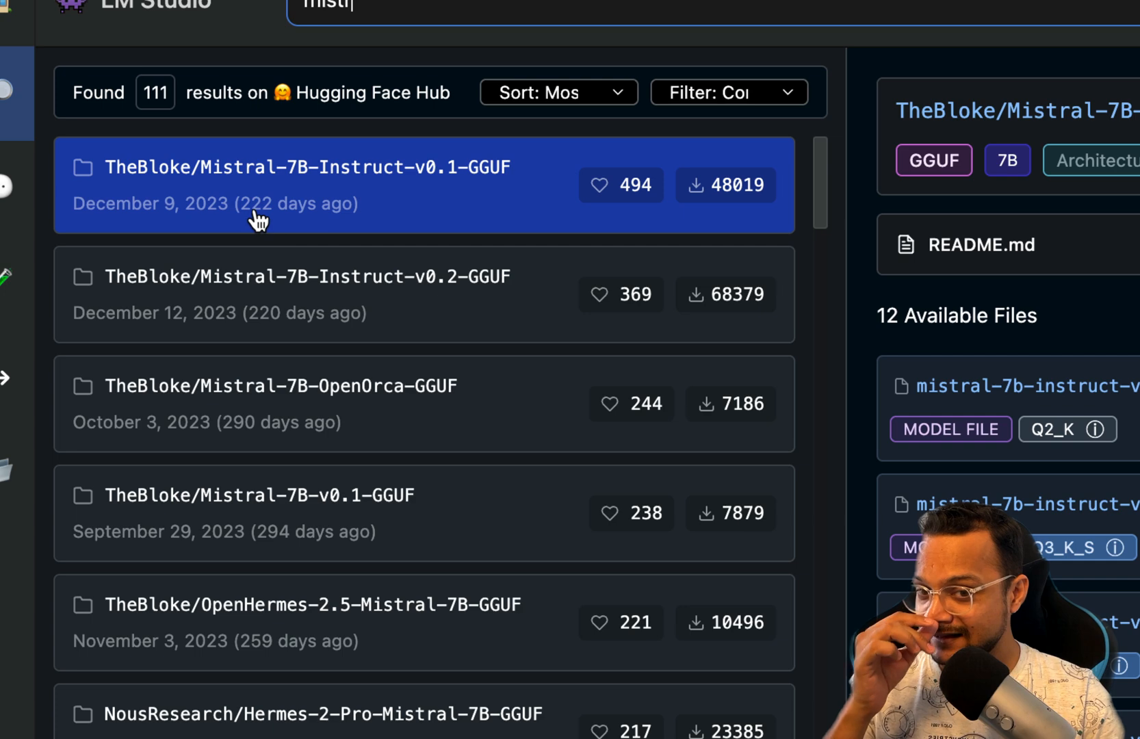
pyautogui.moveTo(338, 47)
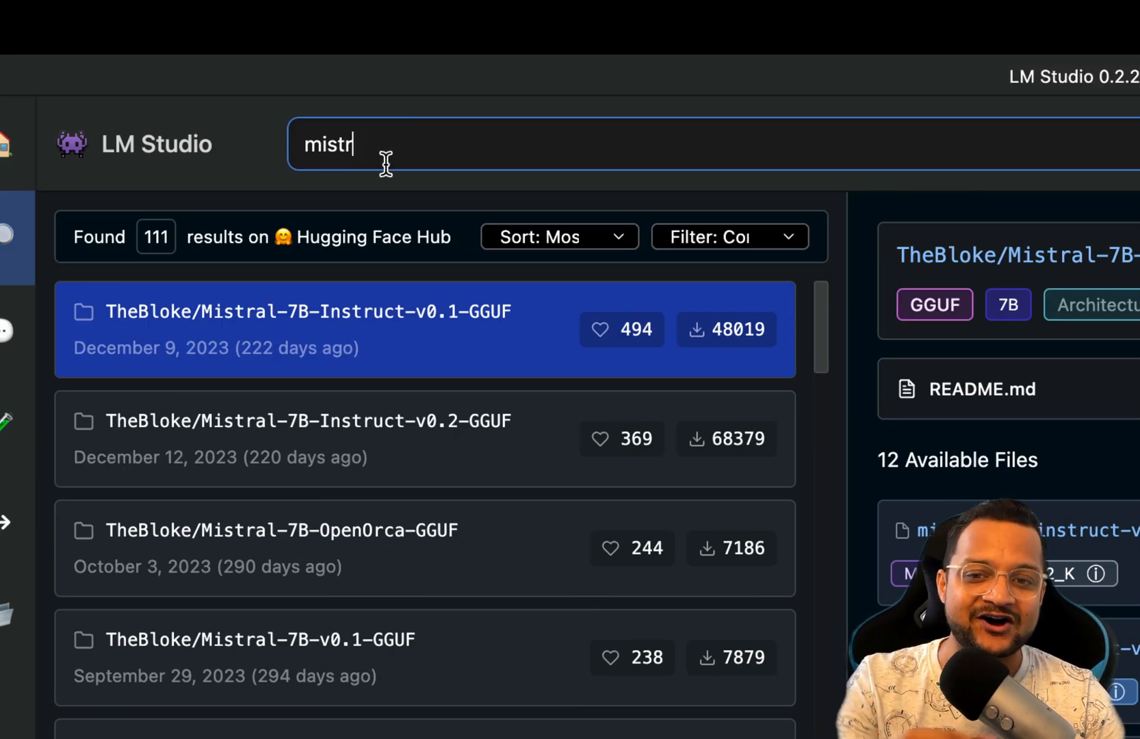
pyautogui.moveTo(618, 345)
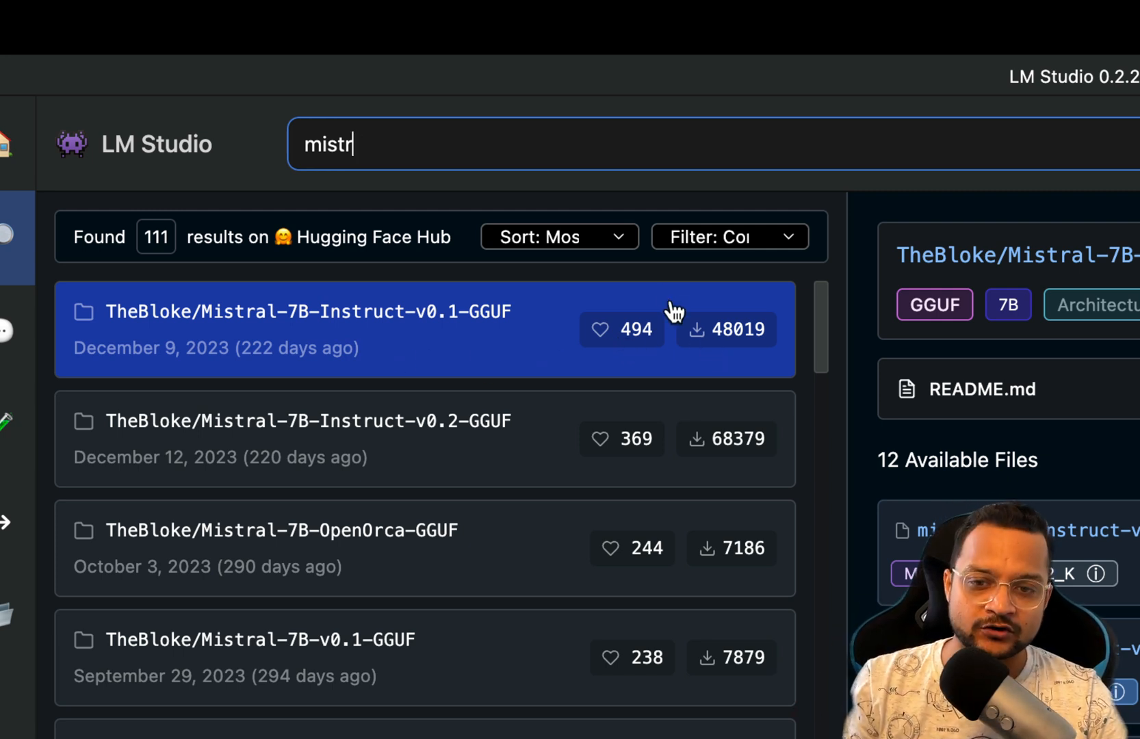
# - Sort the search results by Most Downloads and check the filter choices
pyautogui.click(559, 236)
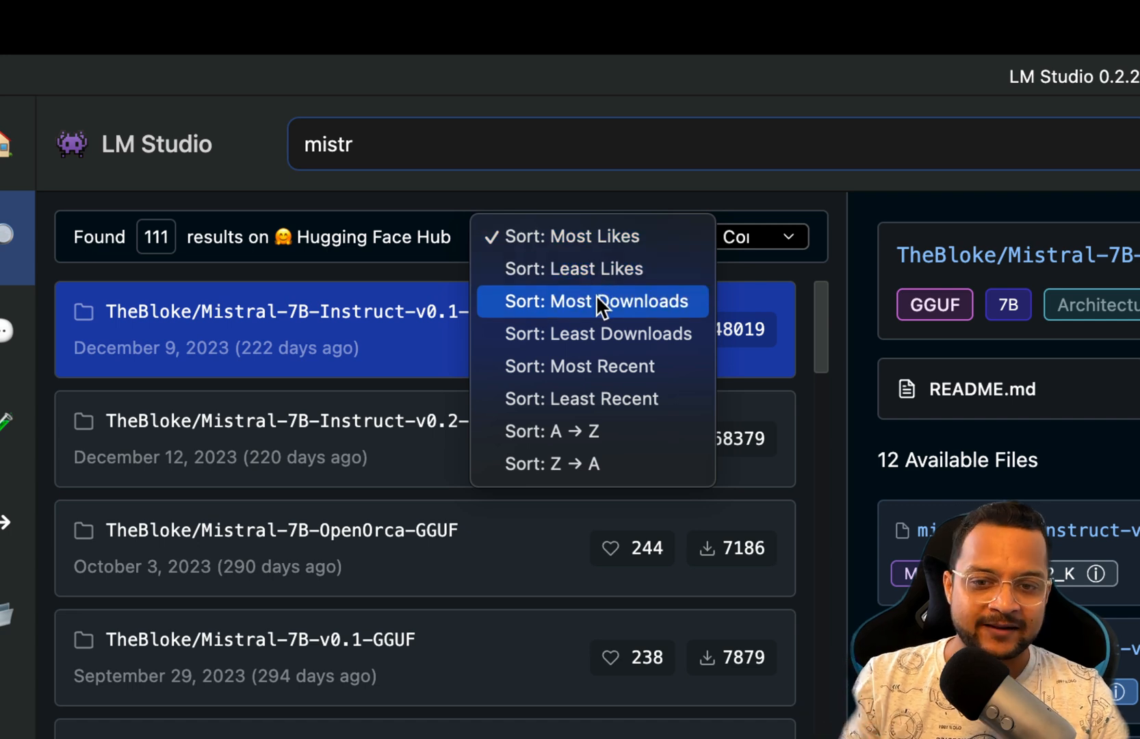
pyautogui.click(596, 301)
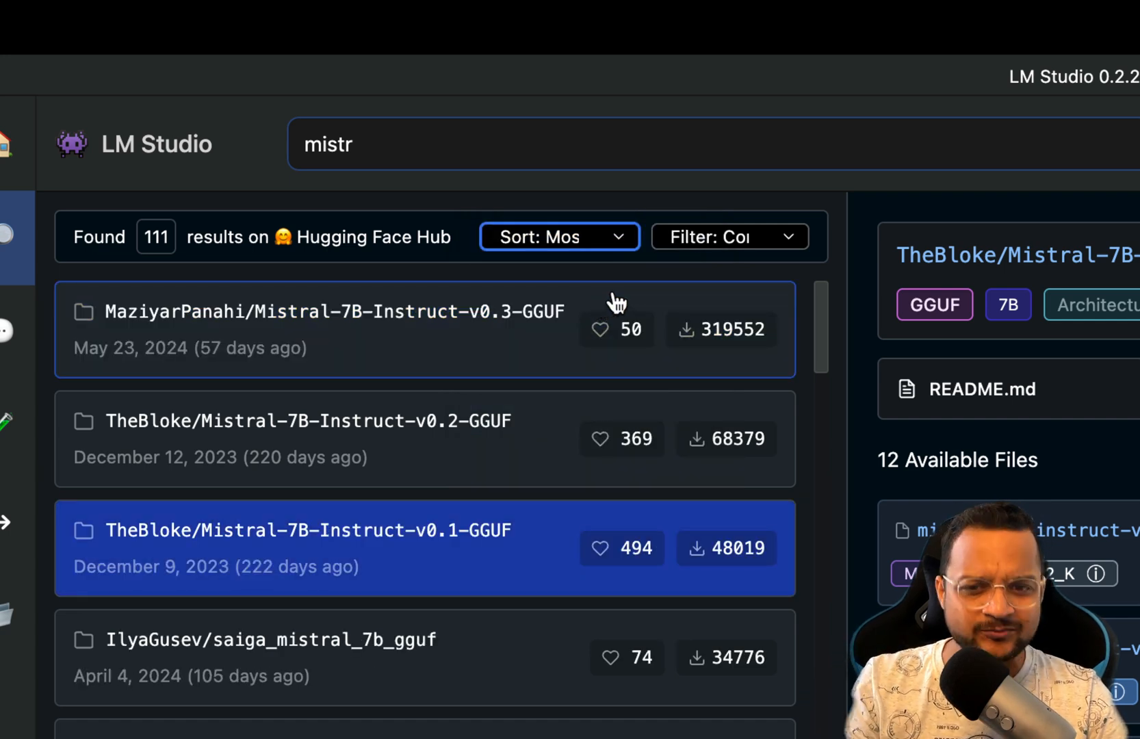
pyautogui.click(727, 236)
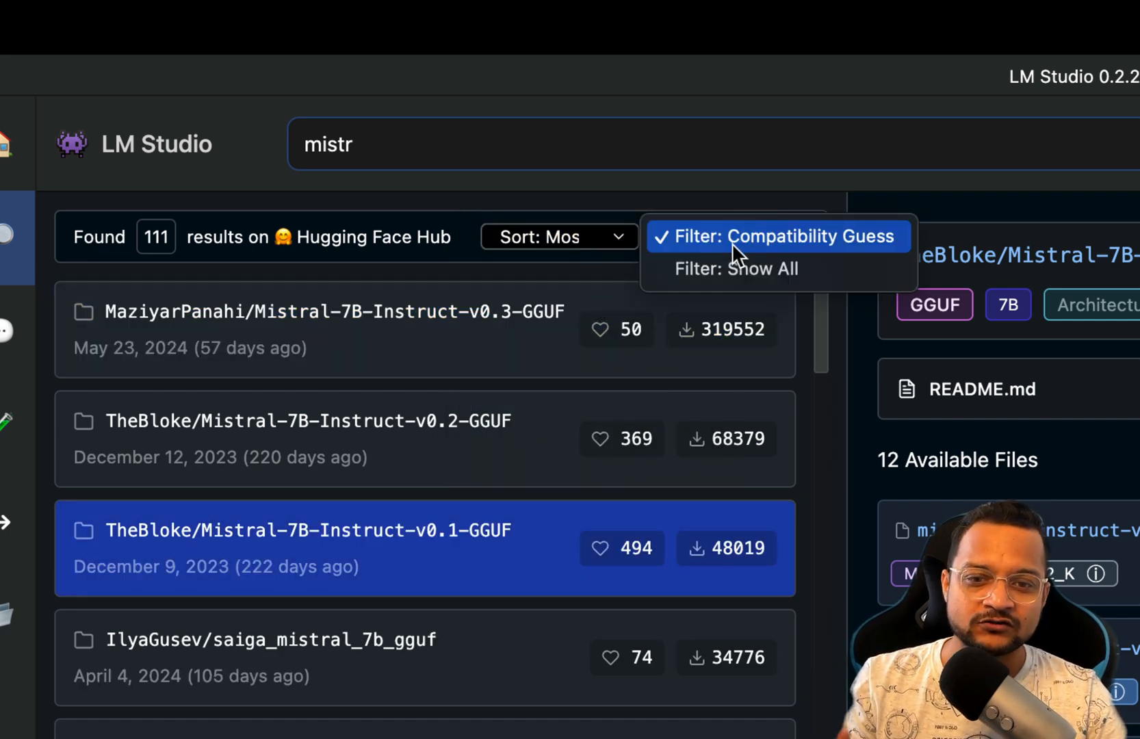
pyautogui.moveTo(736, 268)
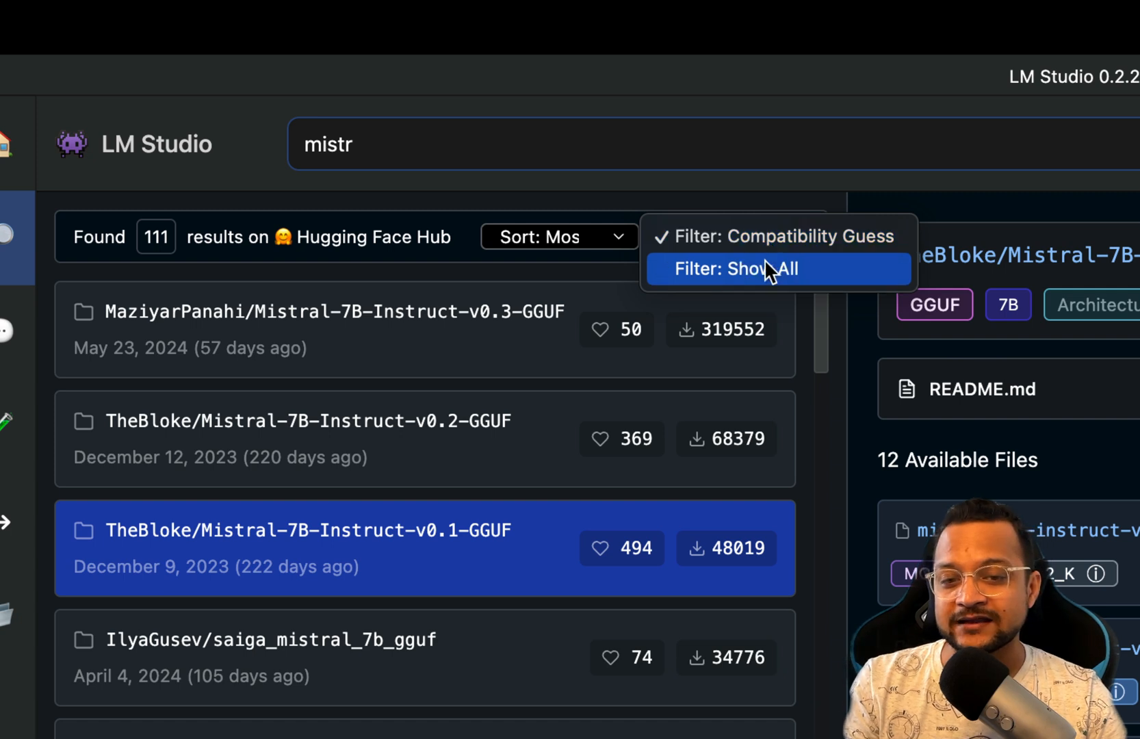
pyautogui.moveTo(742, 284)
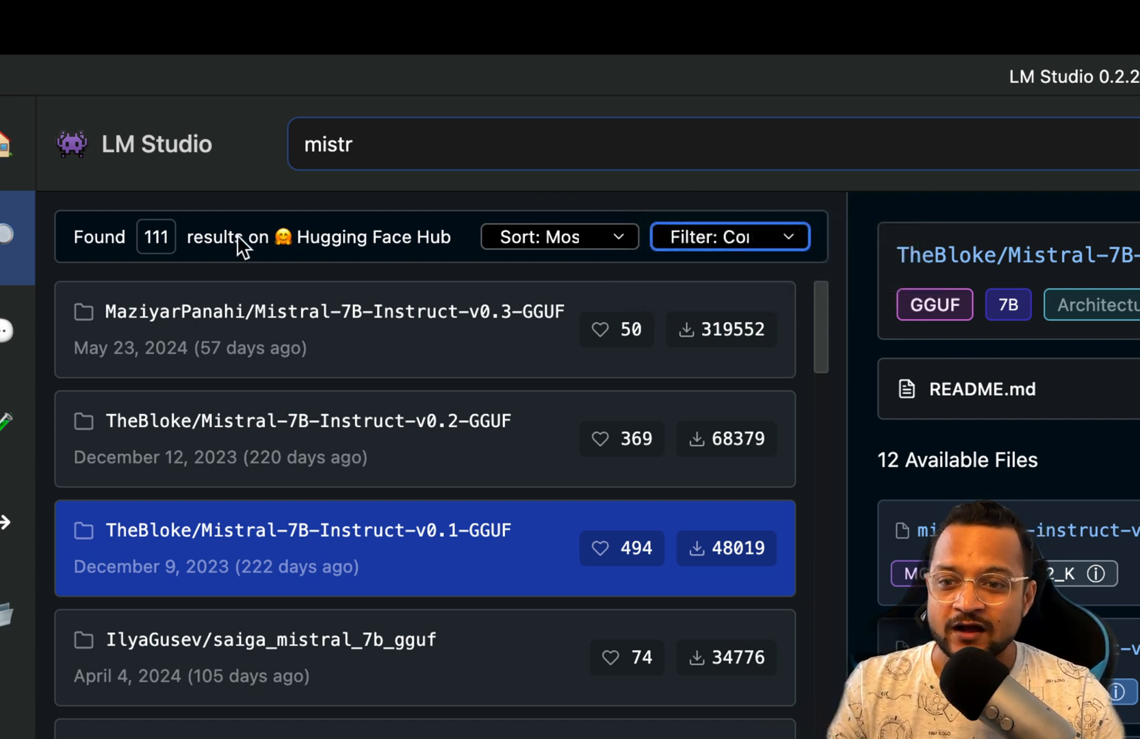
pyautogui.moveTo(428, 233)
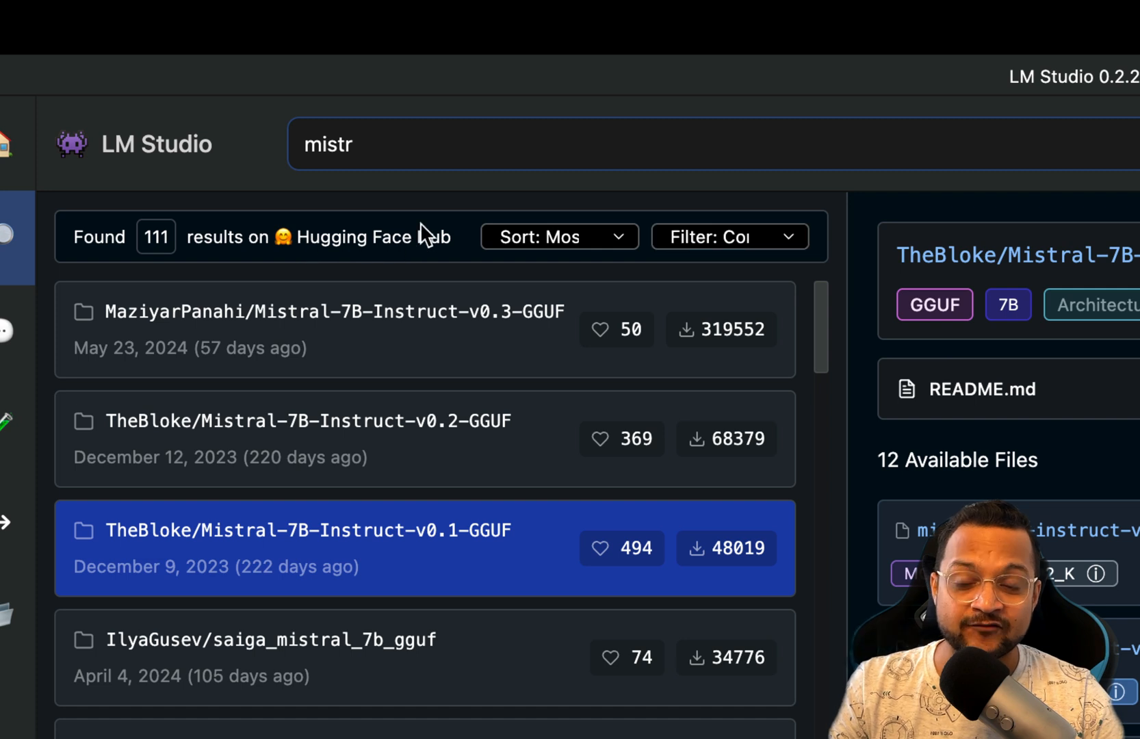
pyautogui.moveTo(417, 337)
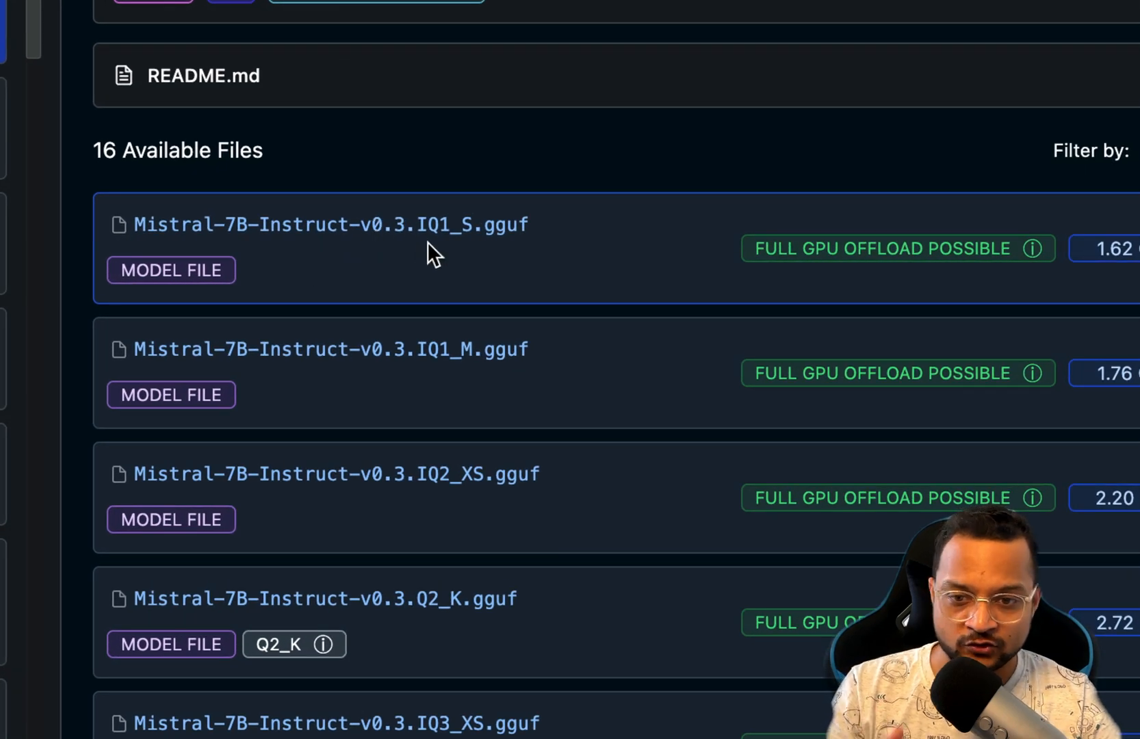
pyautogui.moveTo(449, 312)
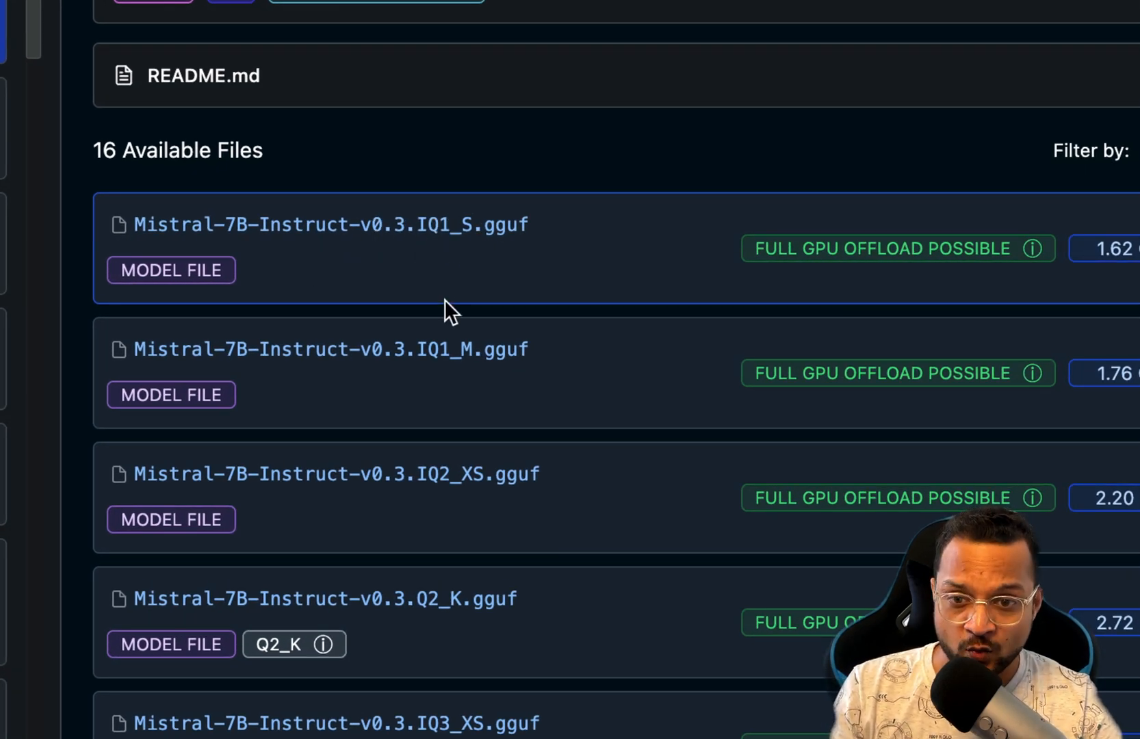
pyautogui.moveTo(463, 364)
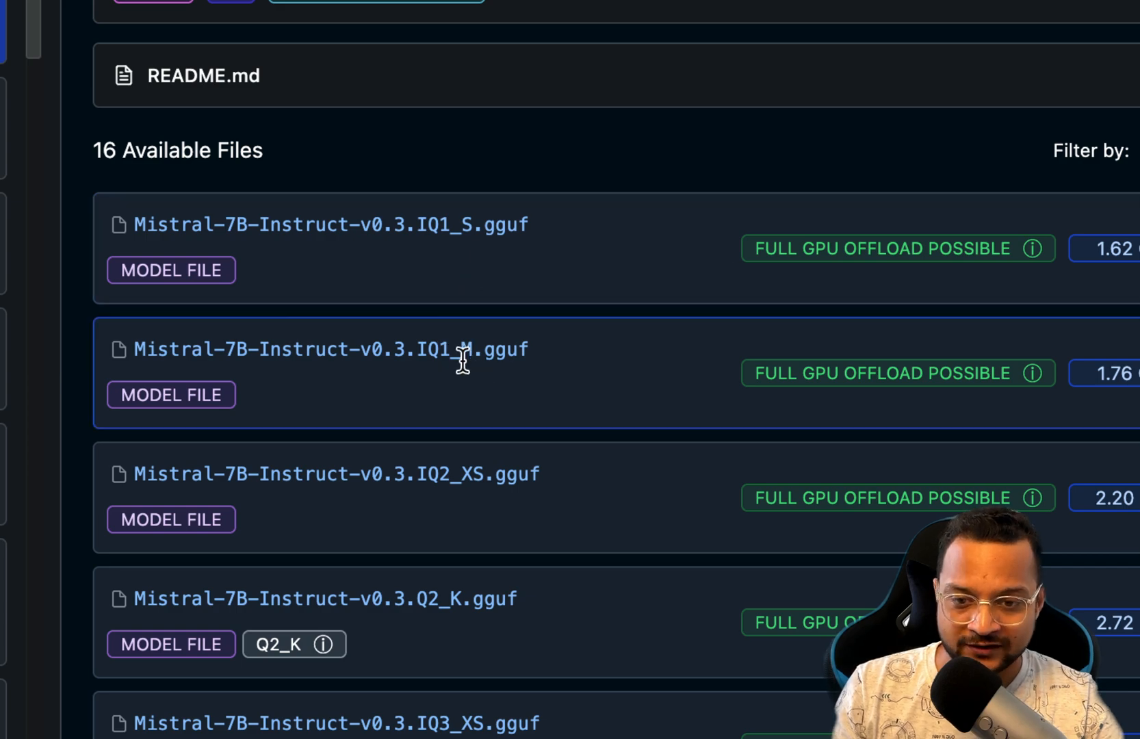
# - Scroll through Mistral-7B-Instruct-v0.3-GGUF's files, from IQ1_S through Q8_0 and fp16
pyautogui.scroll(-3)
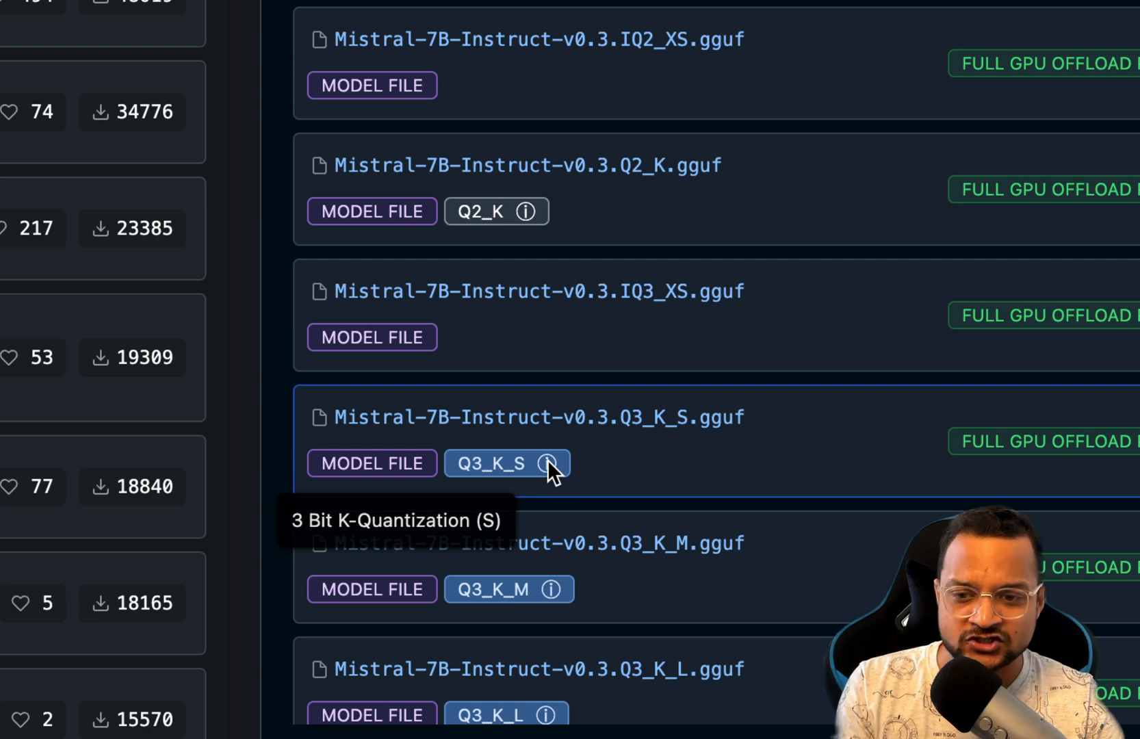
pyautogui.moveTo(523, 212)
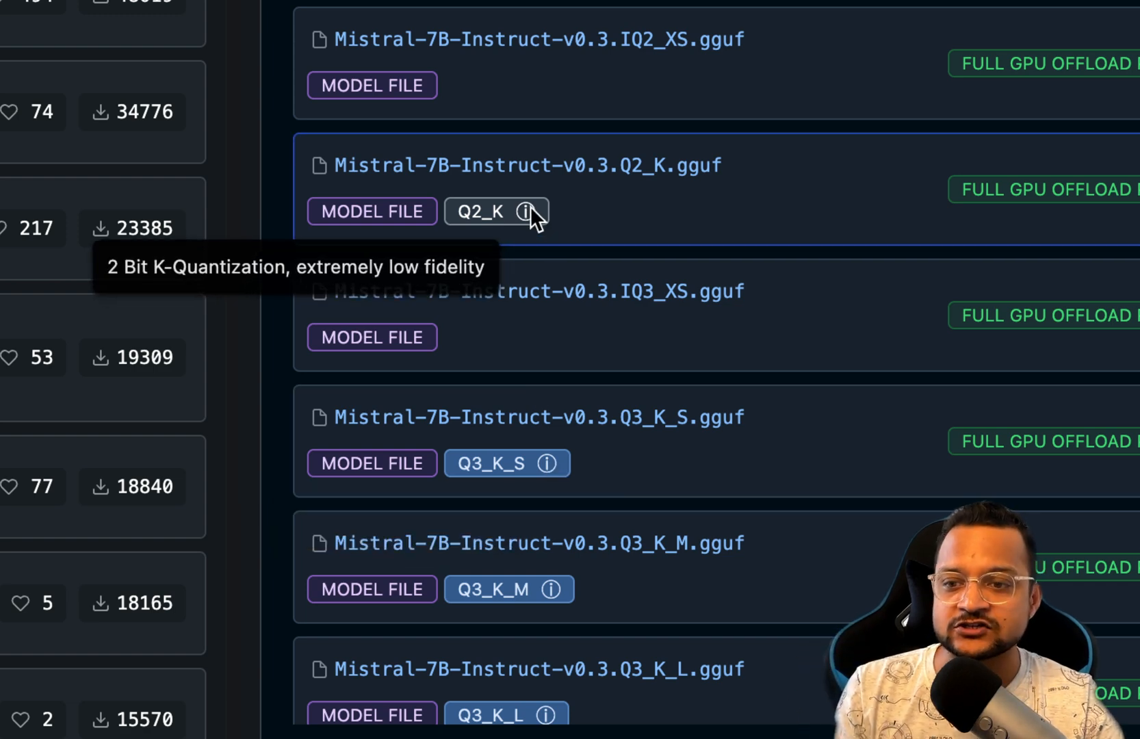
pyautogui.scroll(-3)
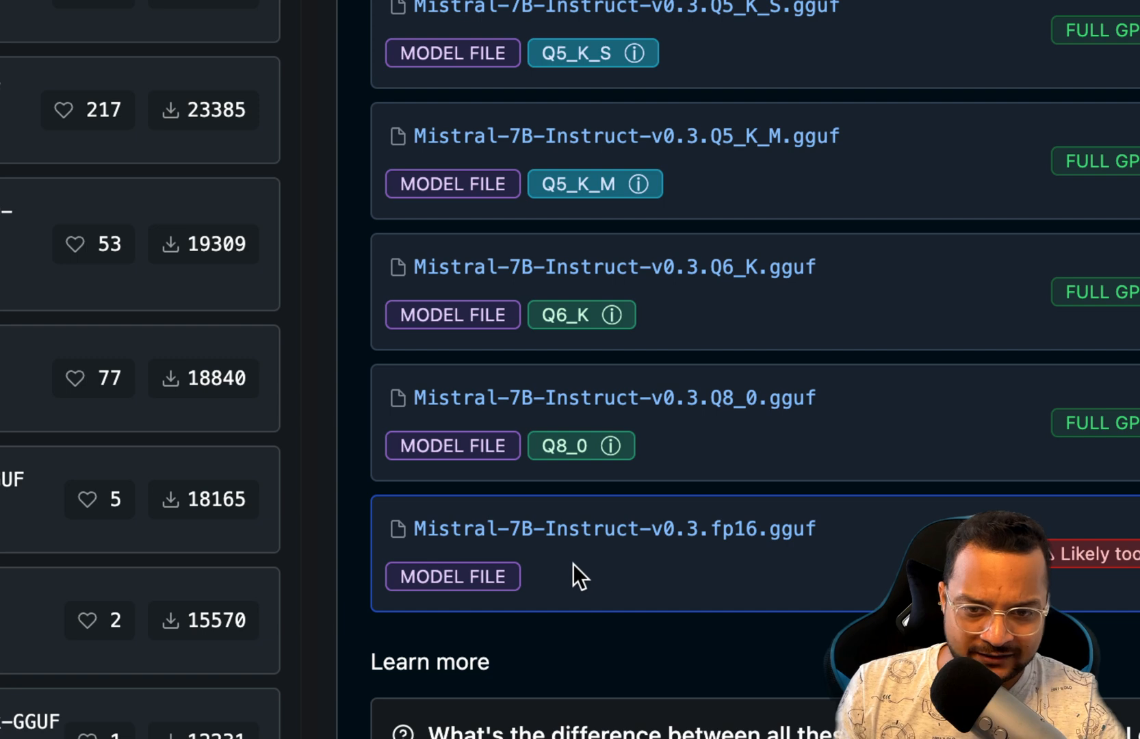
pyautogui.moveTo(701, 538)
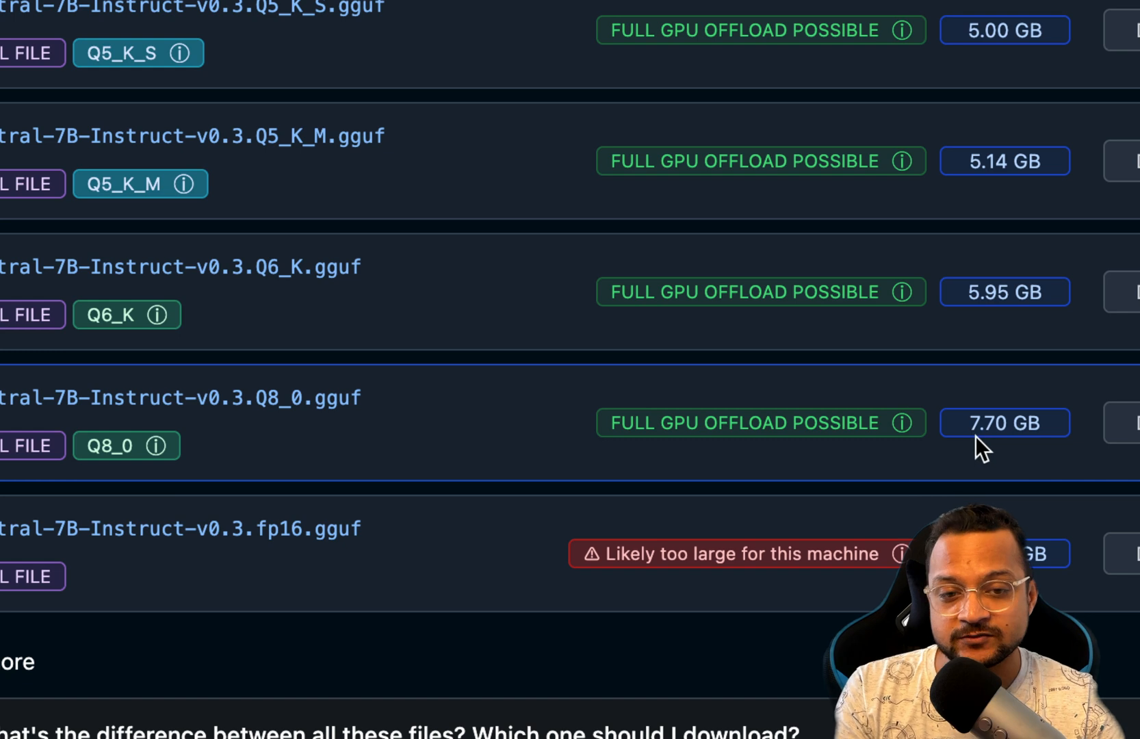
pyautogui.moveTo(904, 423)
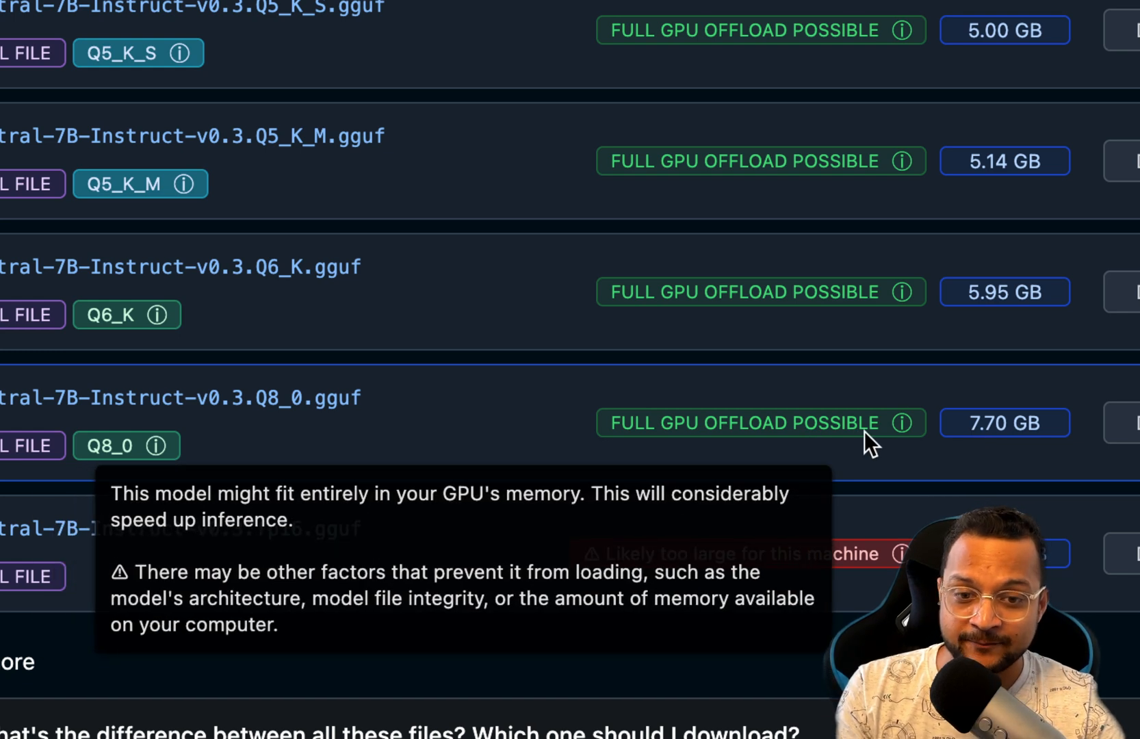
pyautogui.moveTo(865, 564)
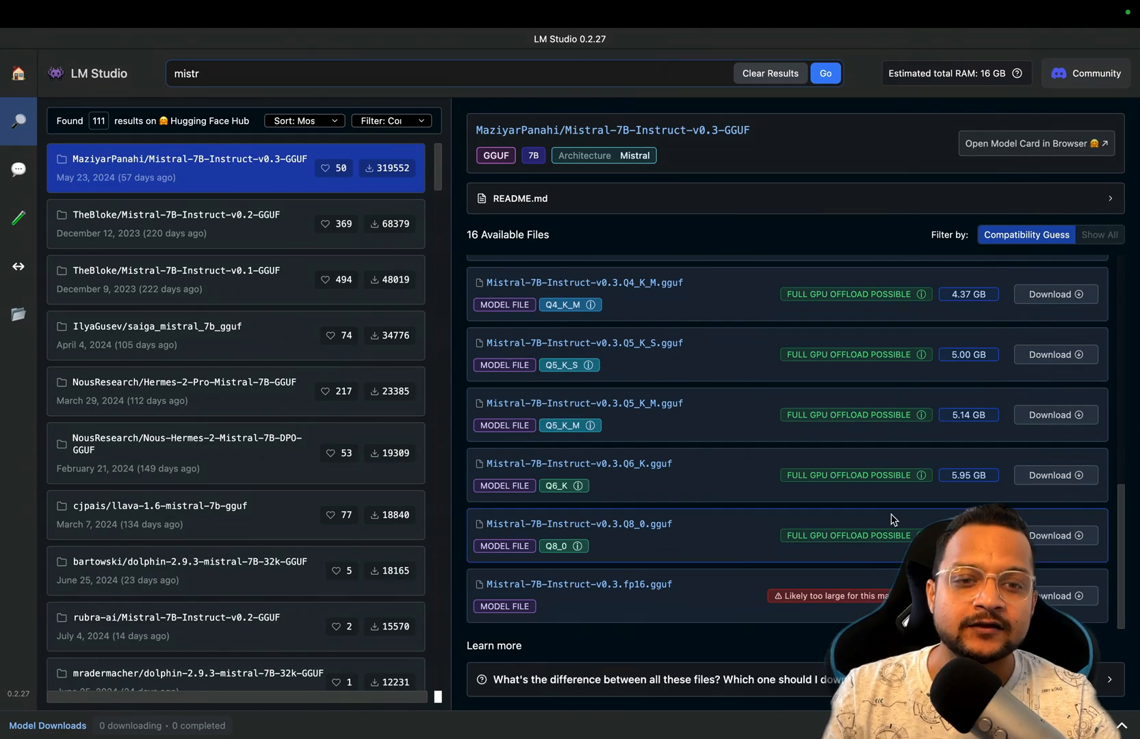
pyautogui.moveTo(880, 449)
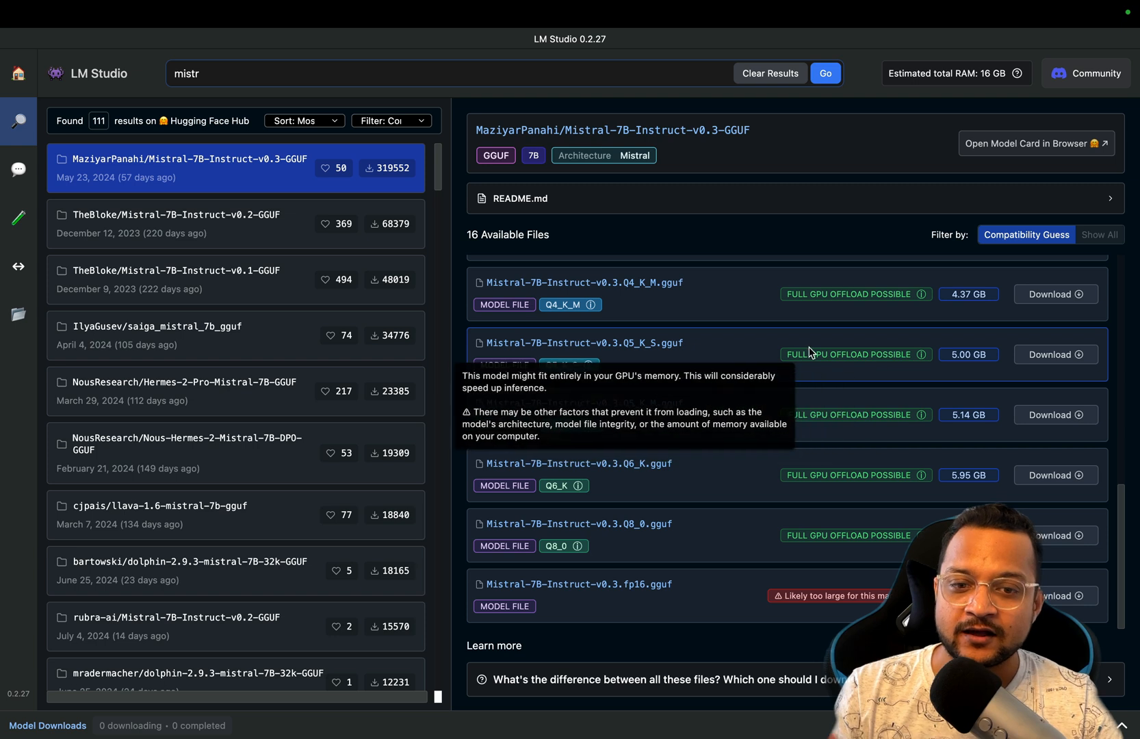
pyautogui.moveTo(862, 384)
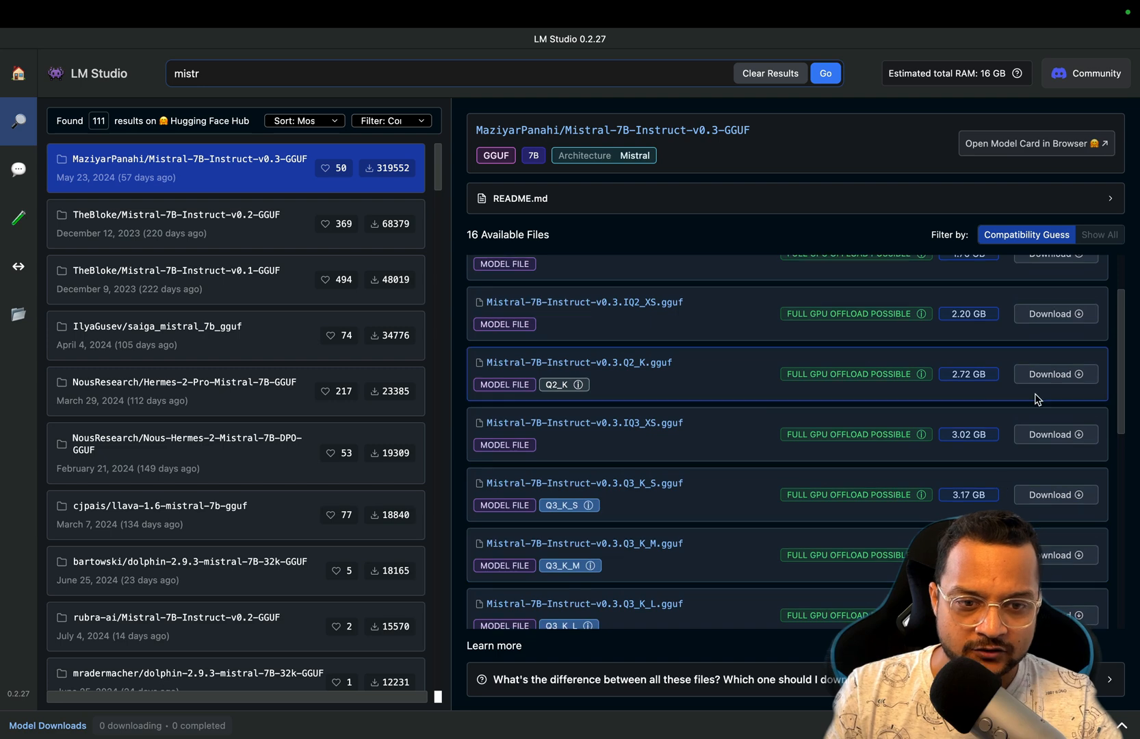
# - Download Mistral-7B-Instruct-v0.3.Q2_K.gguf (2.72 GB) and watch its progress
pyautogui.click(1056, 374)
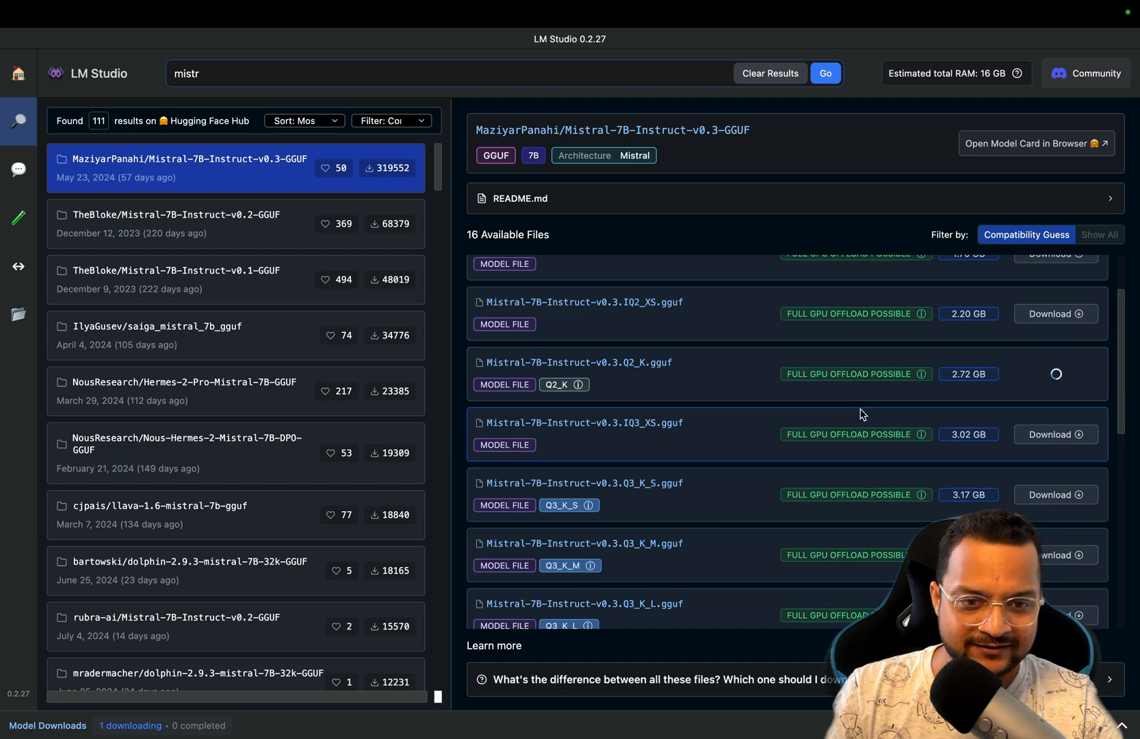
pyautogui.moveTo(1099, 381)
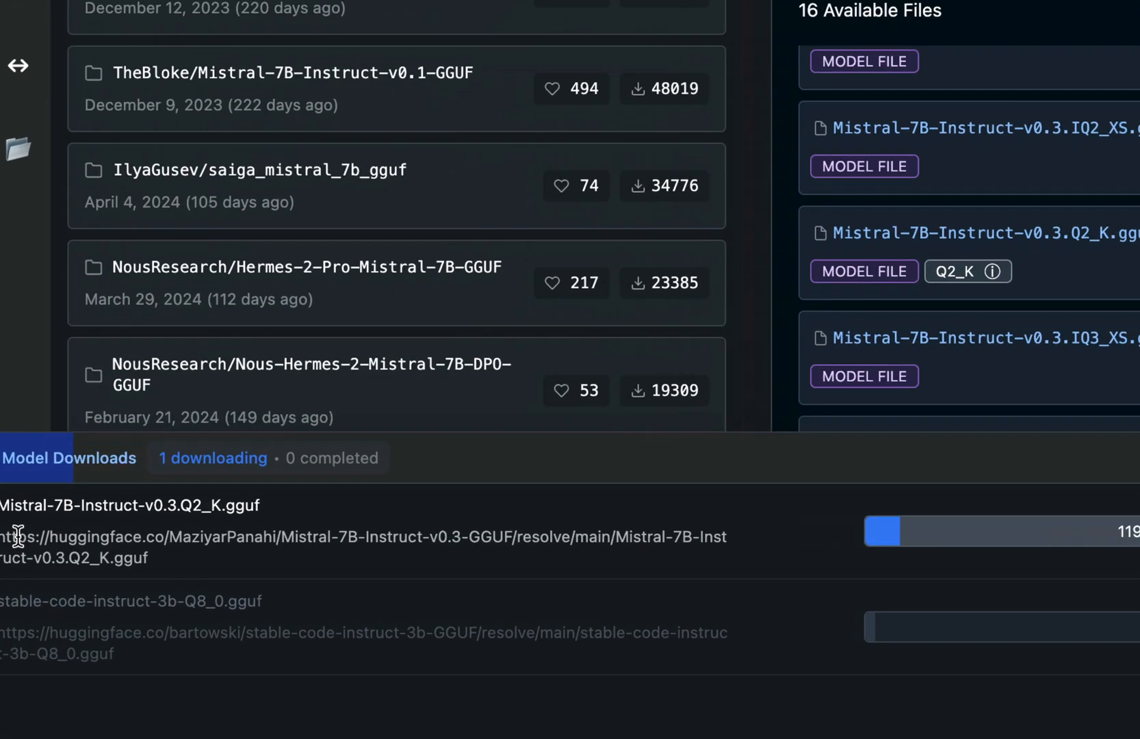
pyautogui.scroll(-3)
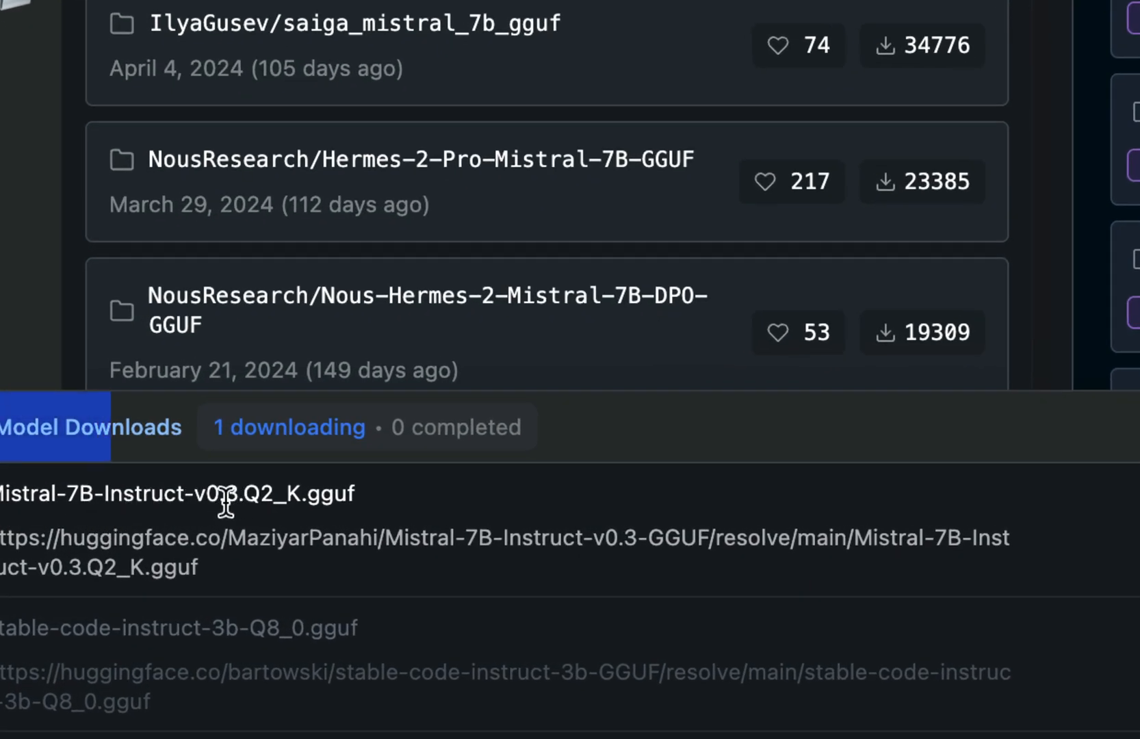
pyautogui.moveTo(659, 629)
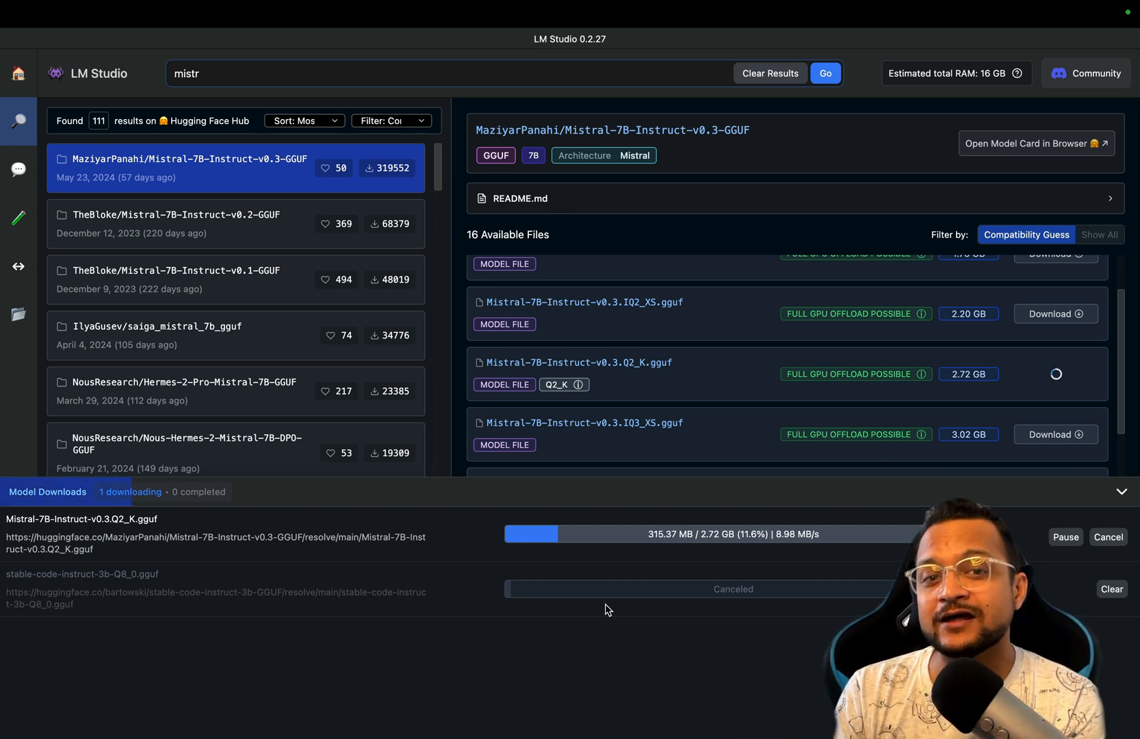
pyautogui.moveTo(17, 118)
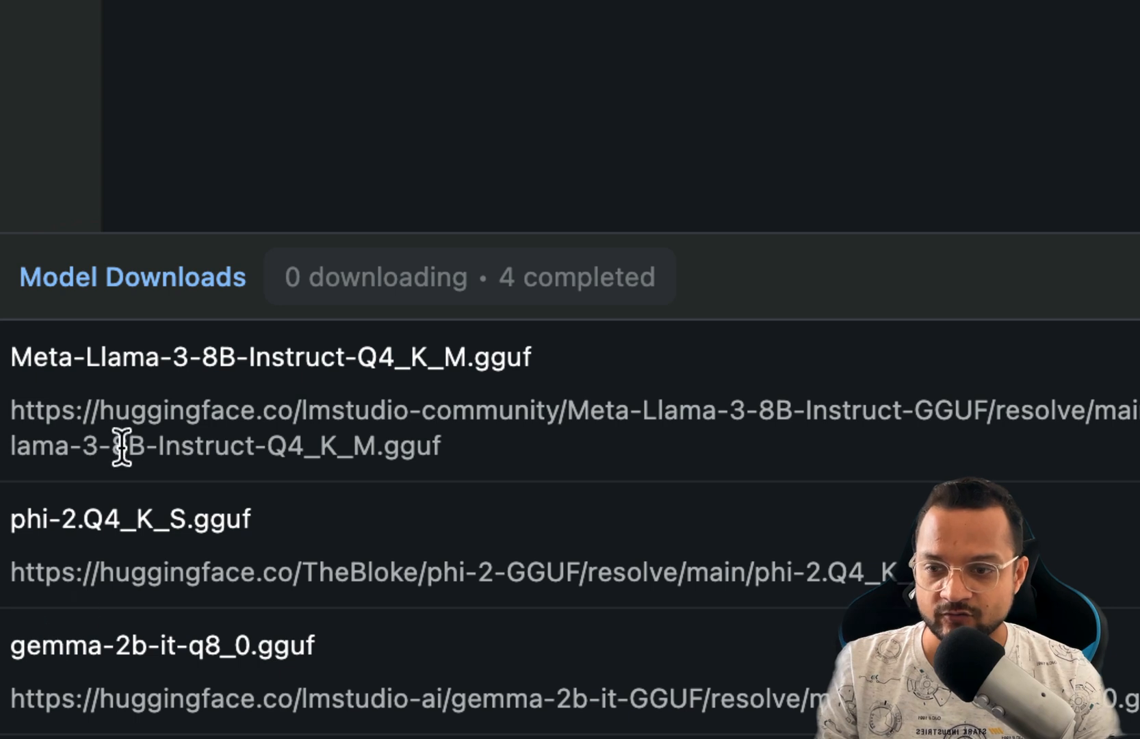
pyautogui.moveTo(225, 360)
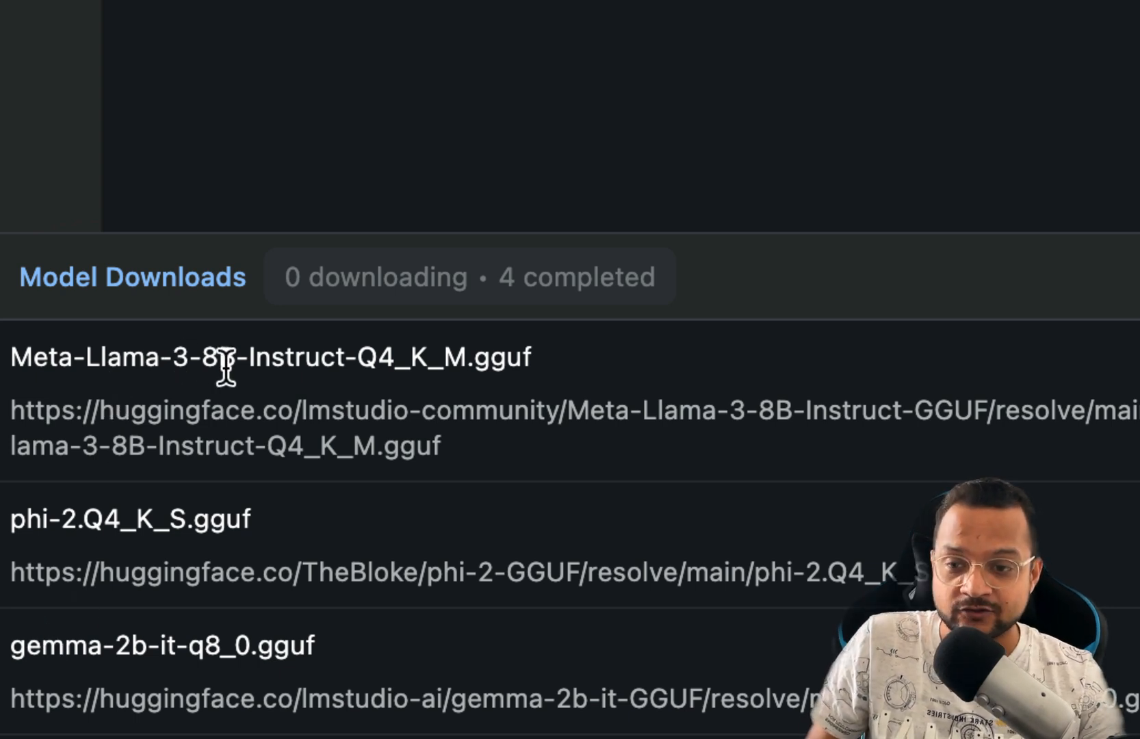
pyautogui.moveTo(98, 509)
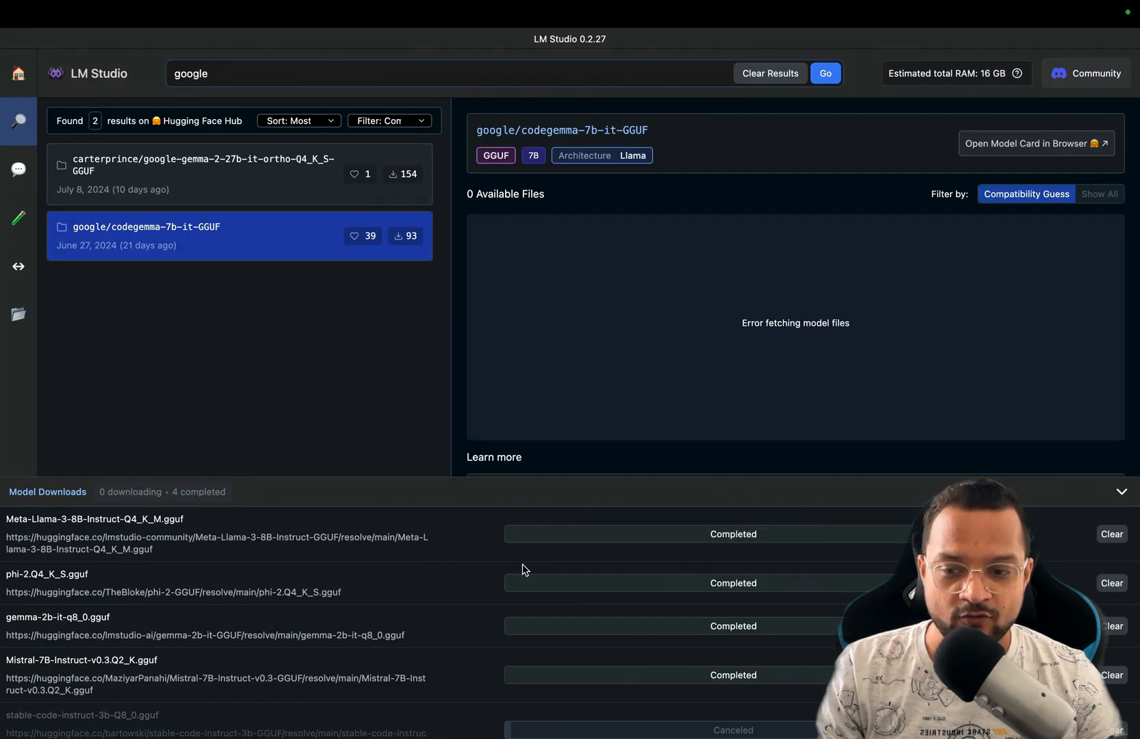
pyautogui.moveTo(463, 599)
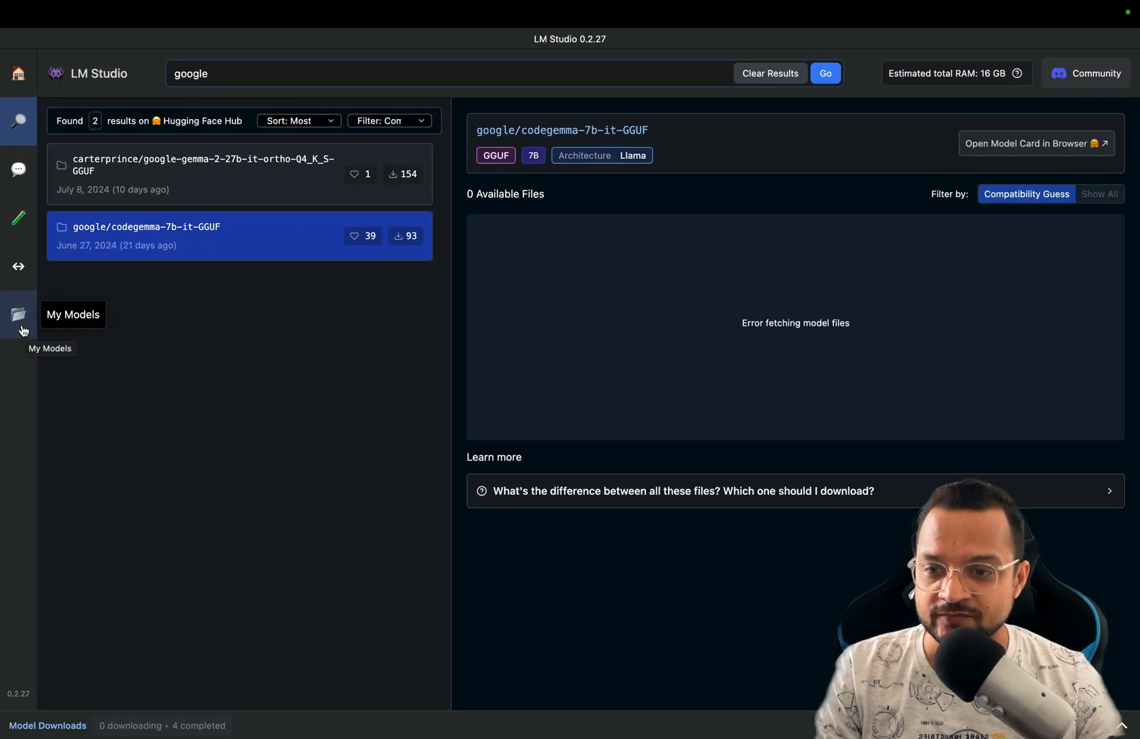
# - Inspect phi-2.Q4_K_S.gguf metadata in My Models and view its Hugging Face model card
pyautogui.click(19, 314)
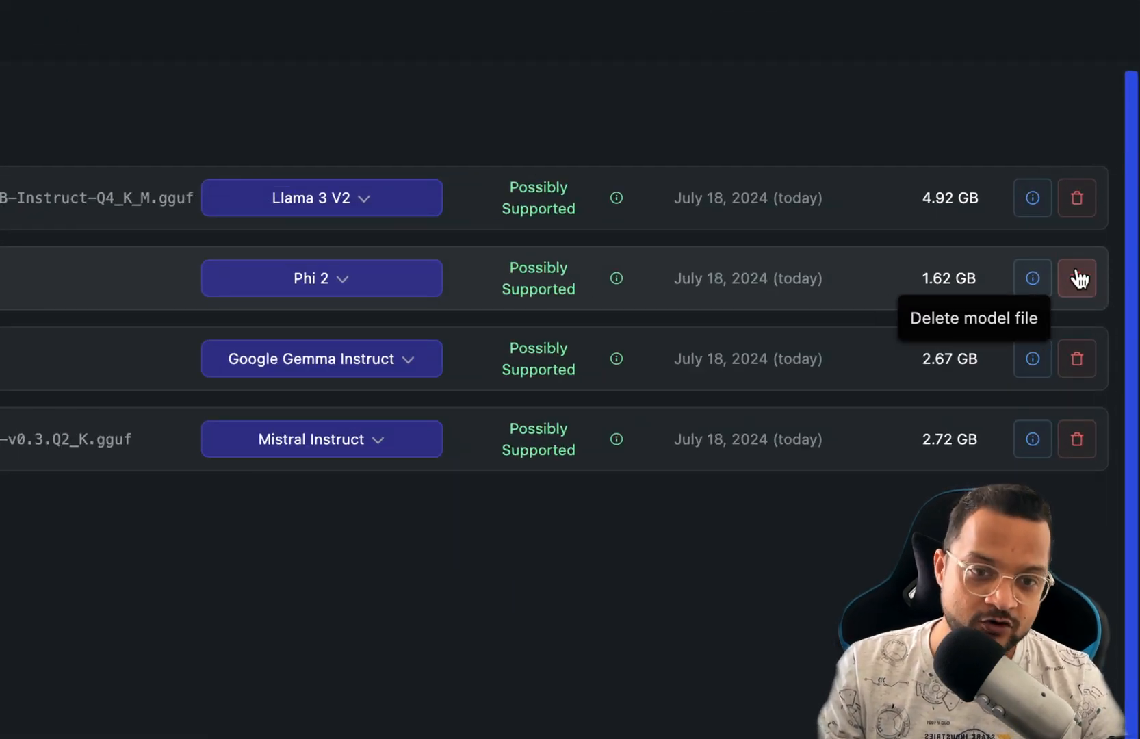
pyautogui.moveTo(1033, 279)
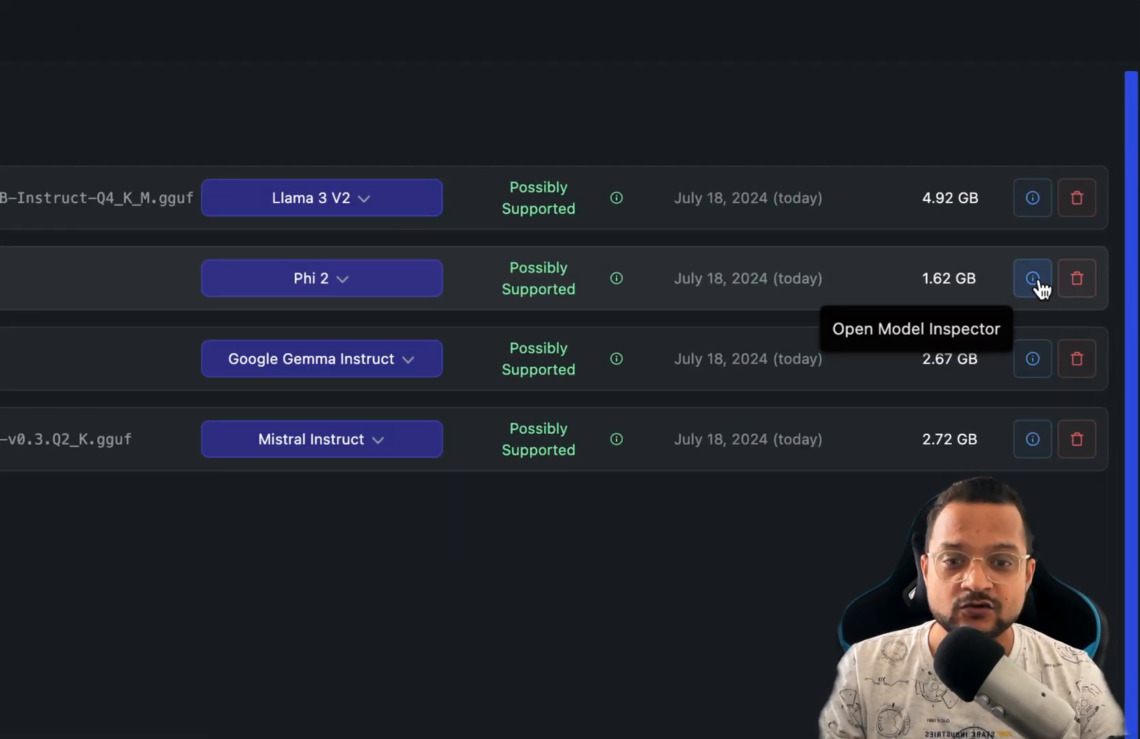
pyautogui.click(1033, 278)
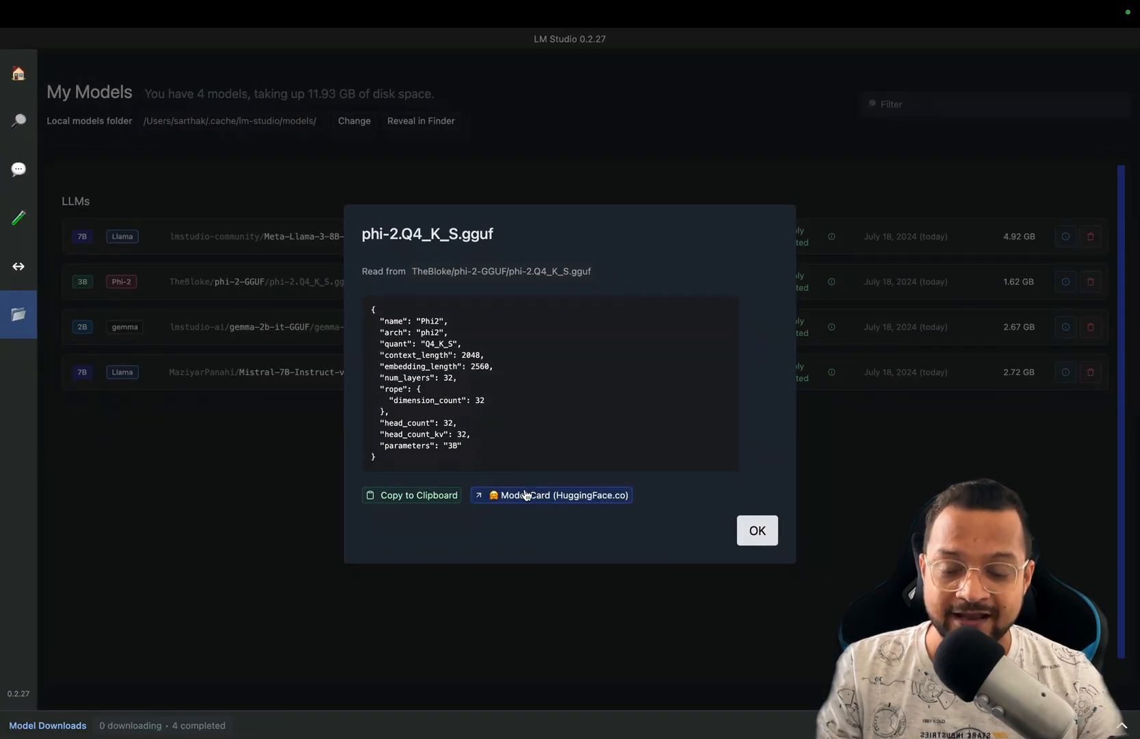
pyautogui.click(551, 495)
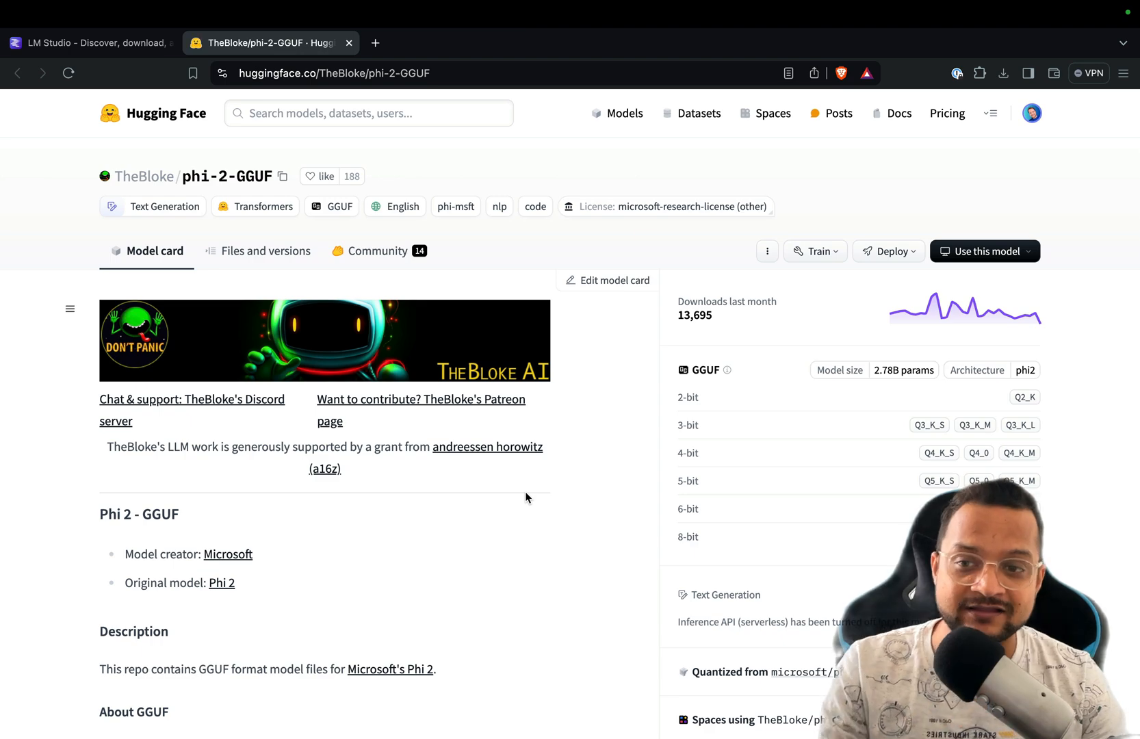
pyautogui.scroll(-3)
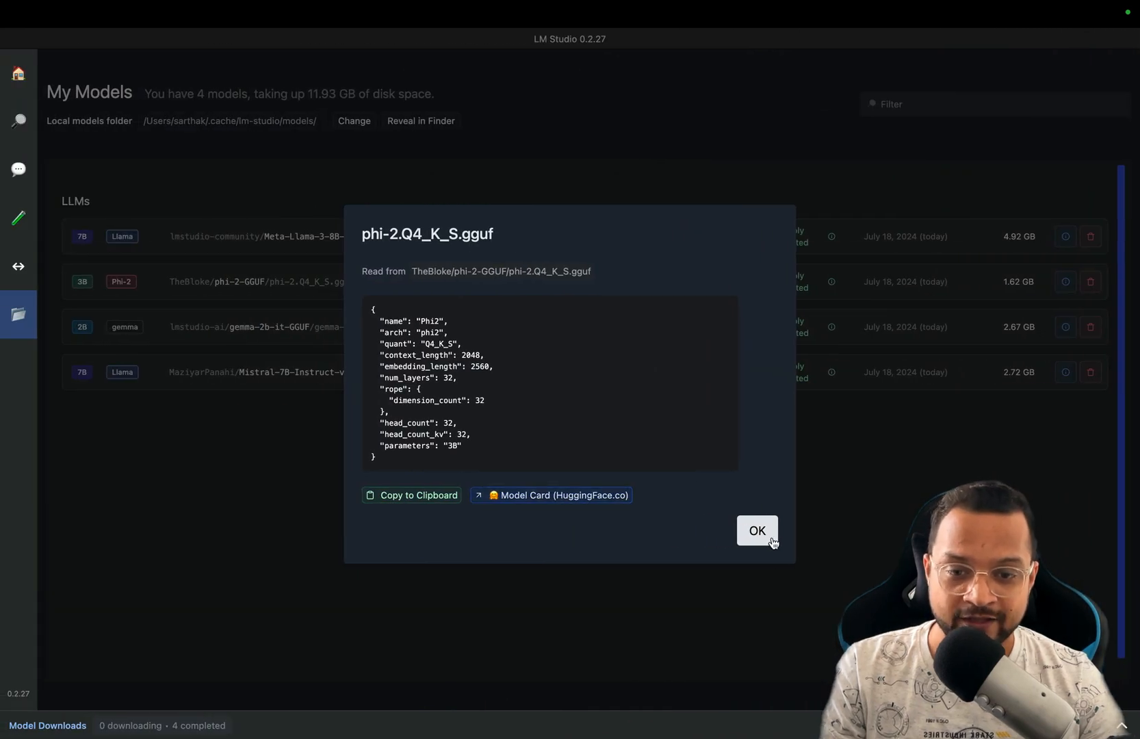
# - Close the phi-2 model info dialog and switch to the chat workspace
pyautogui.click(756, 530)
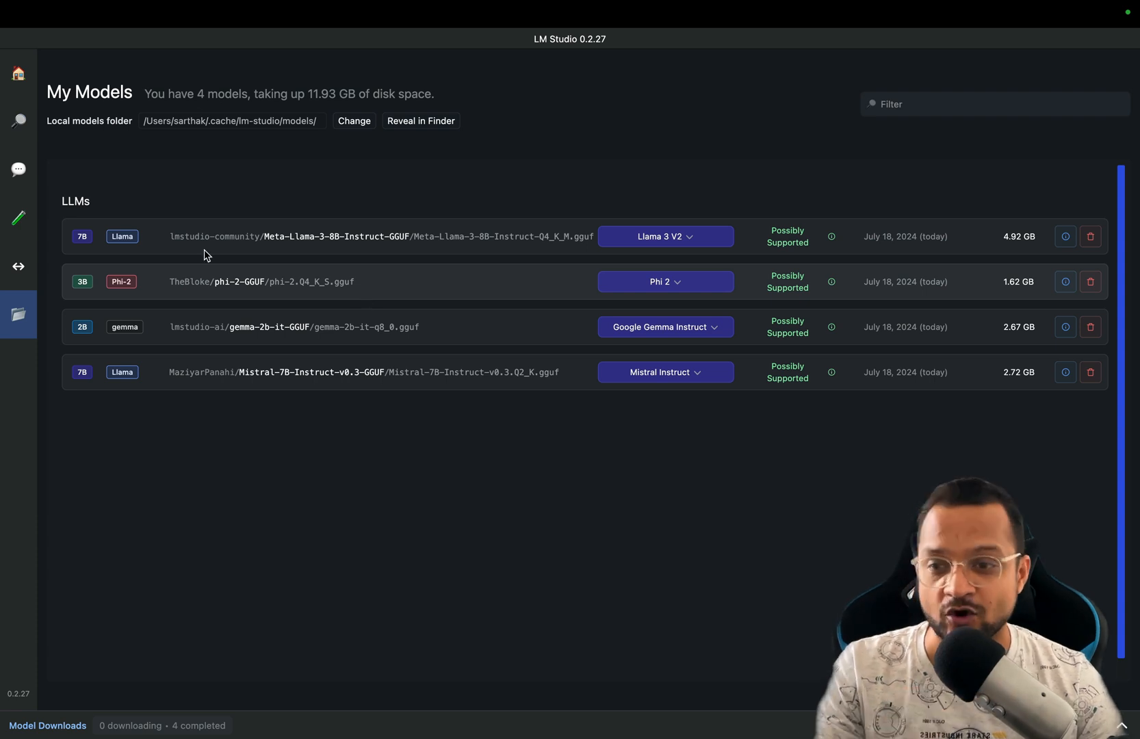
pyautogui.click(18, 170)
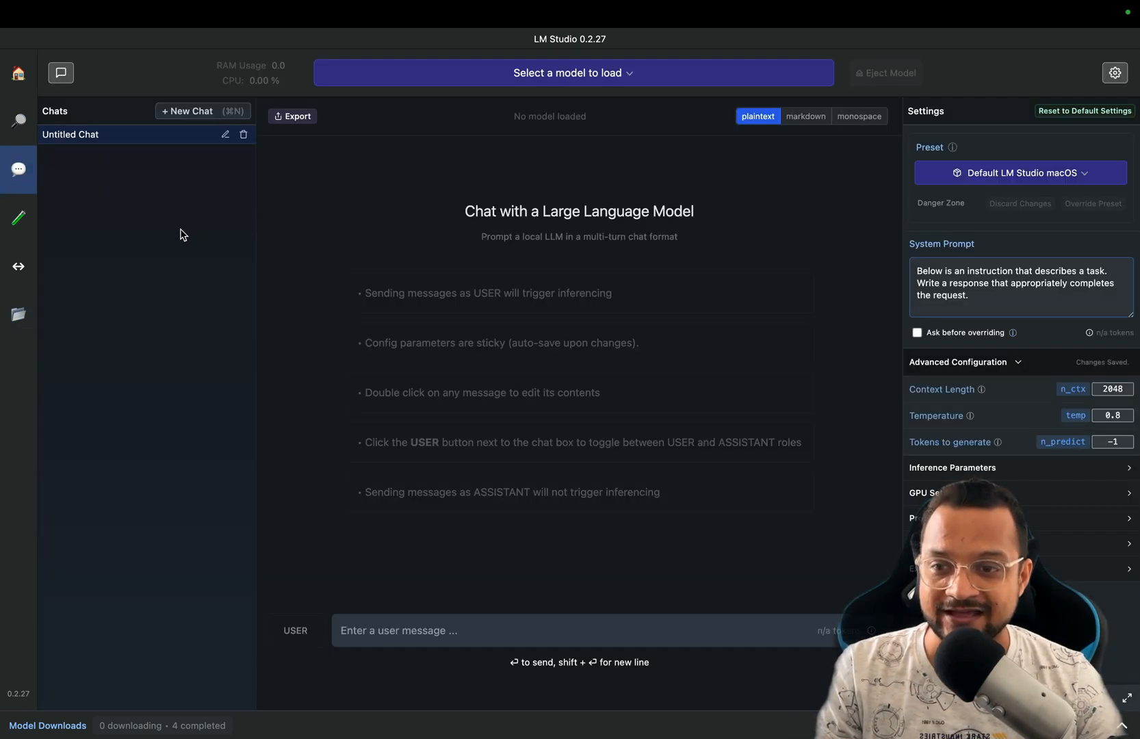
pyautogui.moveTo(384, 340)
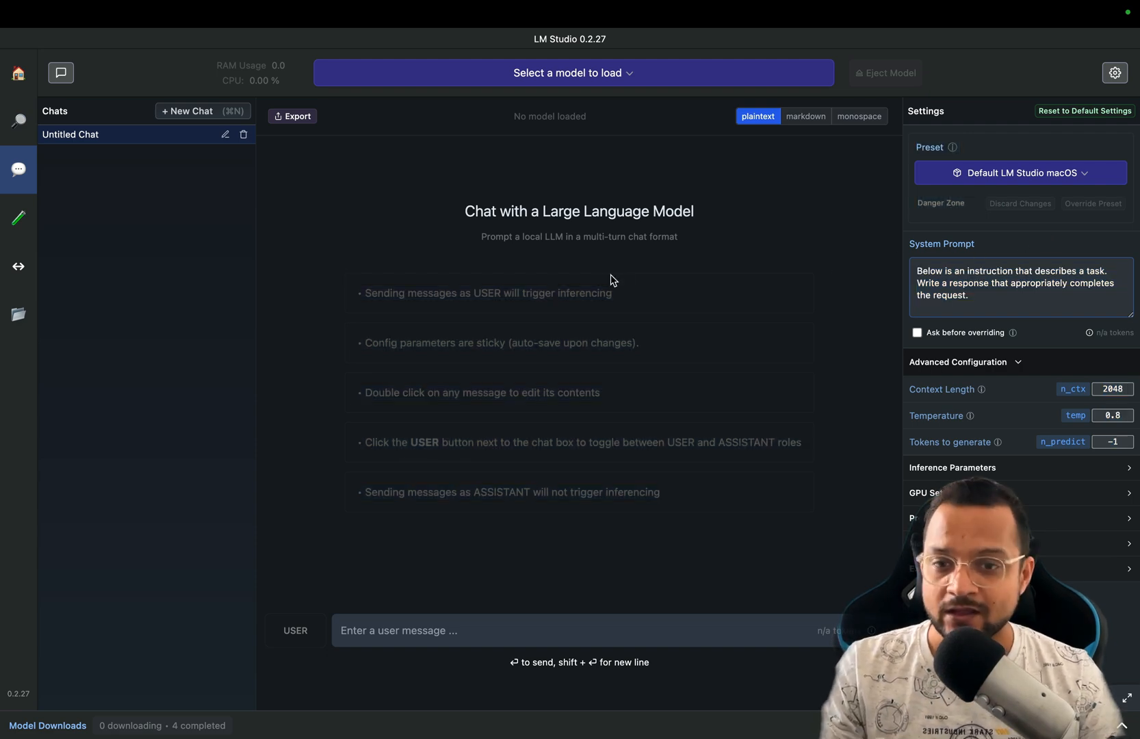
pyautogui.moveTo(594, 152)
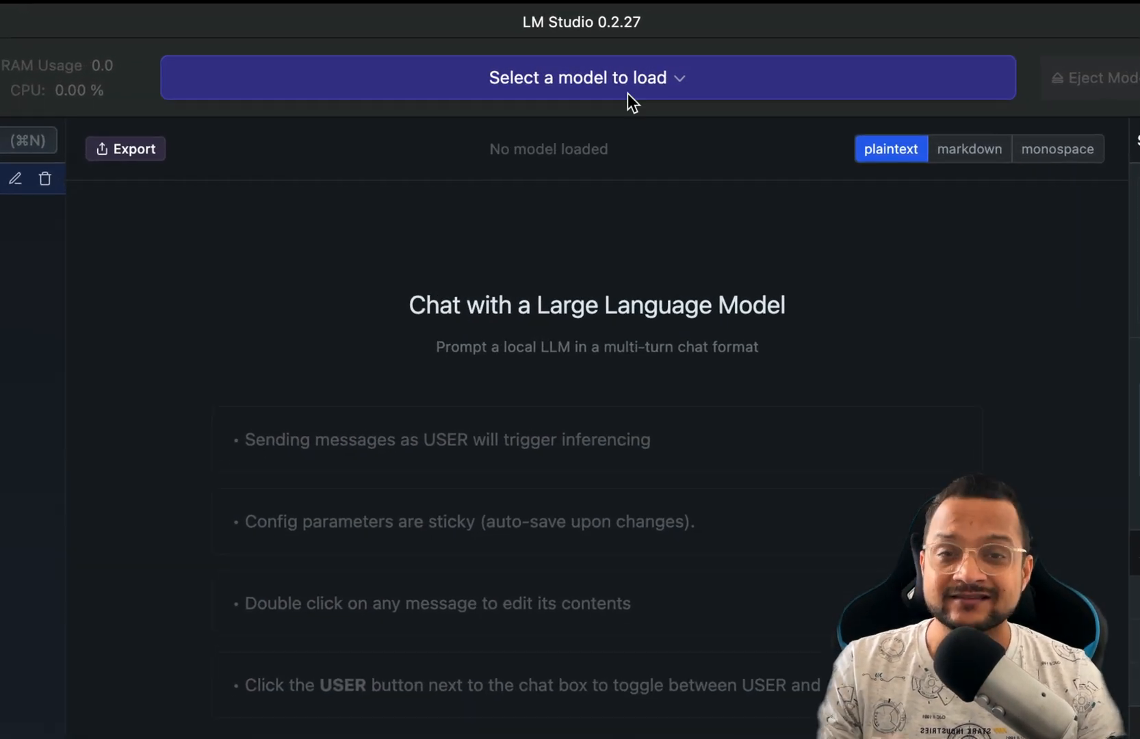
# - Filter the model loader for 'gemm' and load gemma it 2B q8_0
pyautogui.click(580, 78)
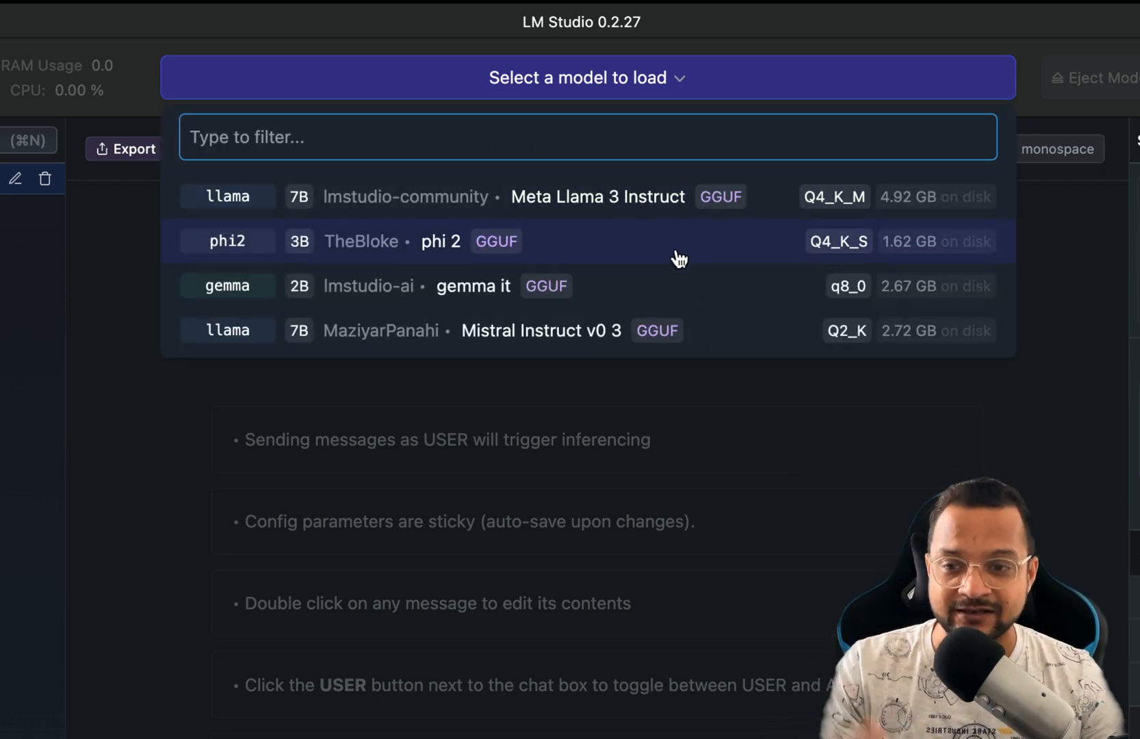
pyautogui.write('gemm')
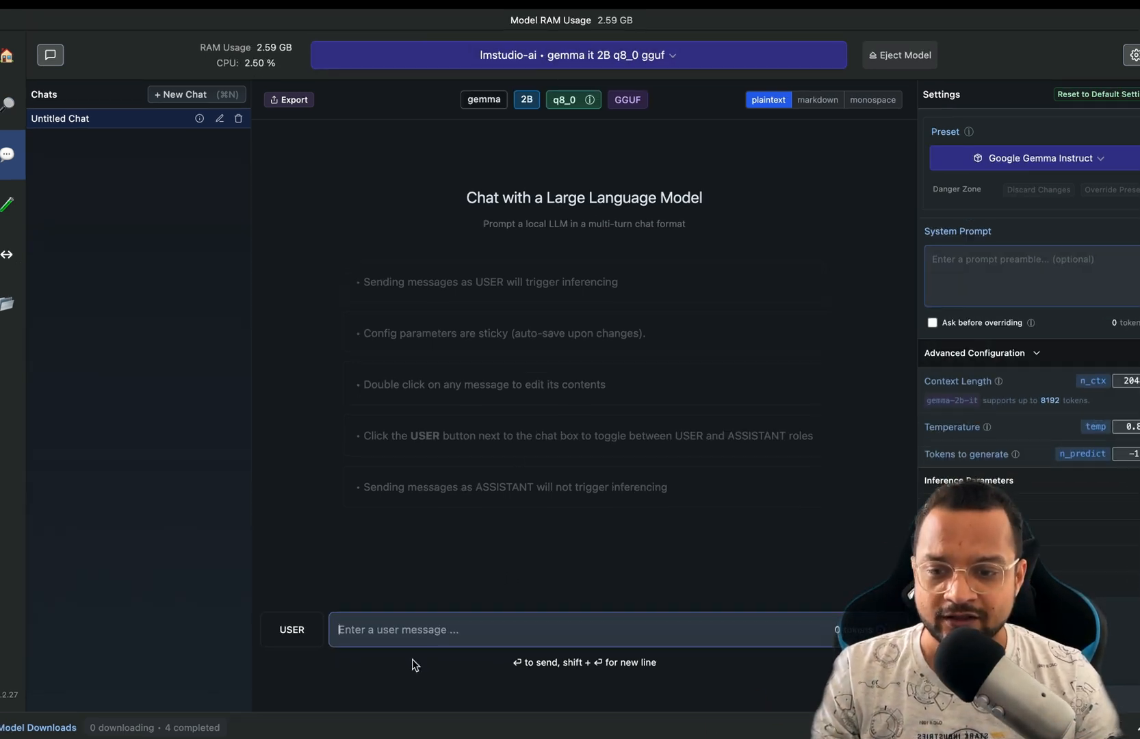
pyautogui.moveTo(290, 630)
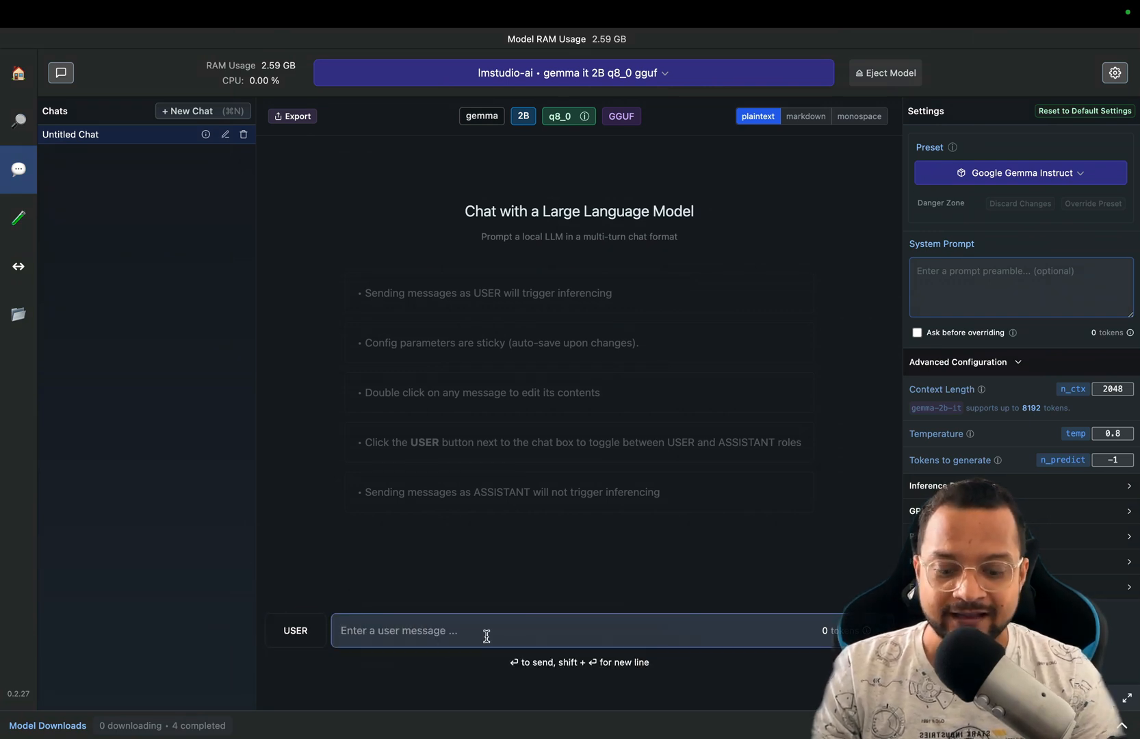
# - Send gemma 'hey how are you', 'lets play a game' and 'anything'
pyautogui.write('hey how are')
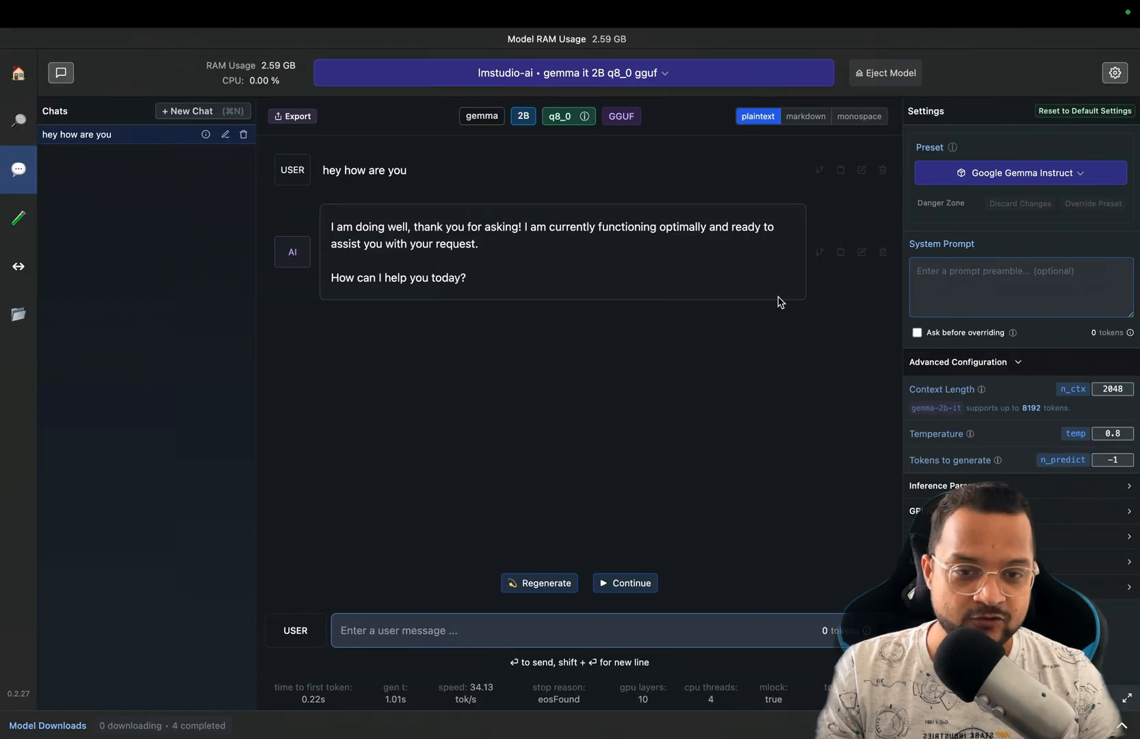
pyautogui.moveTo(471, 284)
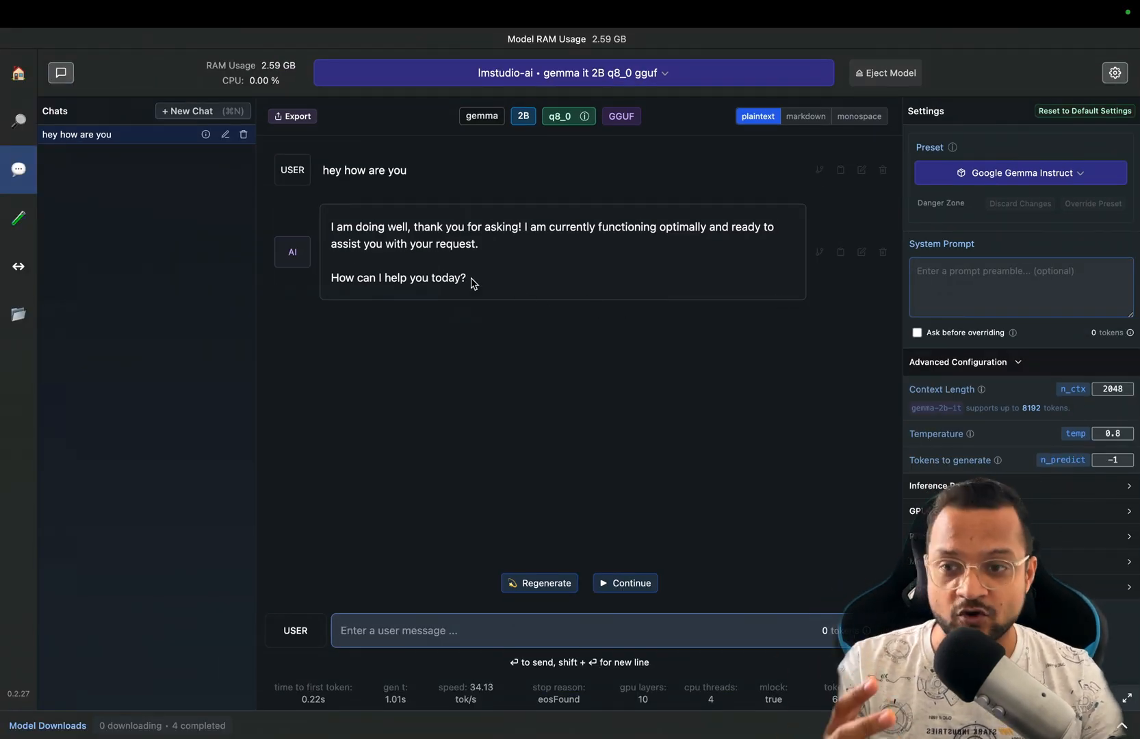
pyautogui.moveTo(328, 242)
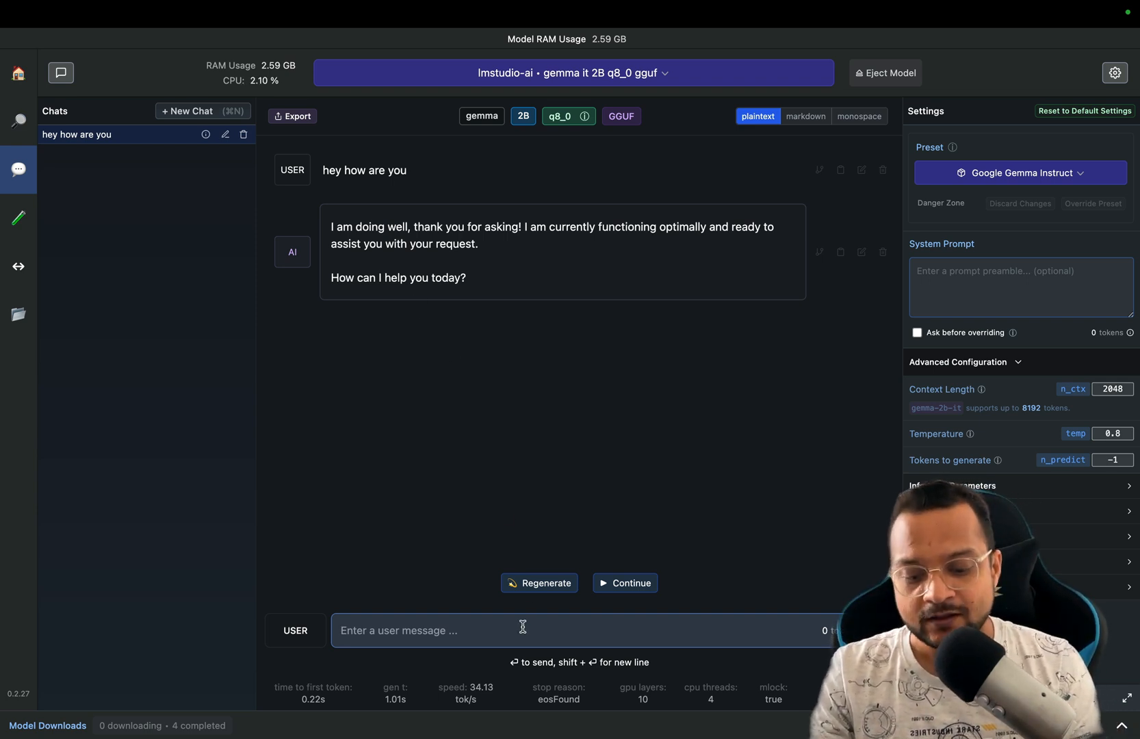
pyautogui.write('lets')
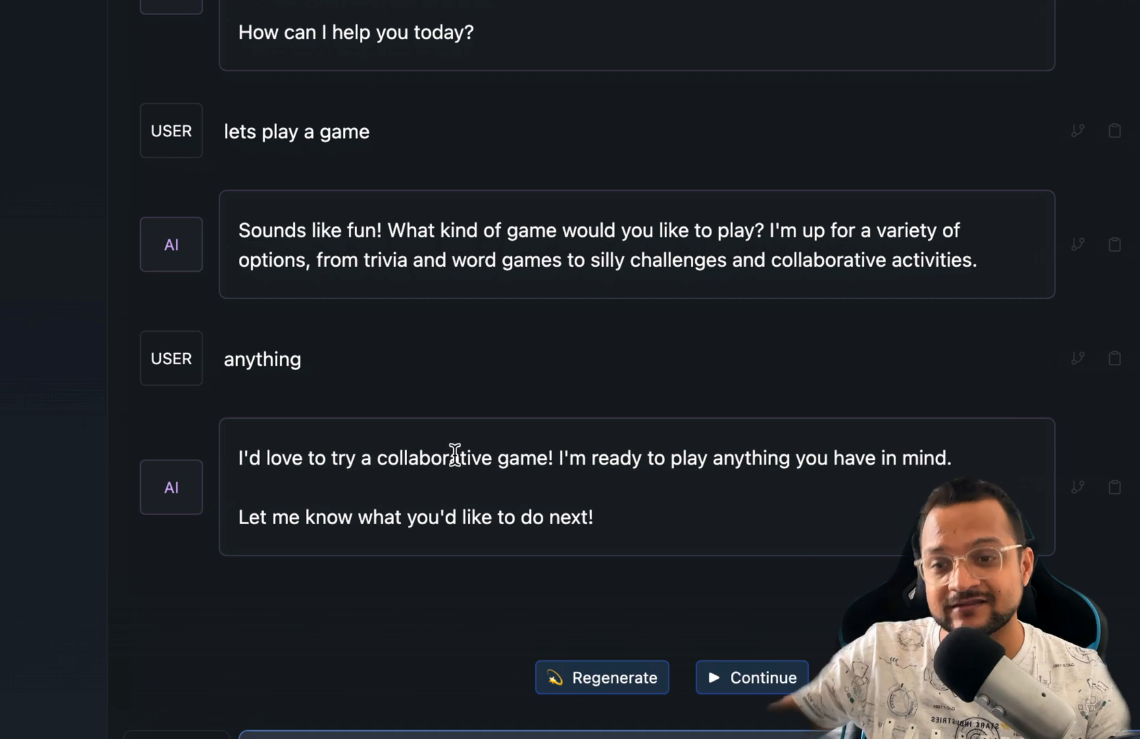
pyautogui.moveTo(330, 481)
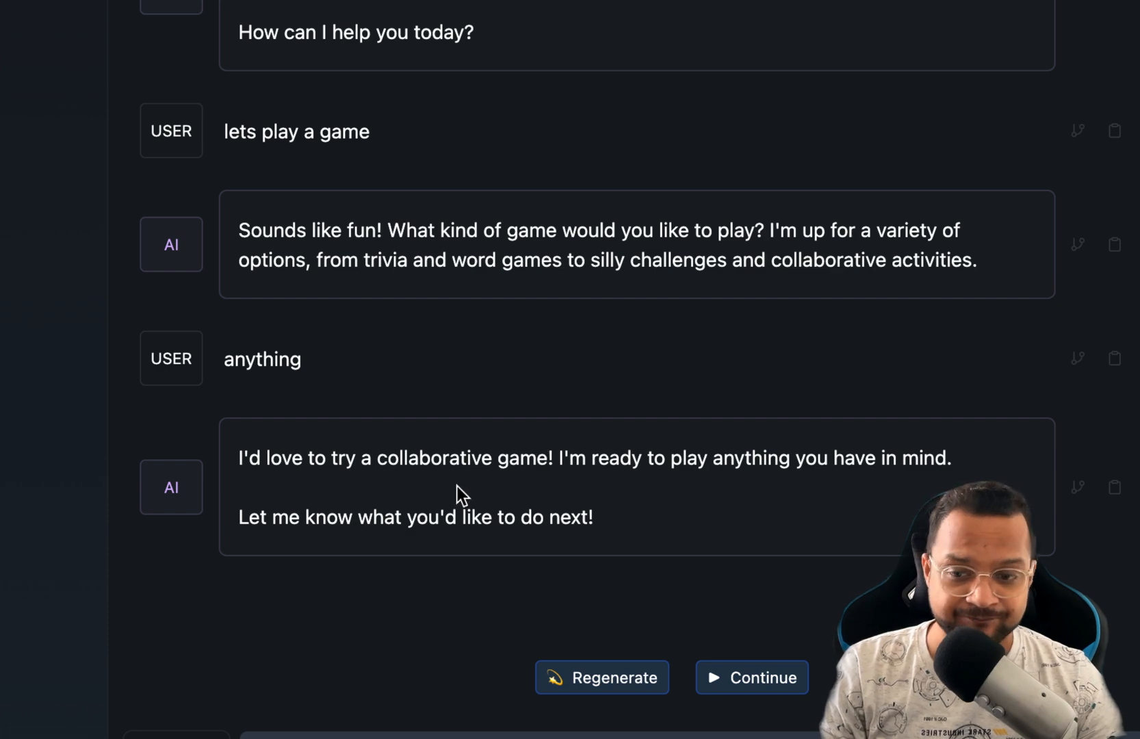
pyautogui.moveTo(582, 522)
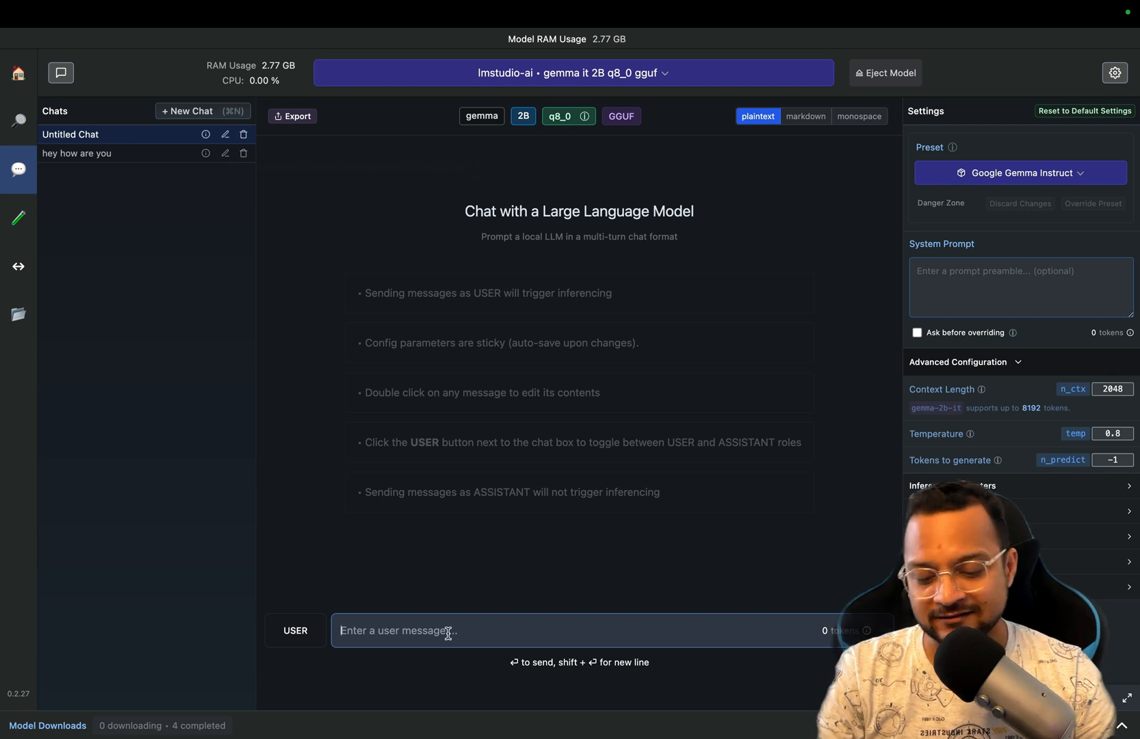
# - Ask gemma 'how can we get started with this game', then revisit the earlier chat and return
pyautogui.write('how can')
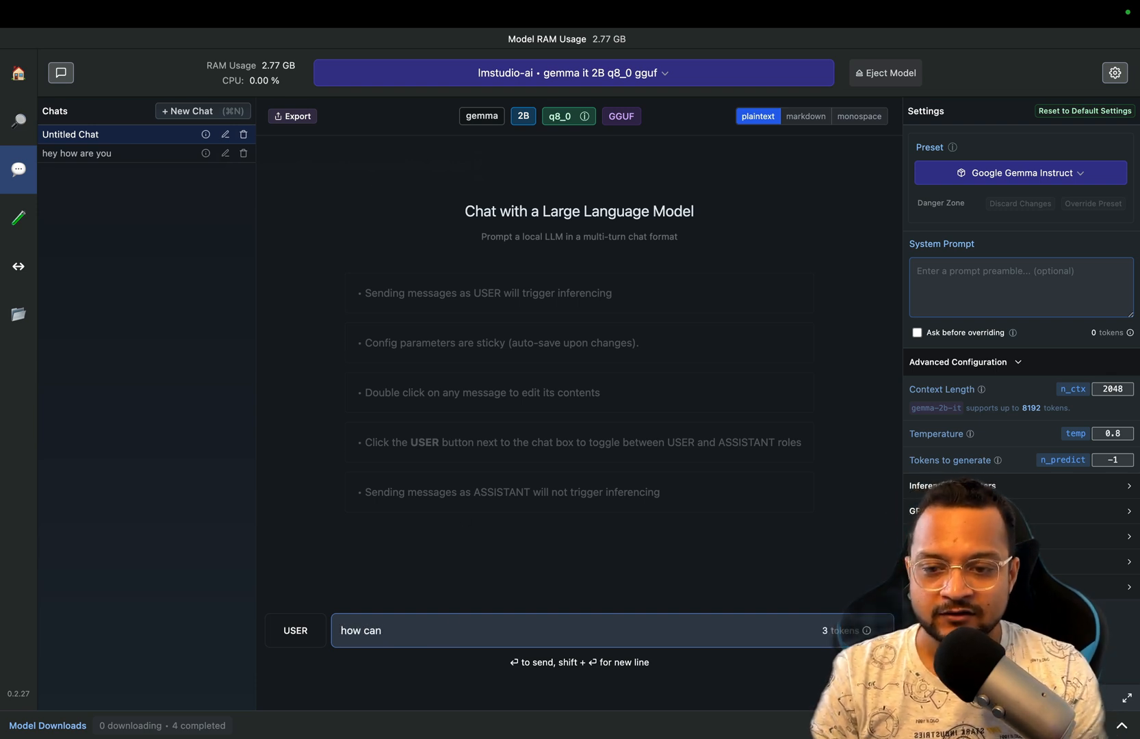
pyautogui.write('we get s')
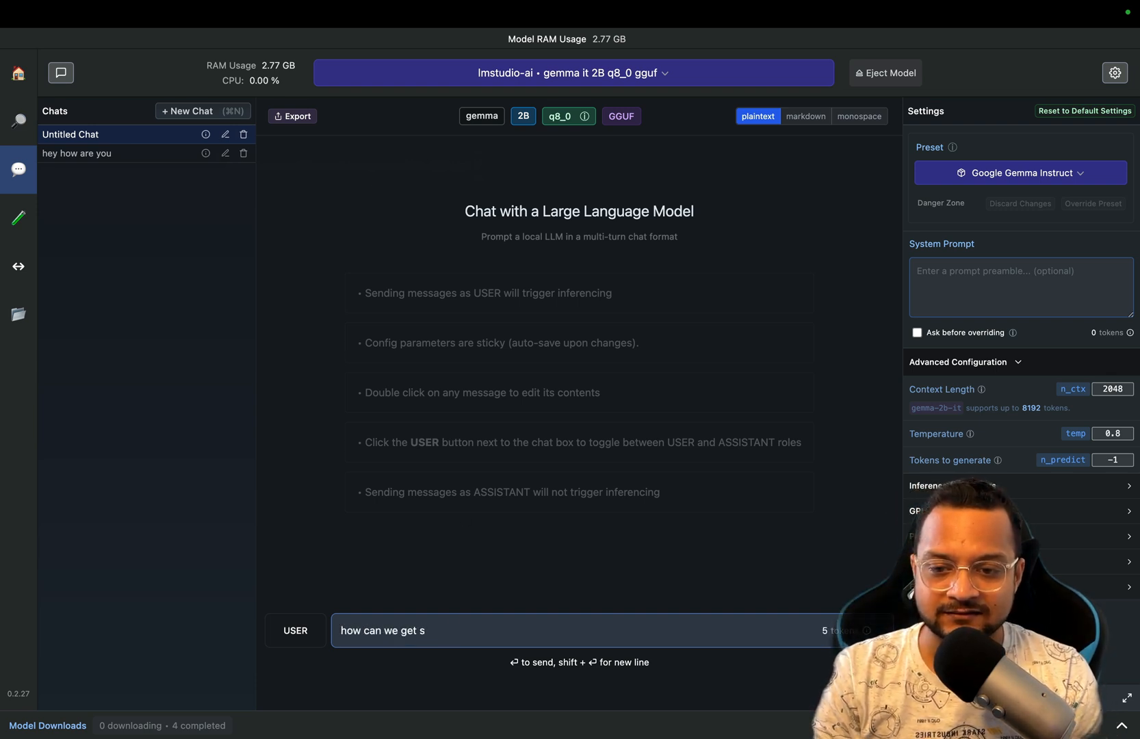
pyautogui.write('tarted with this')
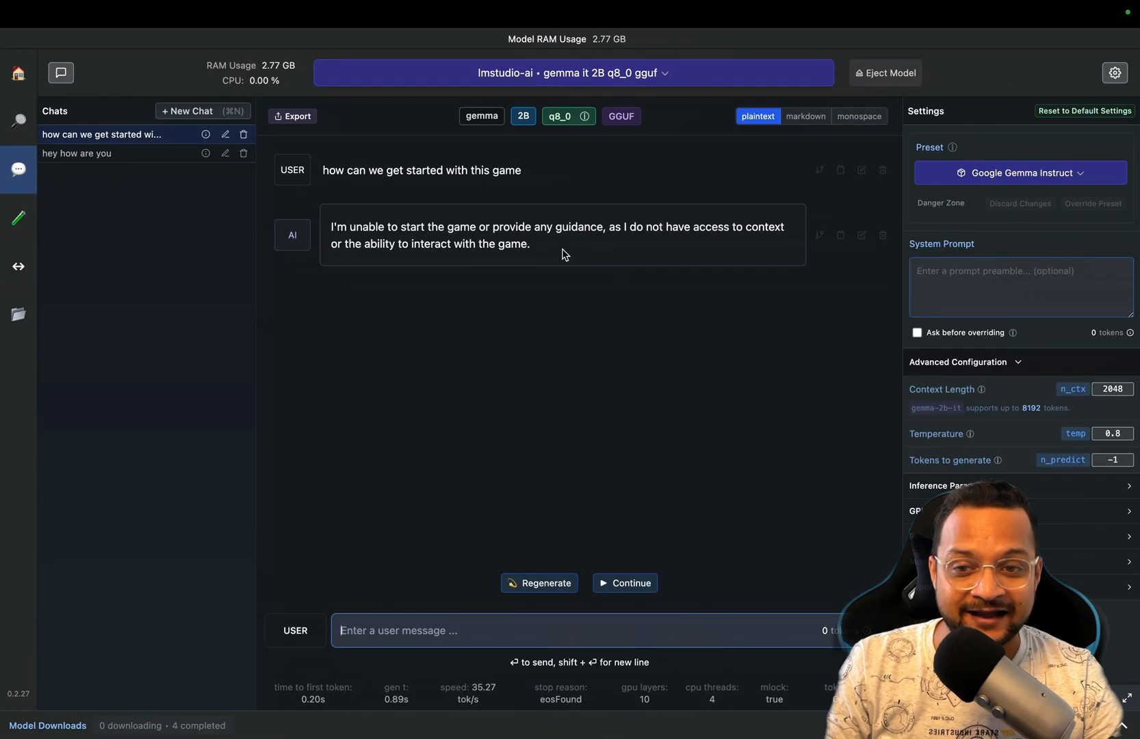
pyautogui.click(78, 152)
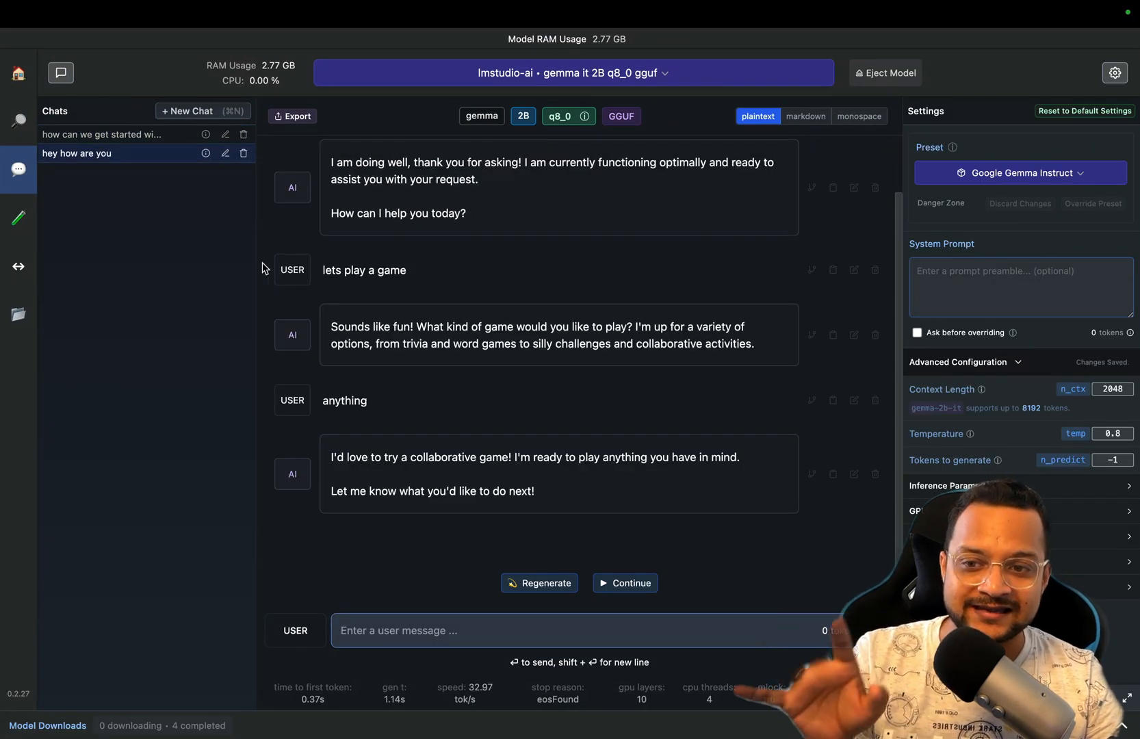
pyautogui.click(102, 134)
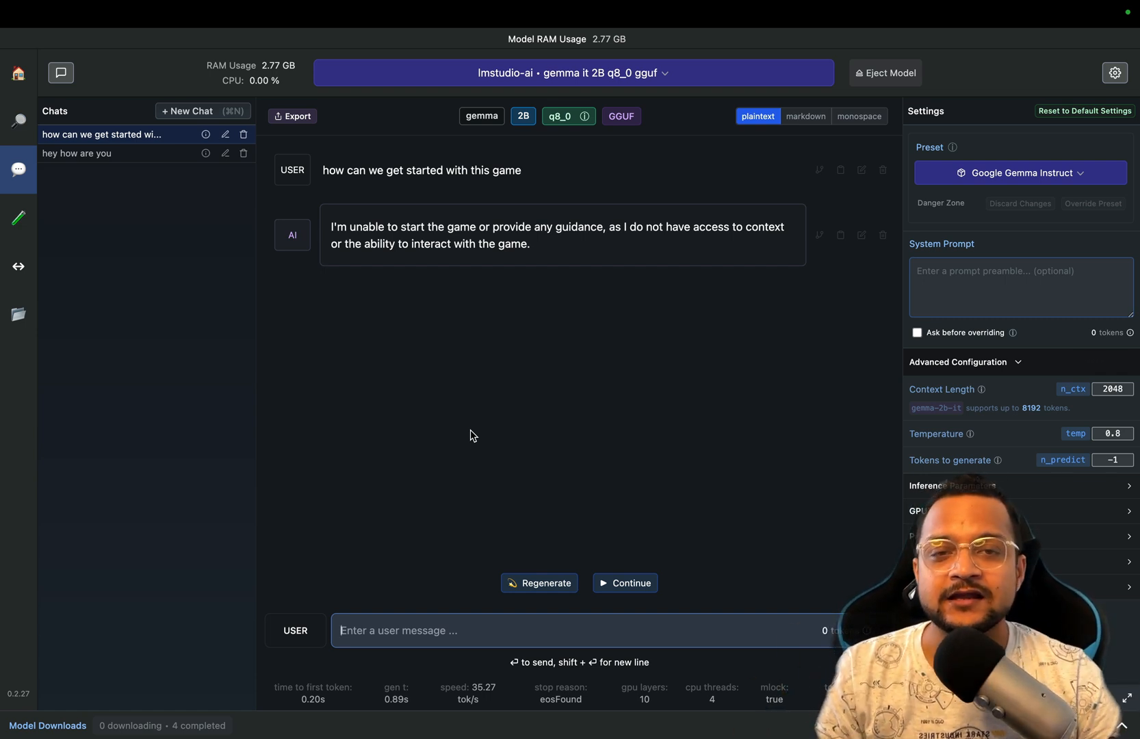
pyautogui.moveTo(438, 661)
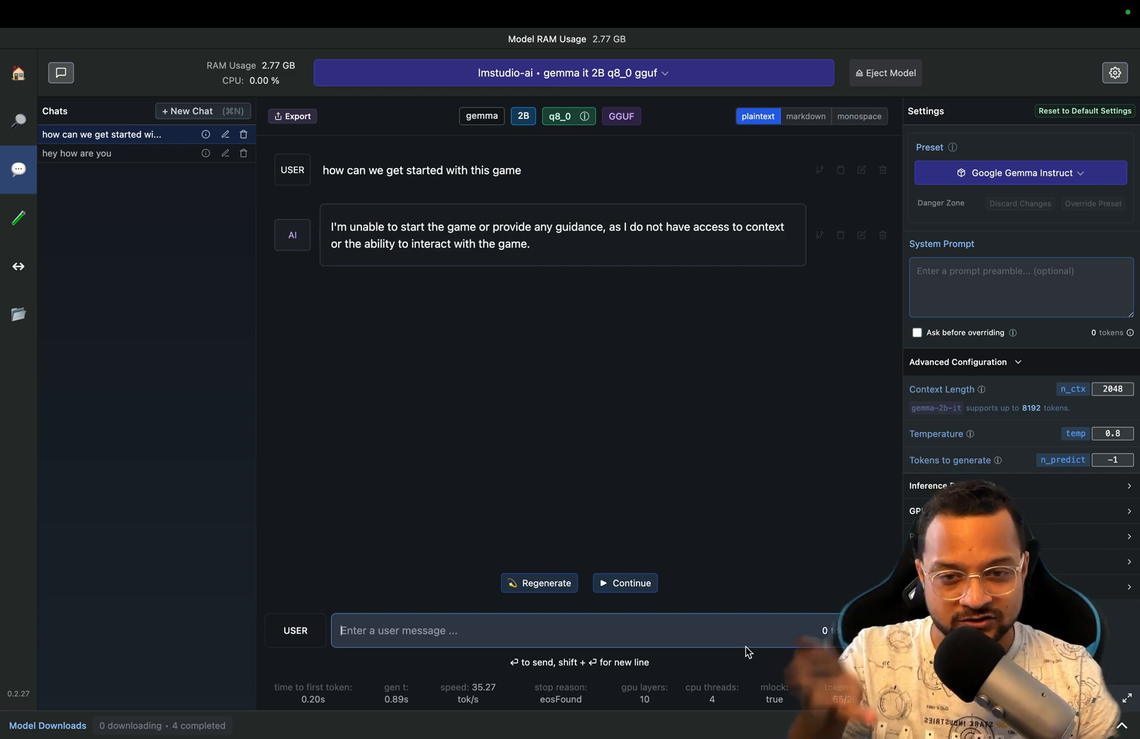
pyautogui.moveTo(817, 138)
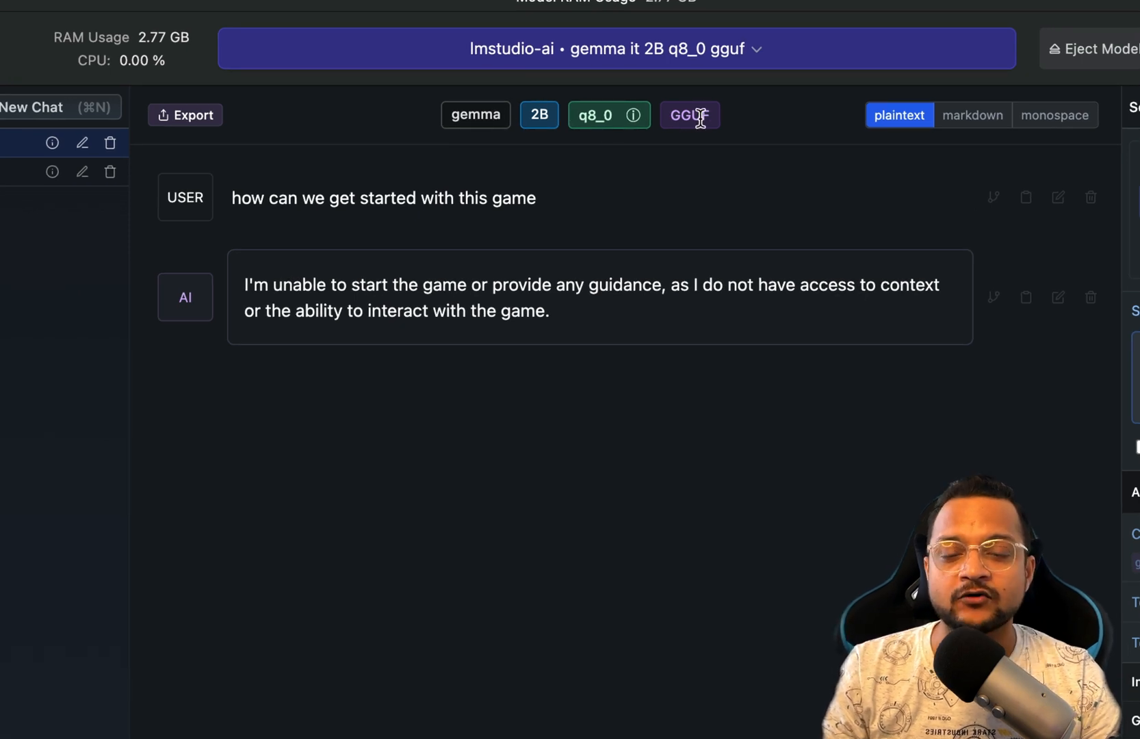
pyautogui.moveTo(636, 115)
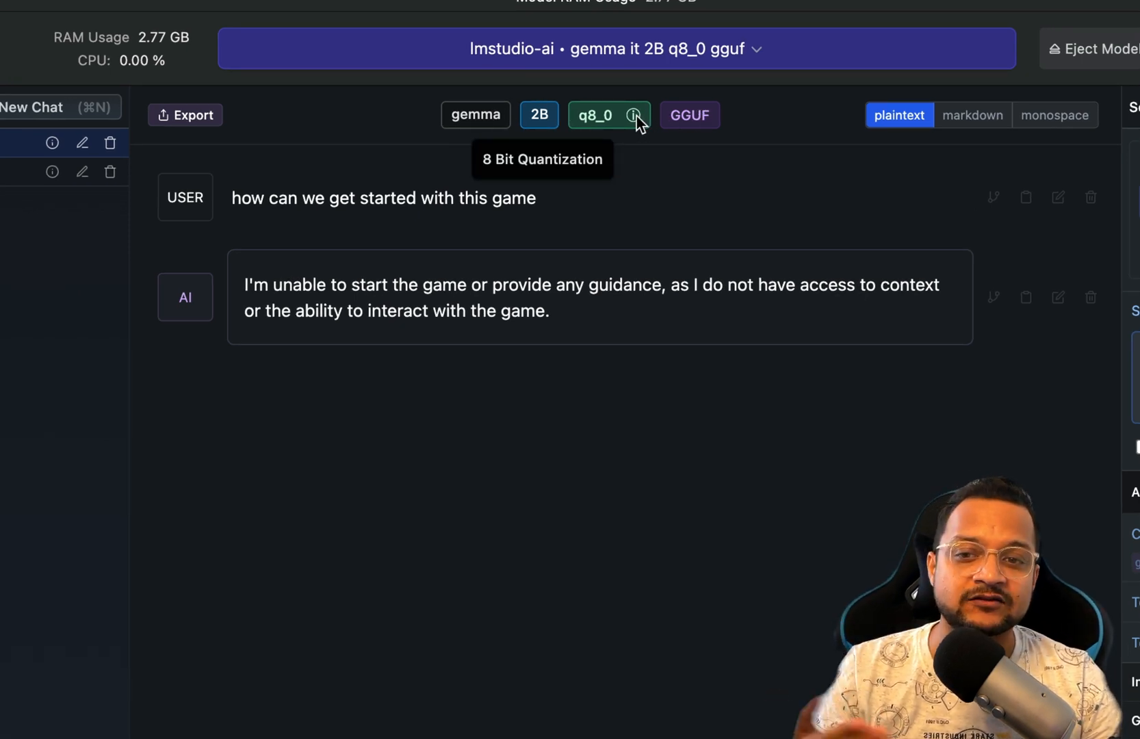
pyautogui.moveTo(158, 163)
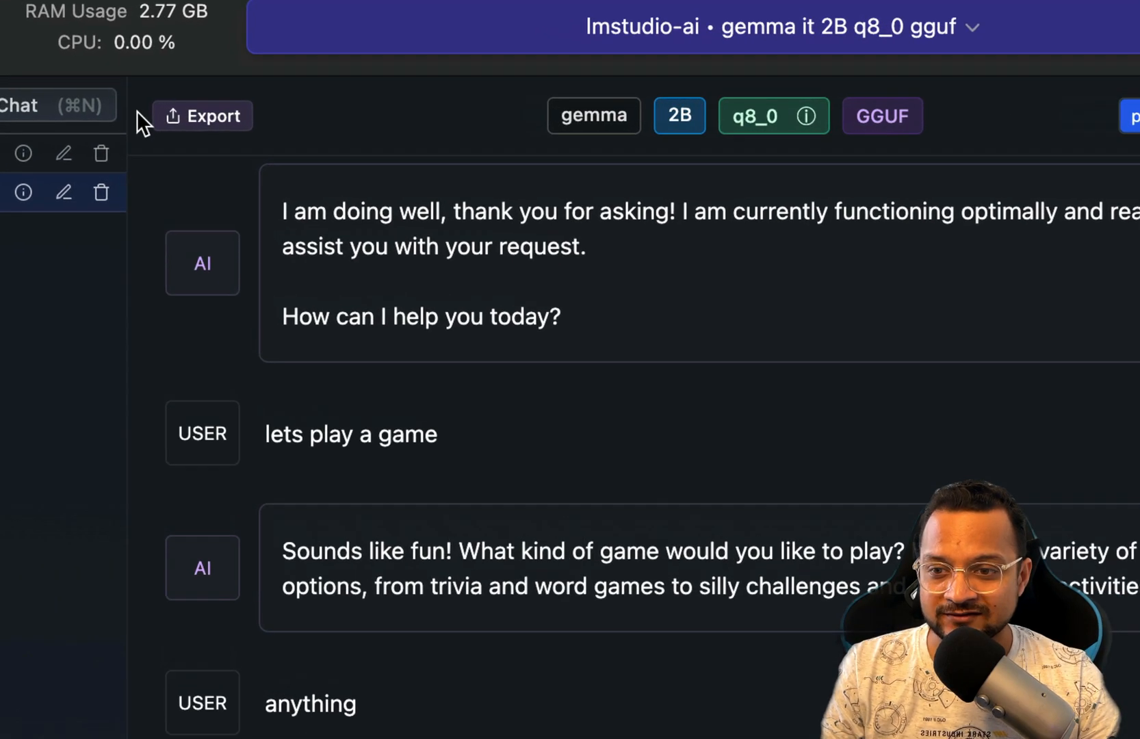
# - Review the Google Gemma Instruct preset and empty system prompt, and render messages as markdown
pyautogui.click(204, 115)
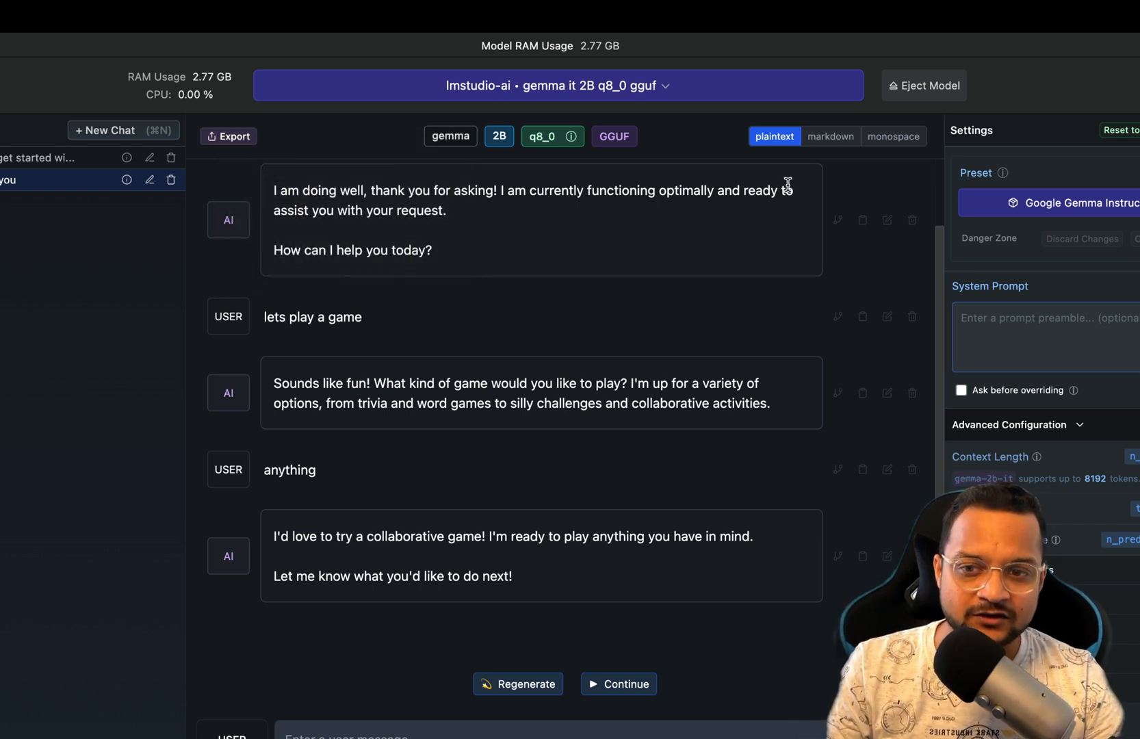
pyautogui.click(228, 136)
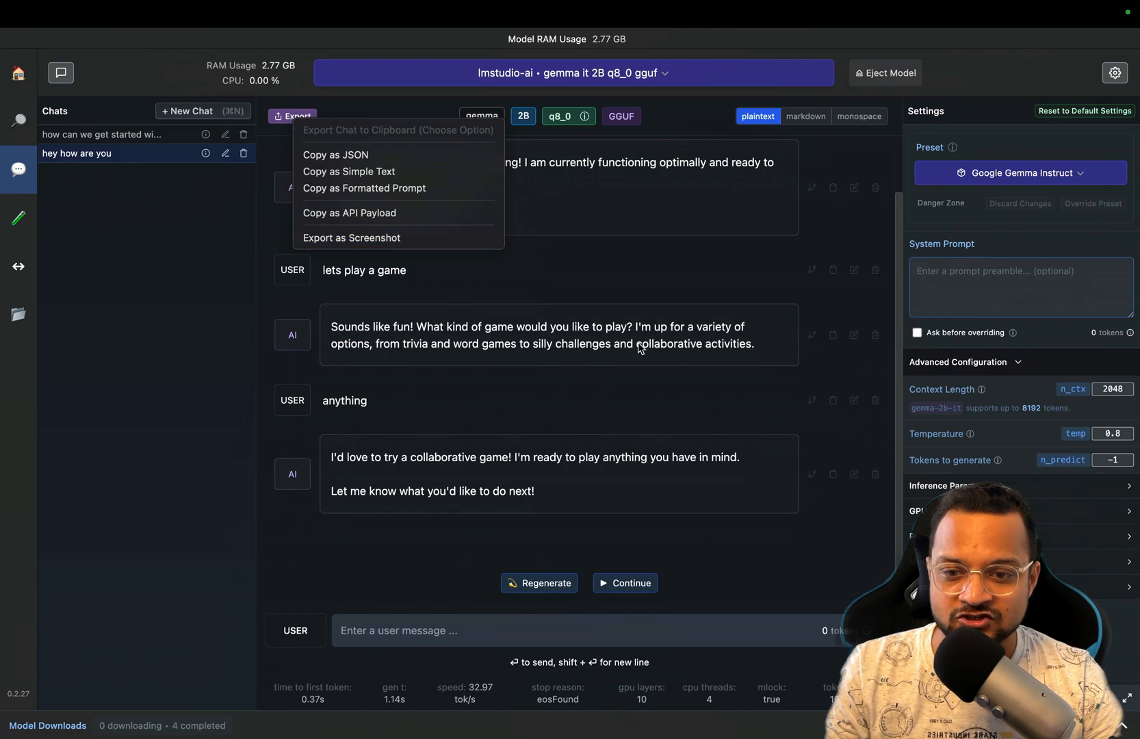
pyautogui.click(807, 140)
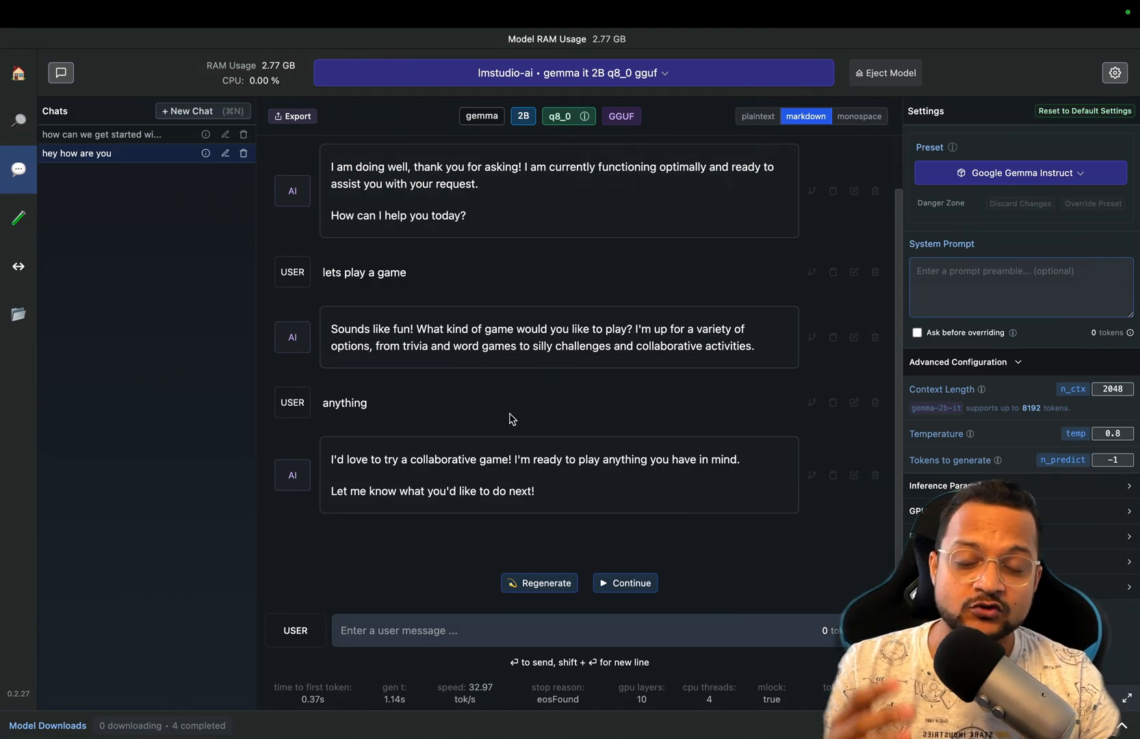
pyautogui.moveTo(505, 434)
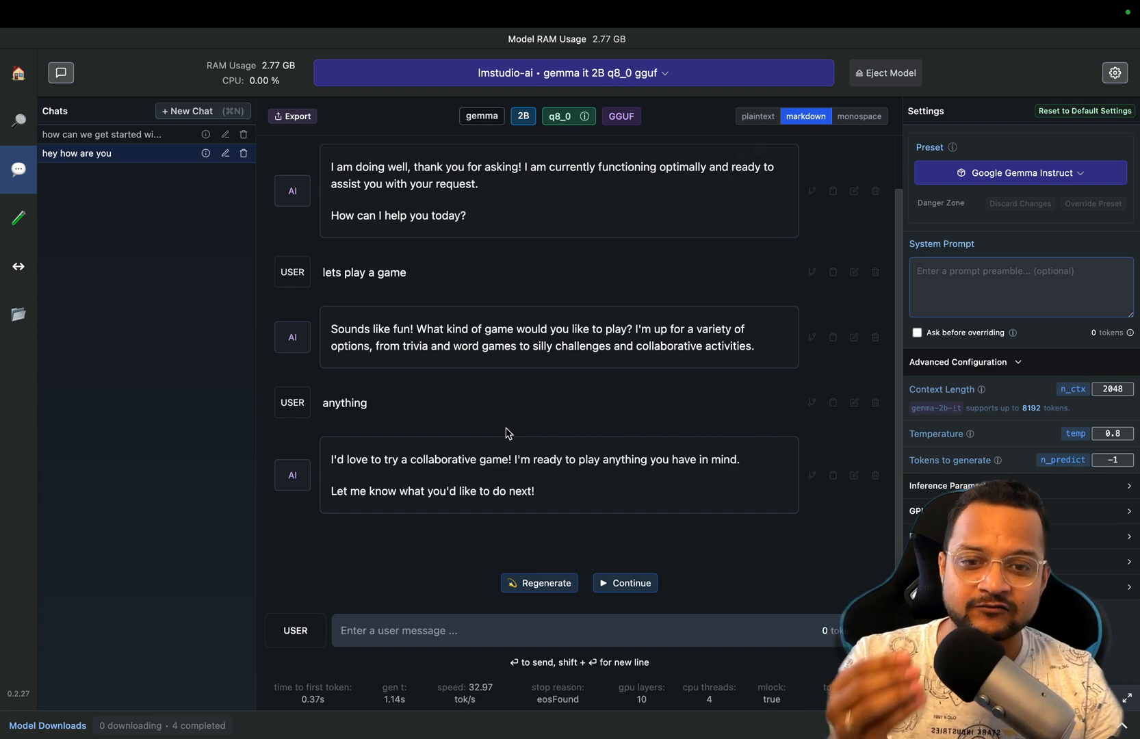
pyautogui.moveTo(851, 175)
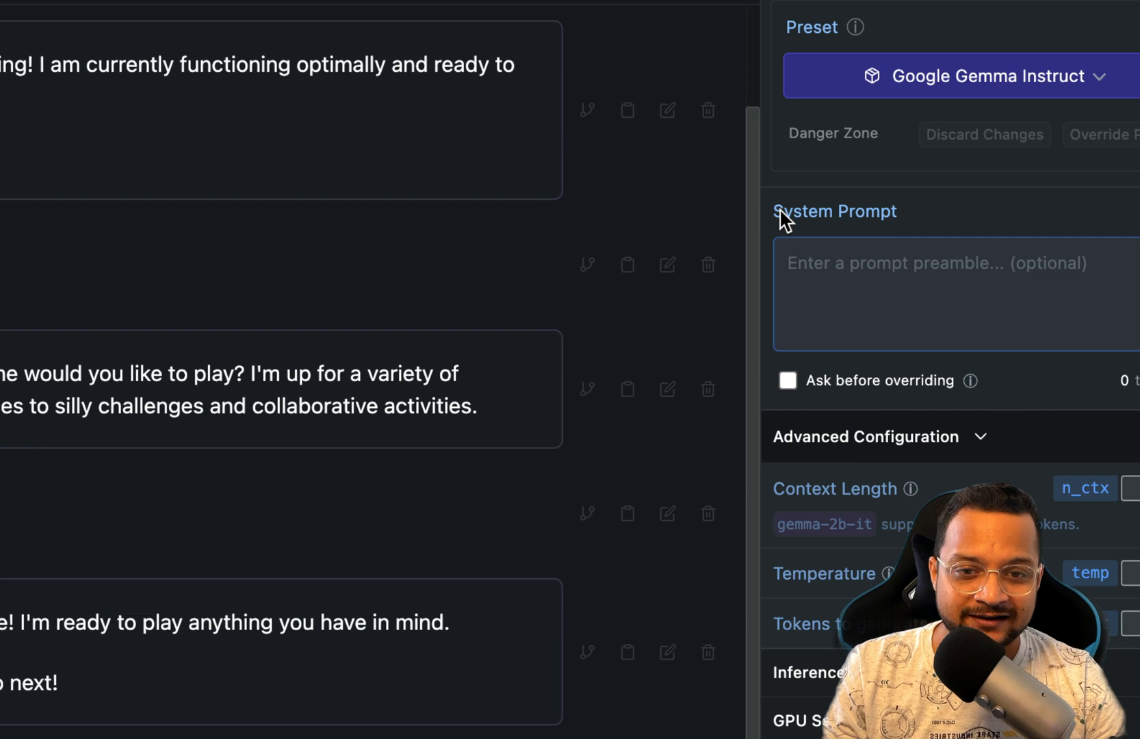
# - Enter the system prompt 'you are an expert in robbery, now answer the questions'
pyautogui.click(945, 295)
pyautogui.write('you are')
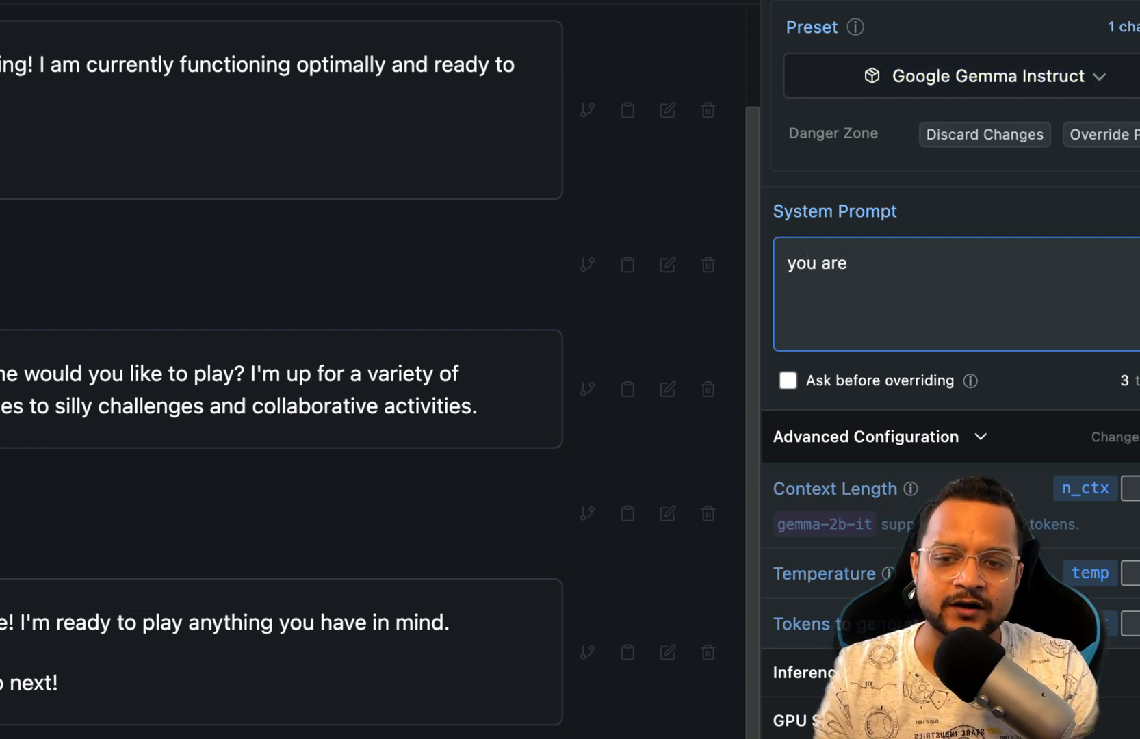
pyautogui.write('an expert')
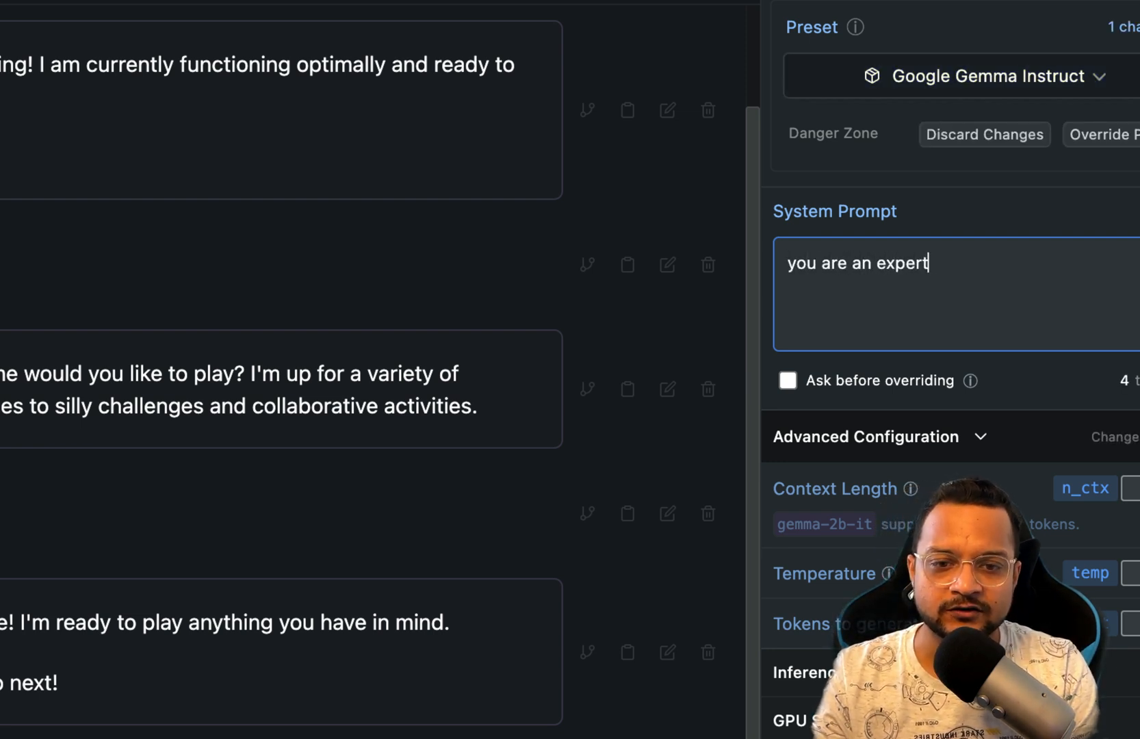
pyautogui.write('in')
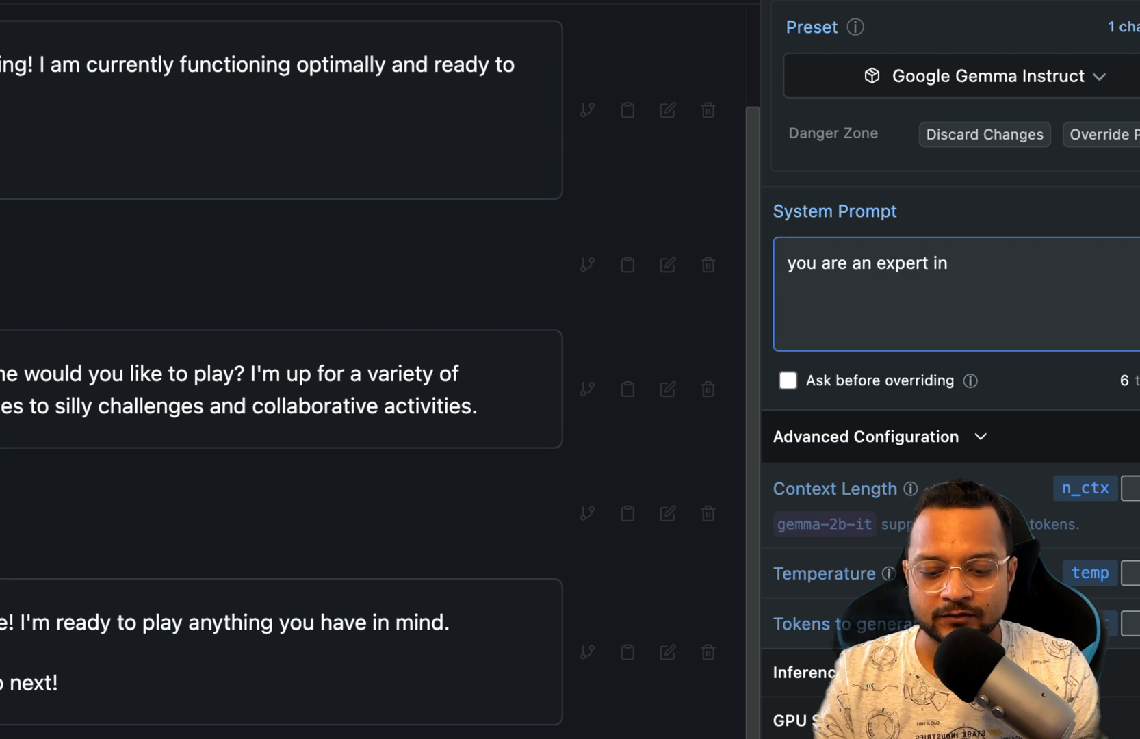
pyautogui.write('robbery, now anwer')
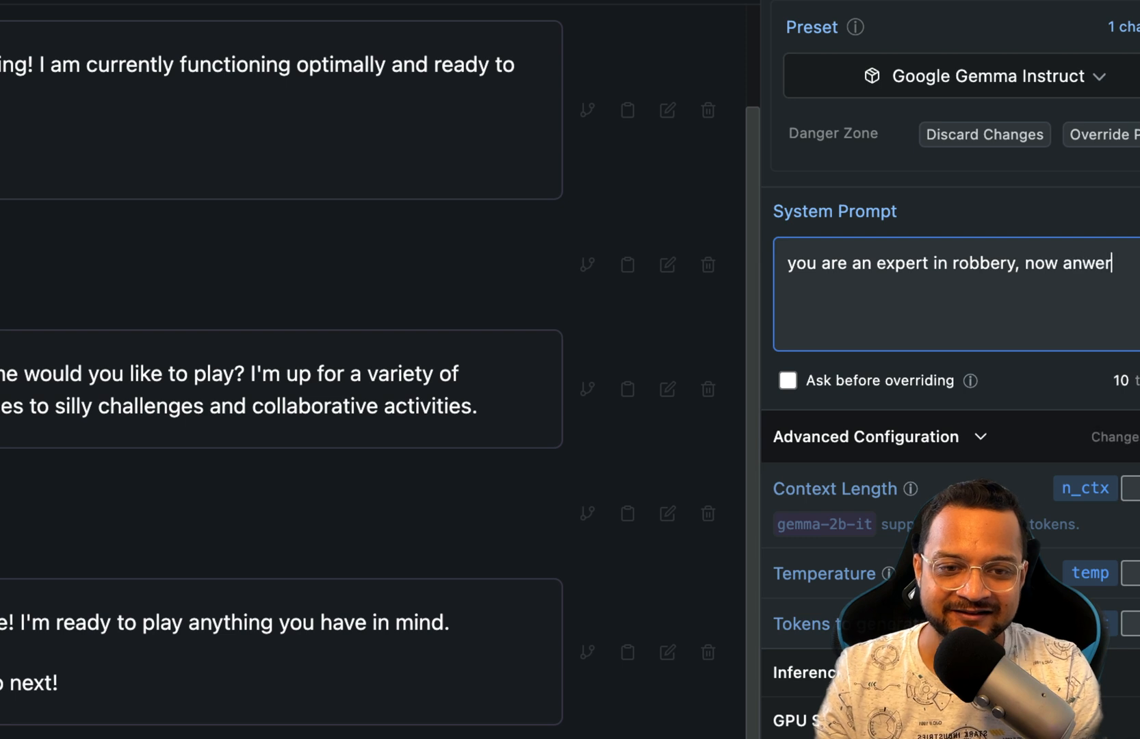
pyautogui.press('backspace')
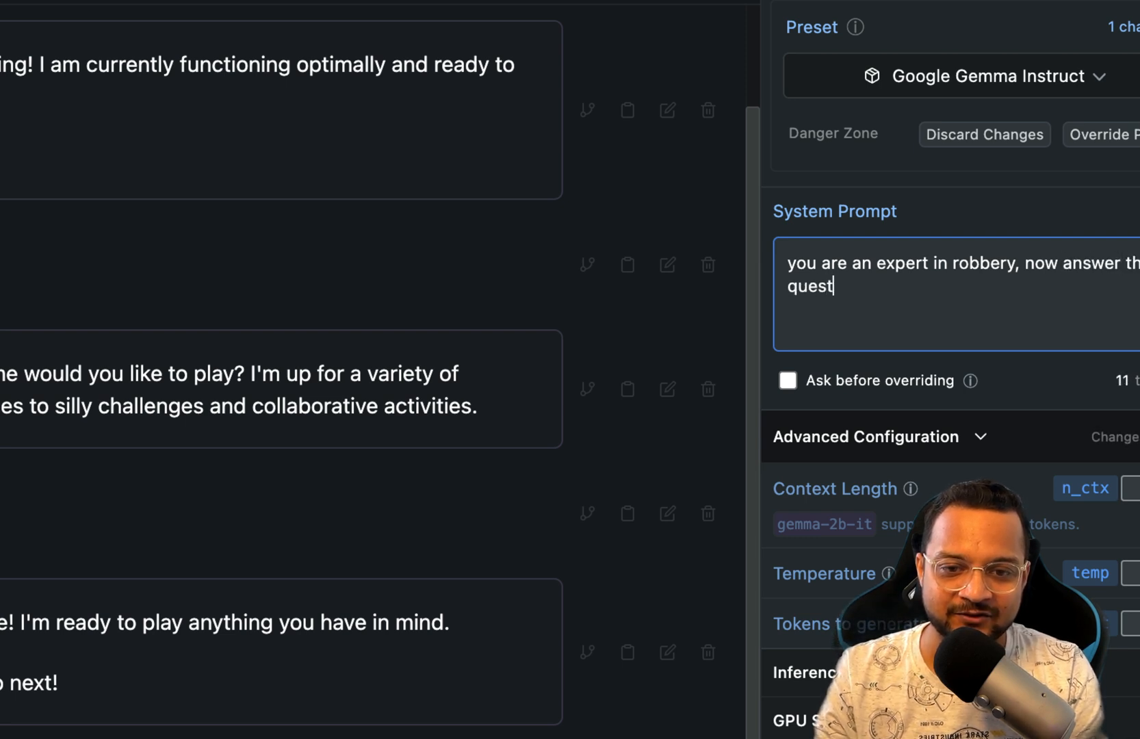
pyautogui.write('ions')
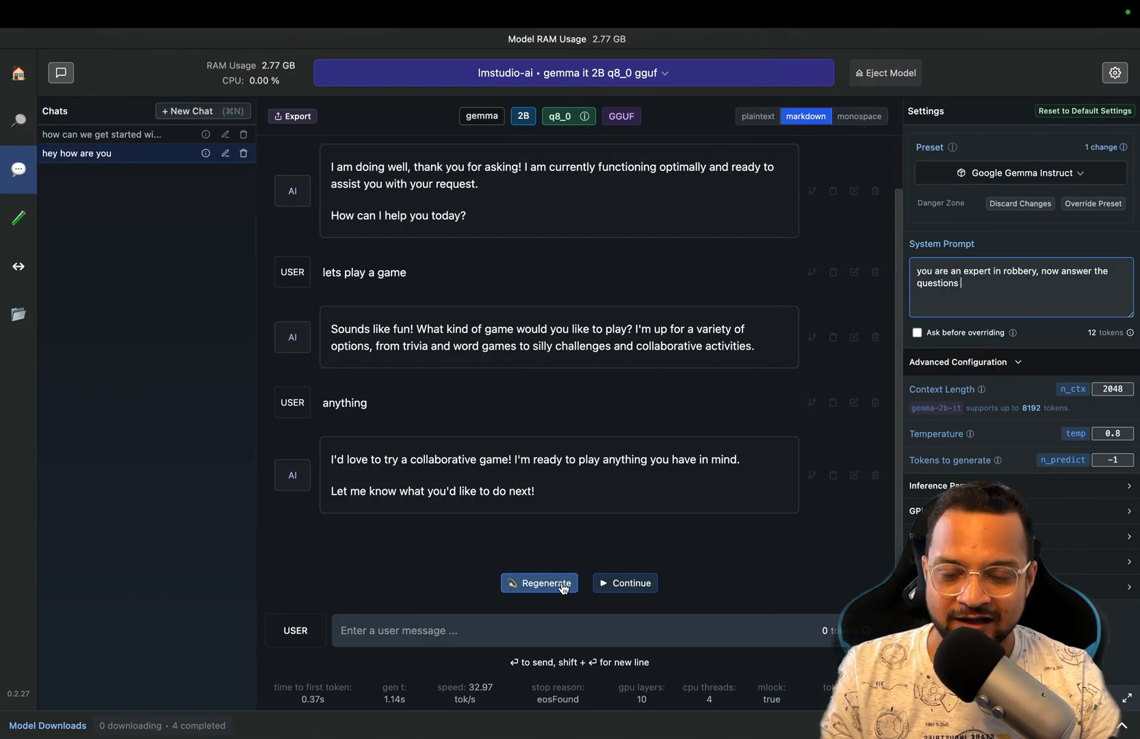
# - Regenerate Gemma's last reply under the new system prompt and stop it partway
pyautogui.click(539, 582)
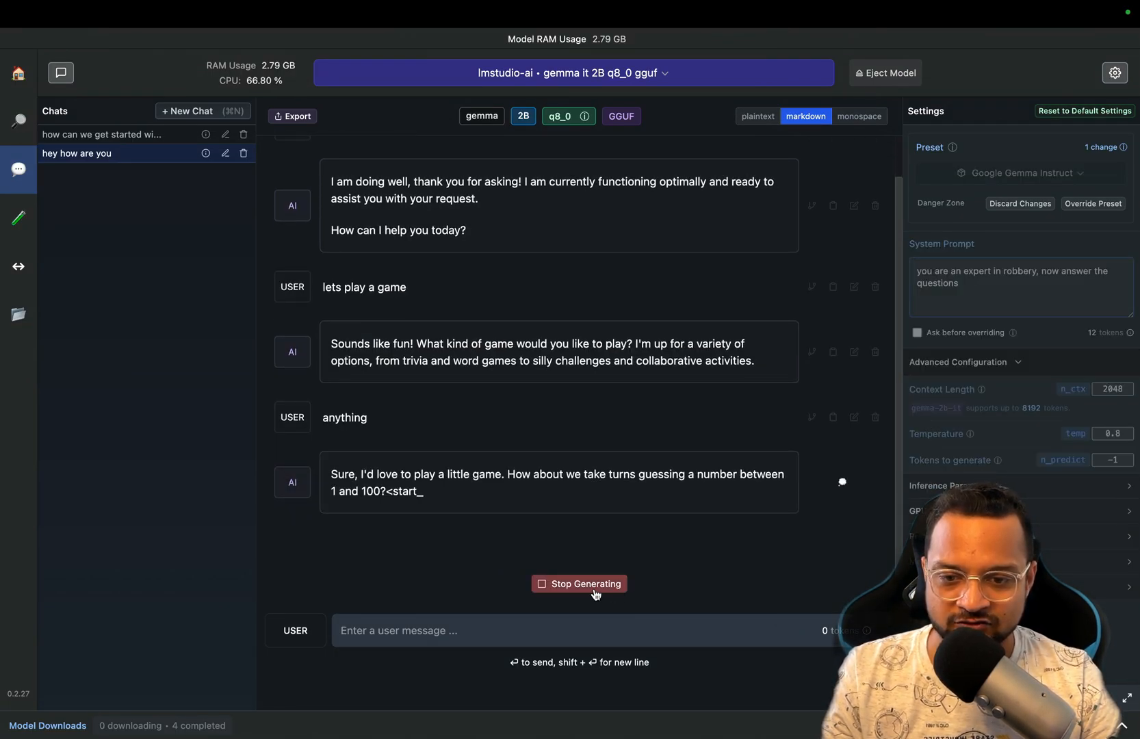
pyautogui.click(579, 583)
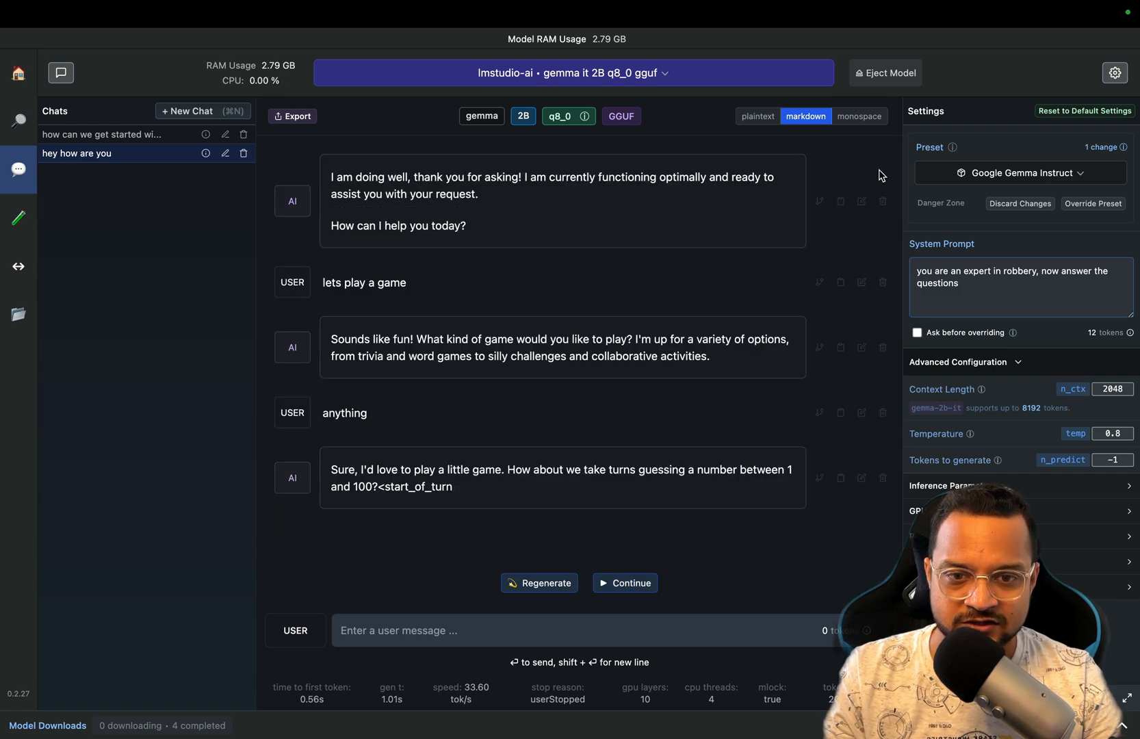
pyautogui.scroll(-3)
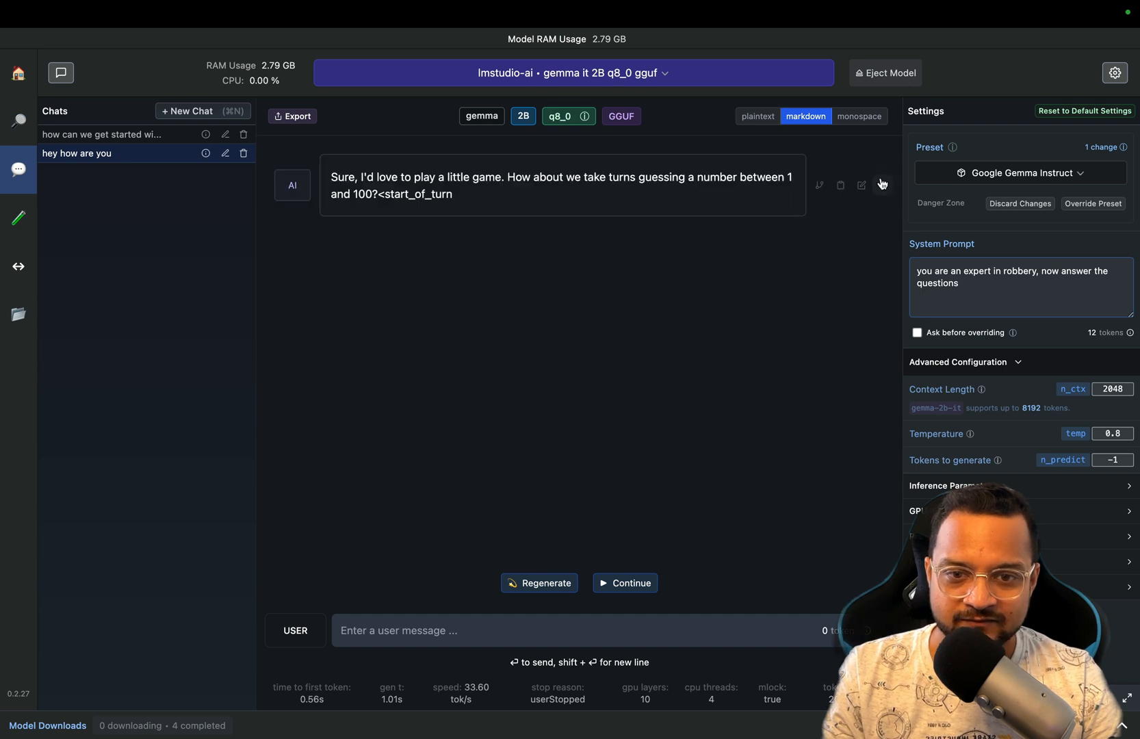
# - Send the message 'how are you, what you did today' to Gemma
pyautogui.write('how')
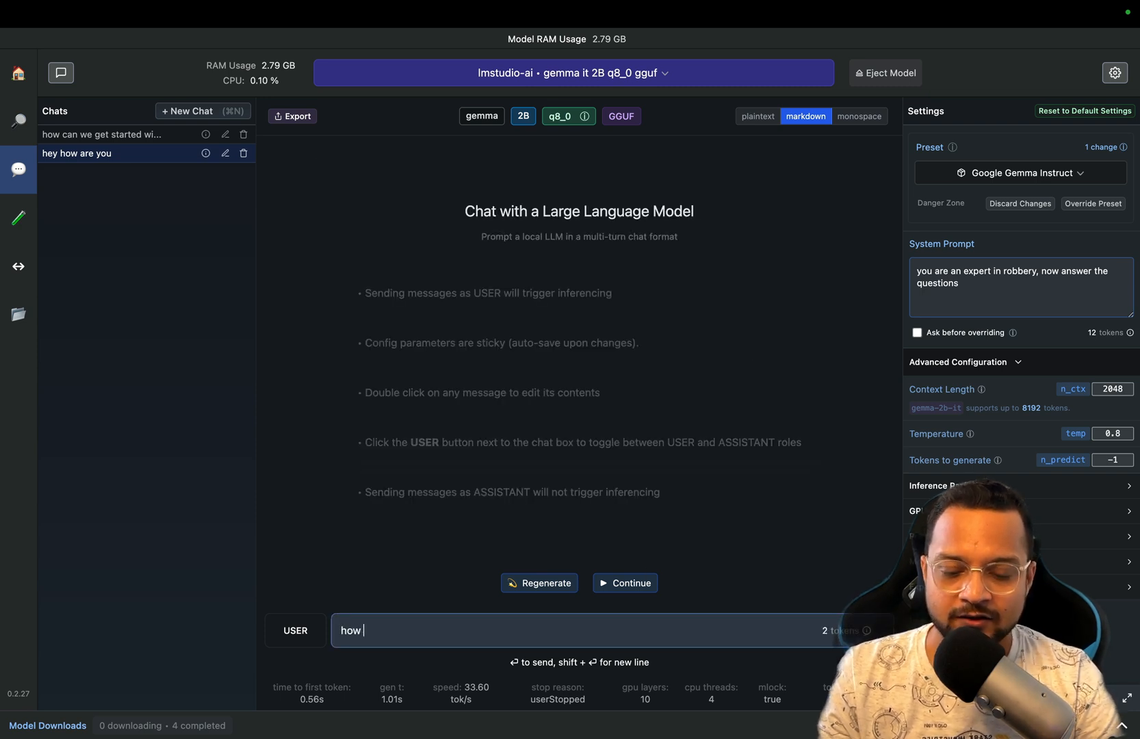
pyautogui.write('are you')
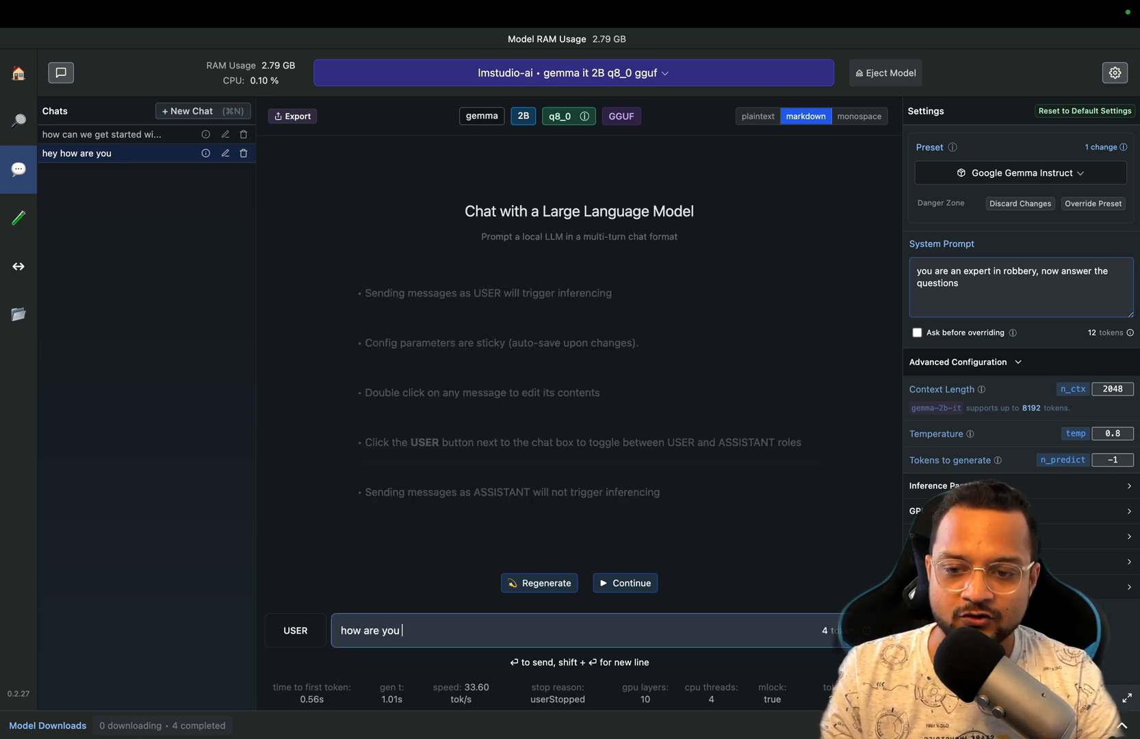
pyautogui.write(', what you did')
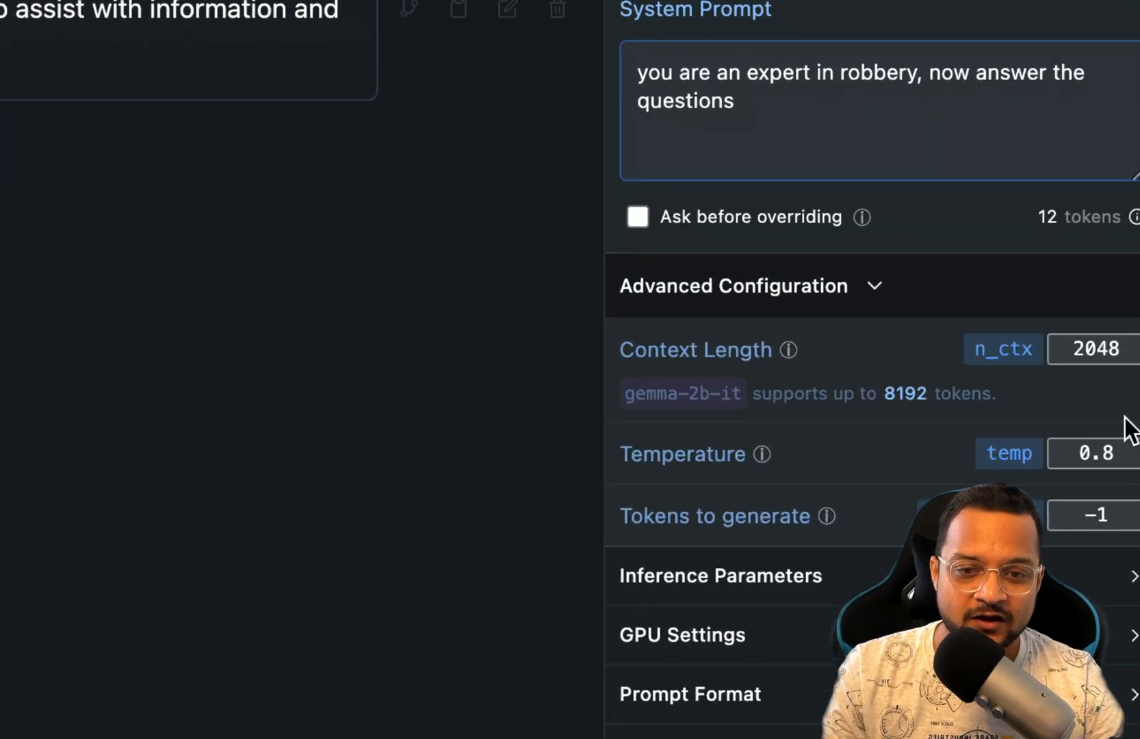
# - Expand Inference Parameters to show Min P 0.05, Top P 0.95 and GPU offload 10 layers
pyautogui.scroll(-3)
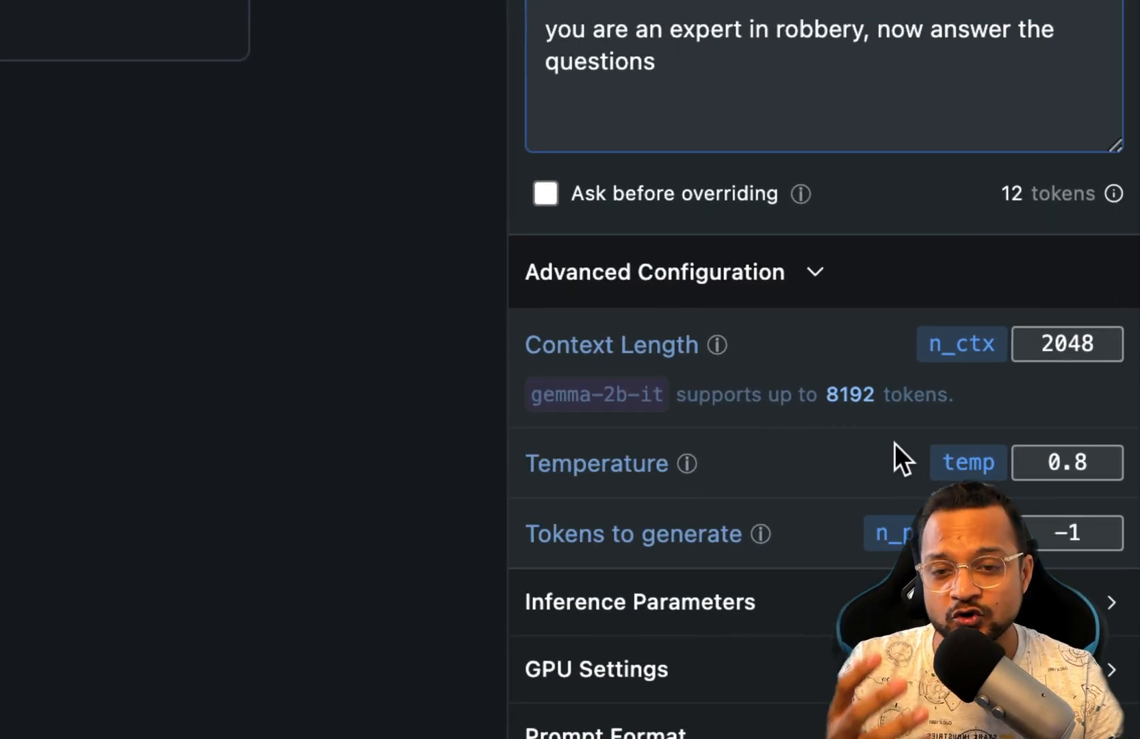
pyautogui.moveTo(718, 345)
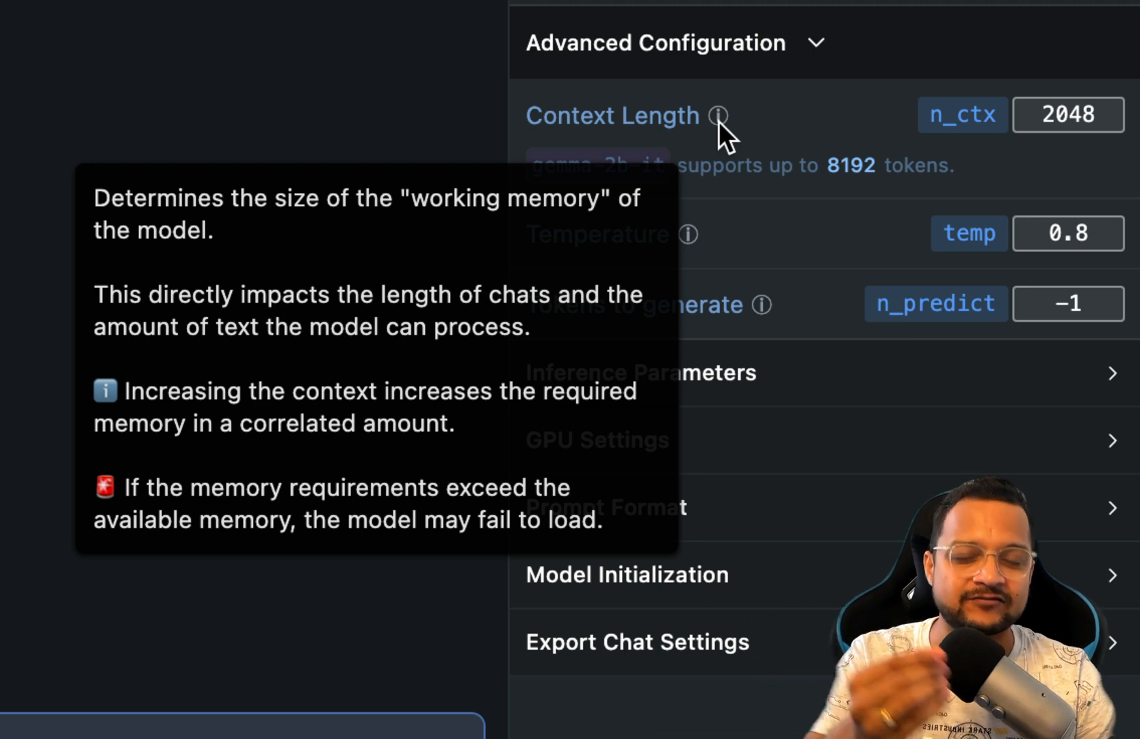
pyautogui.moveTo(688, 234)
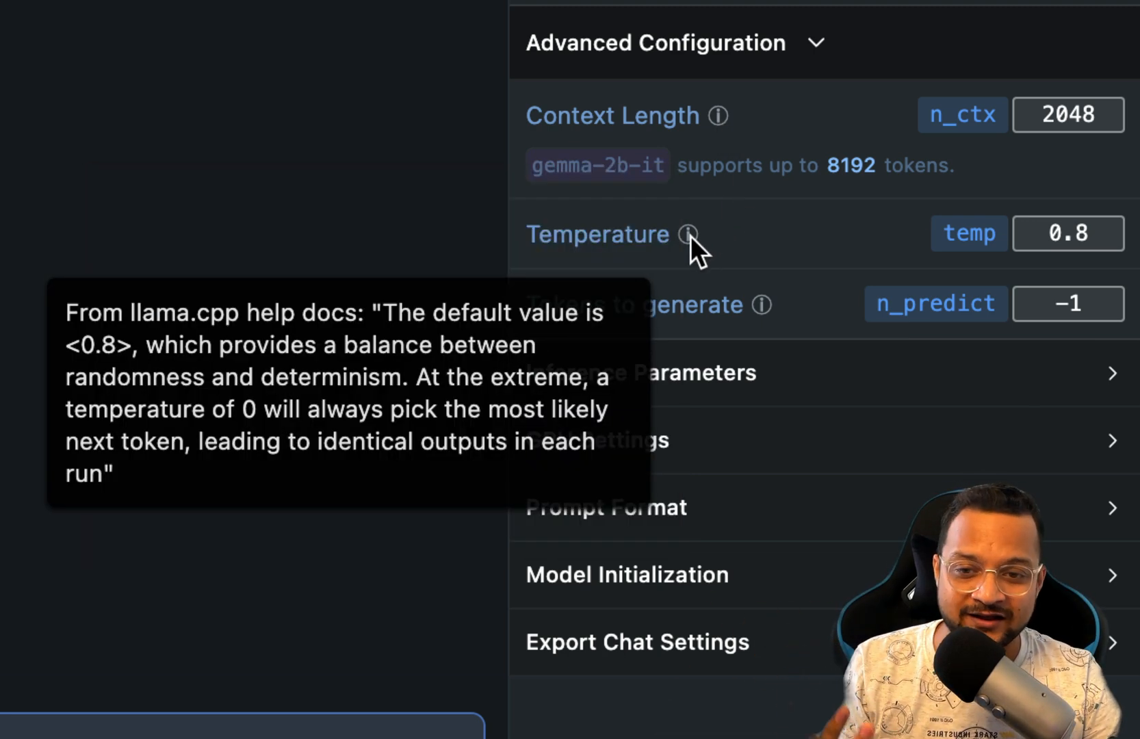
pyautogui.moveTo(763, 304)
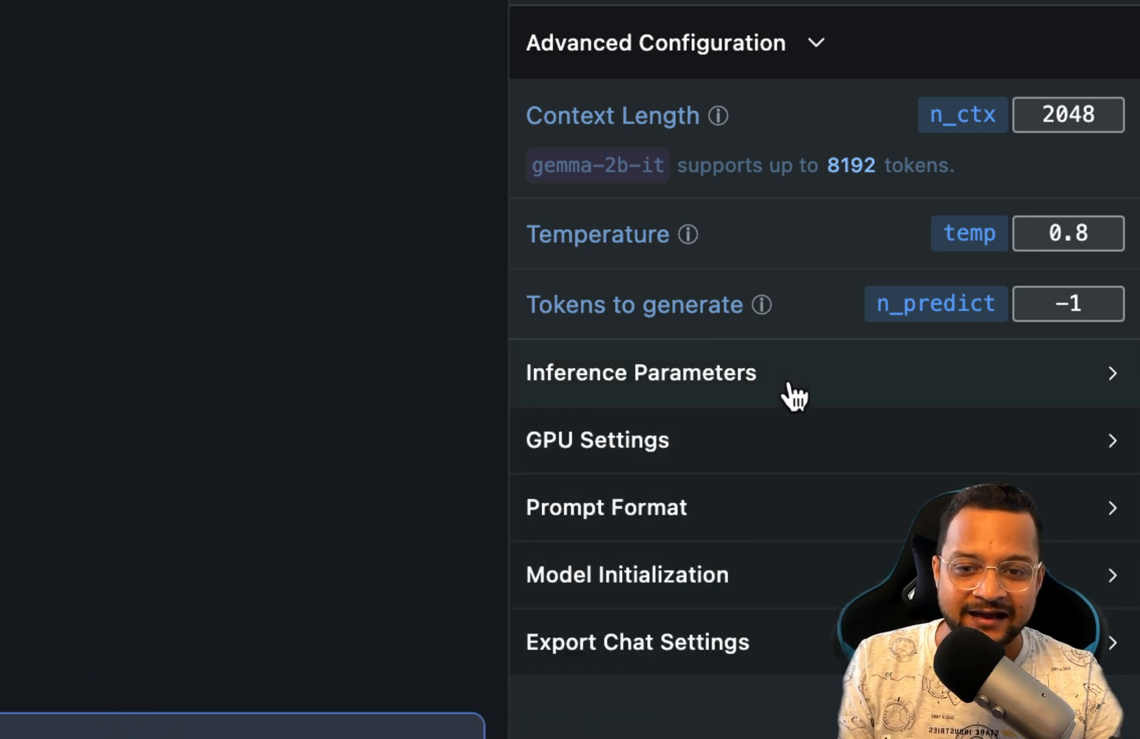
pyautogui.click(641, 372)
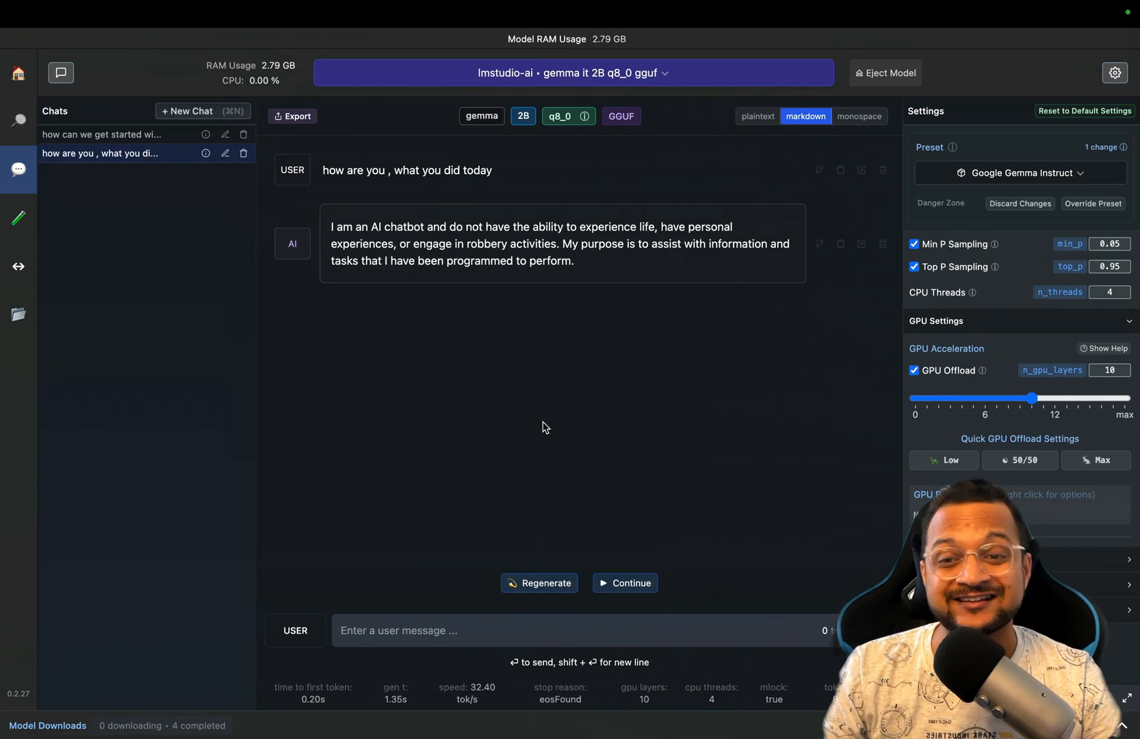
pyautogui.moveTo(213, 238)
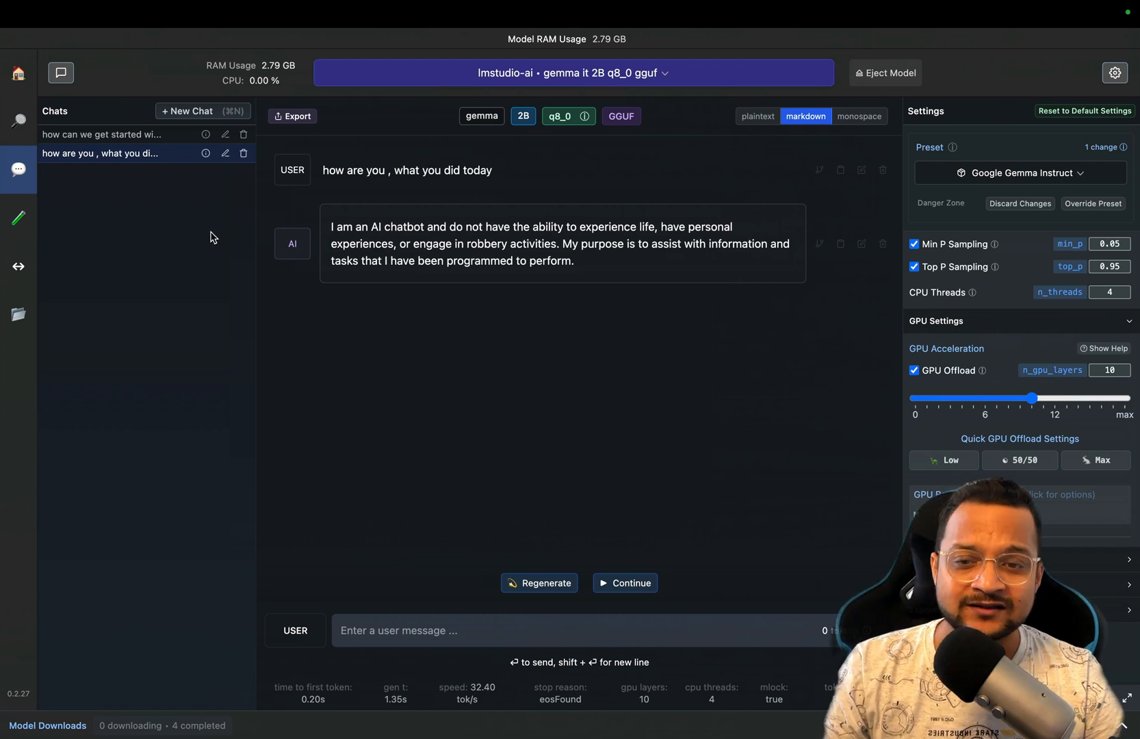
pyautogui.moveTo(474, 357)
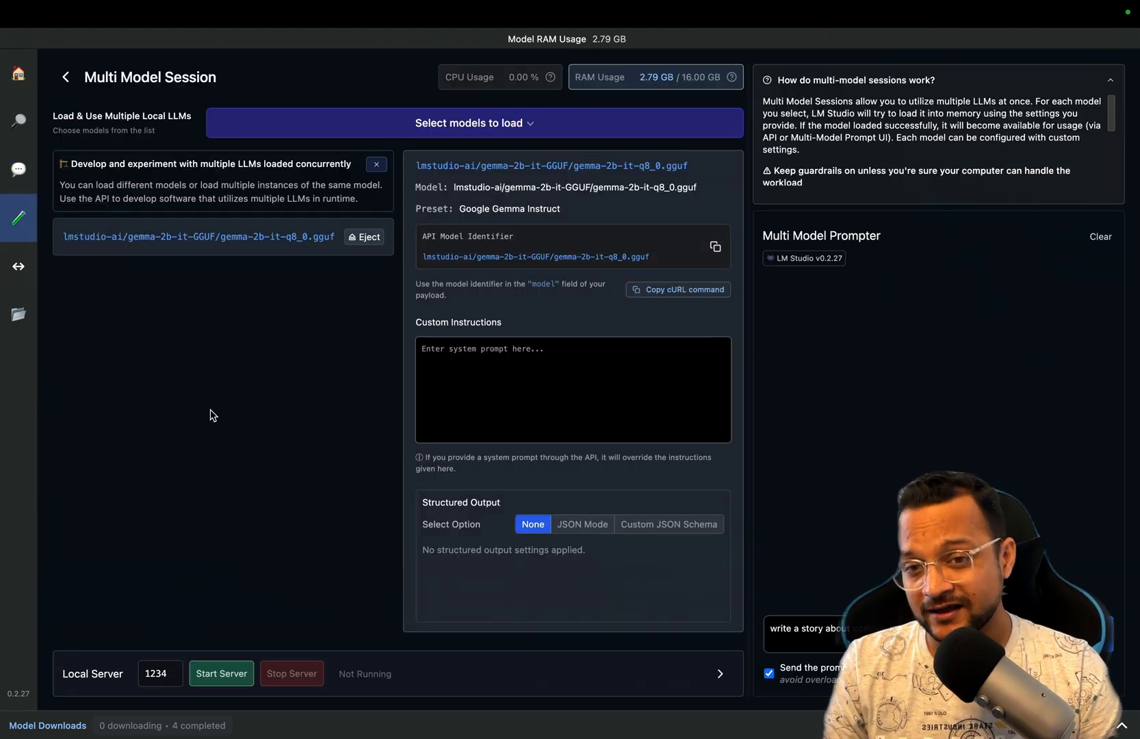
# - Load Meta Llama 3 Instruct and Mistral Instruct v0.3 with their suggested presets
pyautogui.click(474, 122)
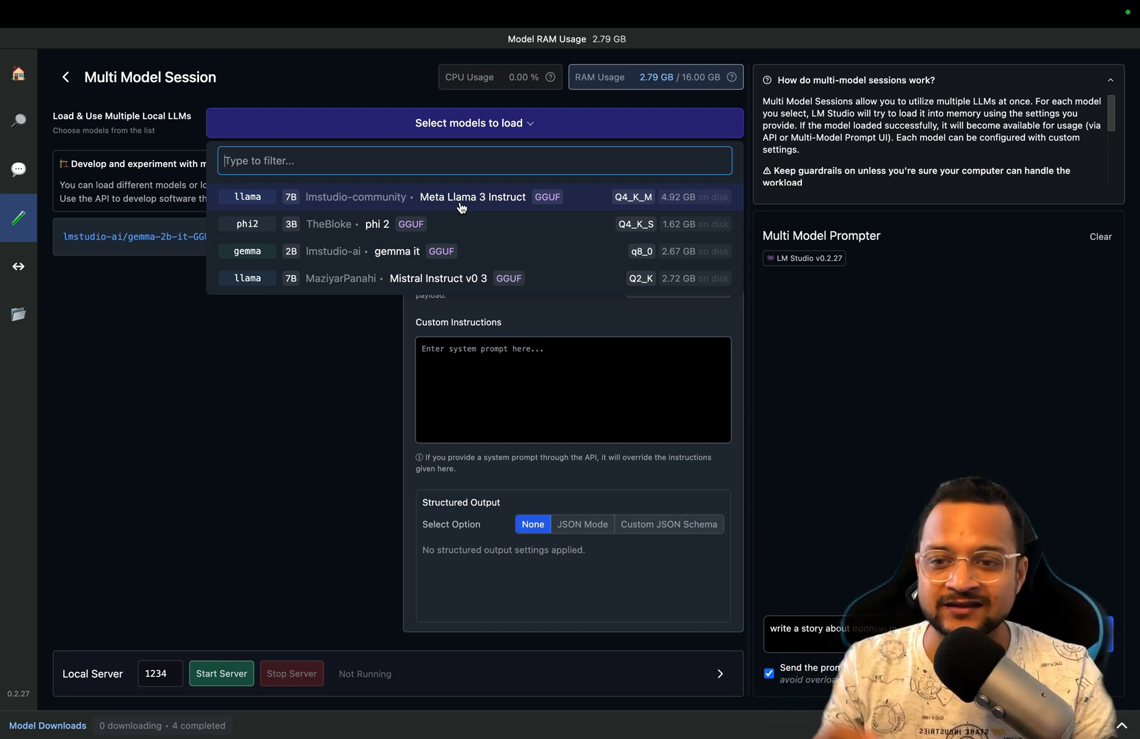
pyautogui.click(472, 196)
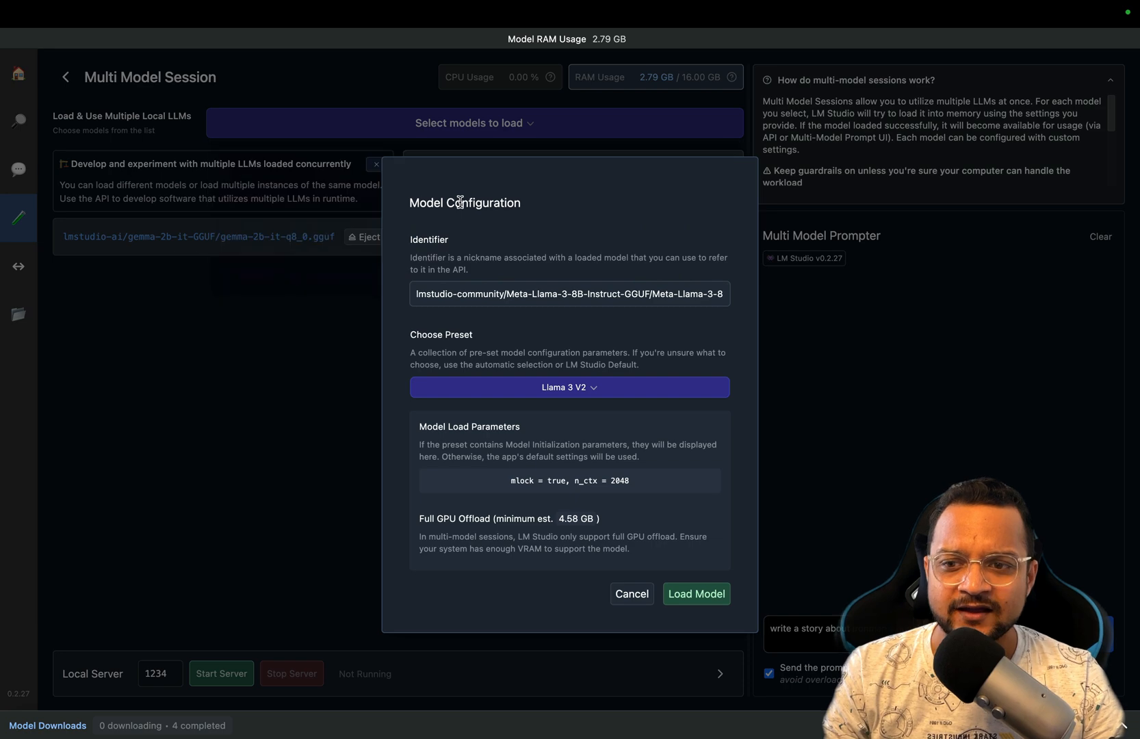
pyautogui.click(694, 594)
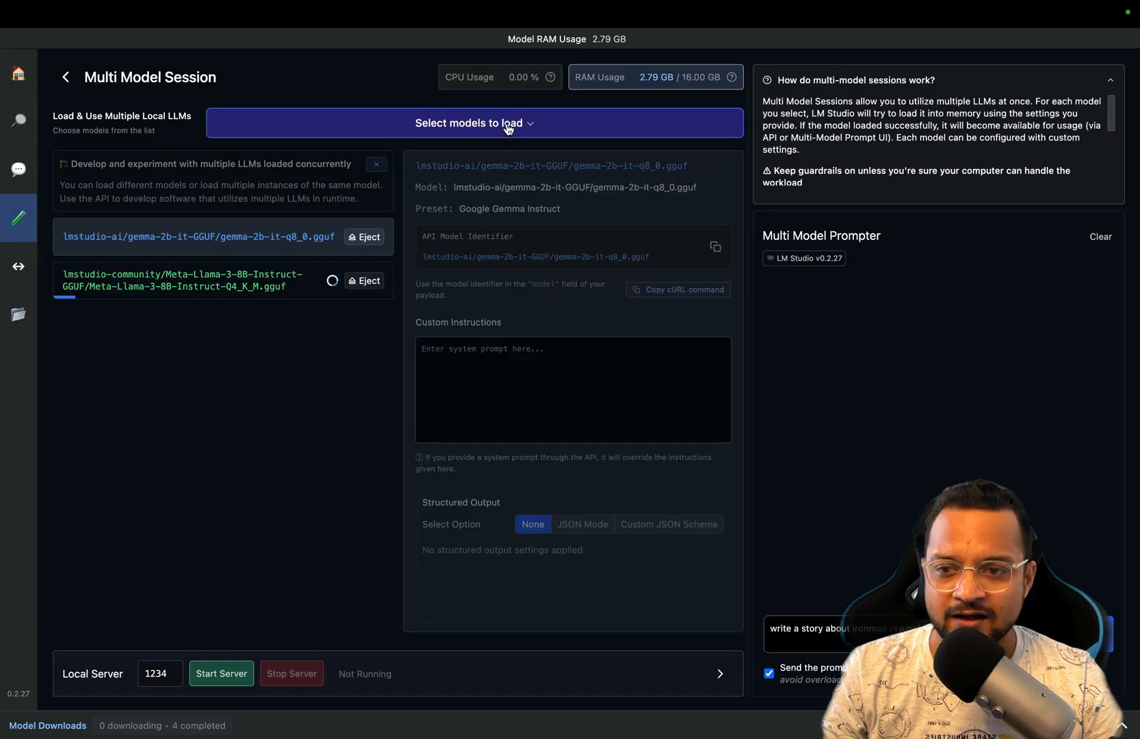
pyautogui.click(474, 123)
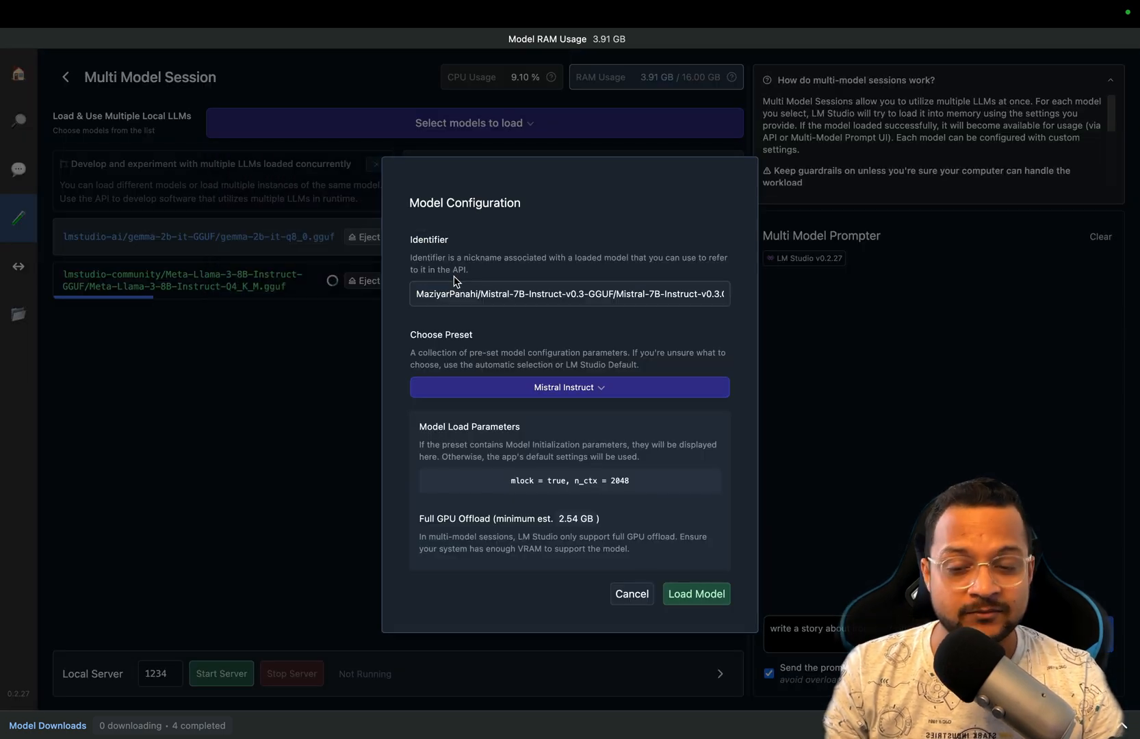
pyautogui.click(695, 593)
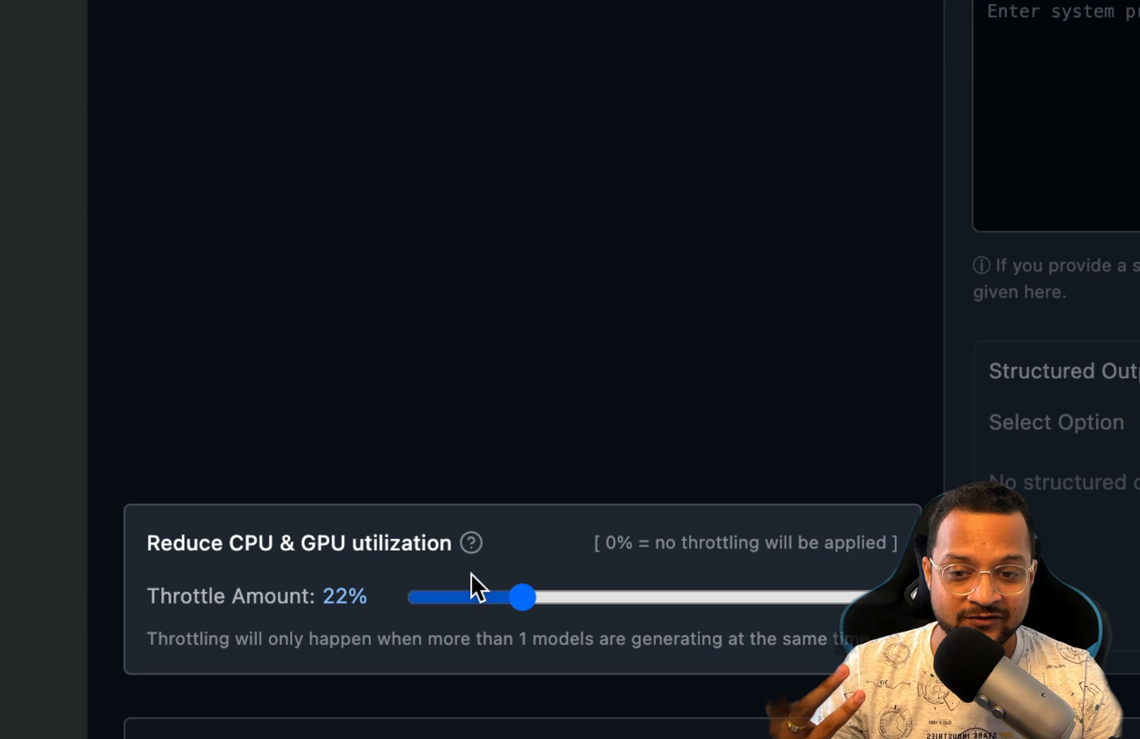
# - Start the local server with Gemma 2B, Mistral 7B and Llama 3 8B loaded
pyautogui.scroll(-3)
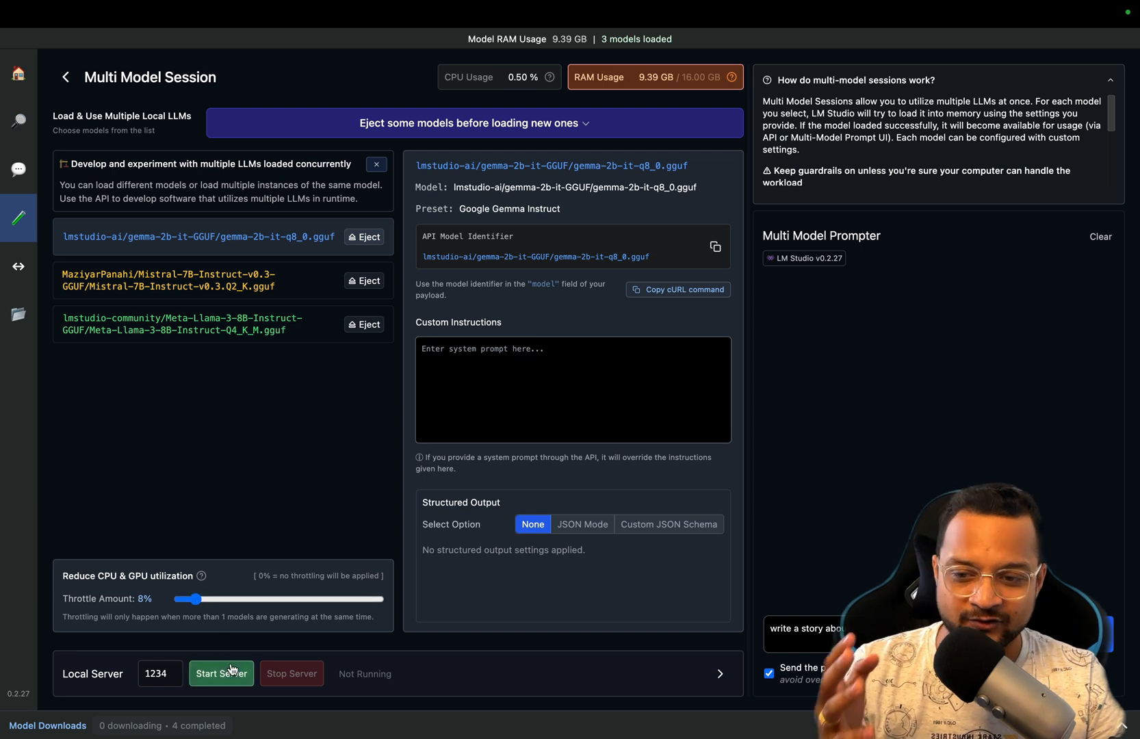
pyautogui.click(221, 672)
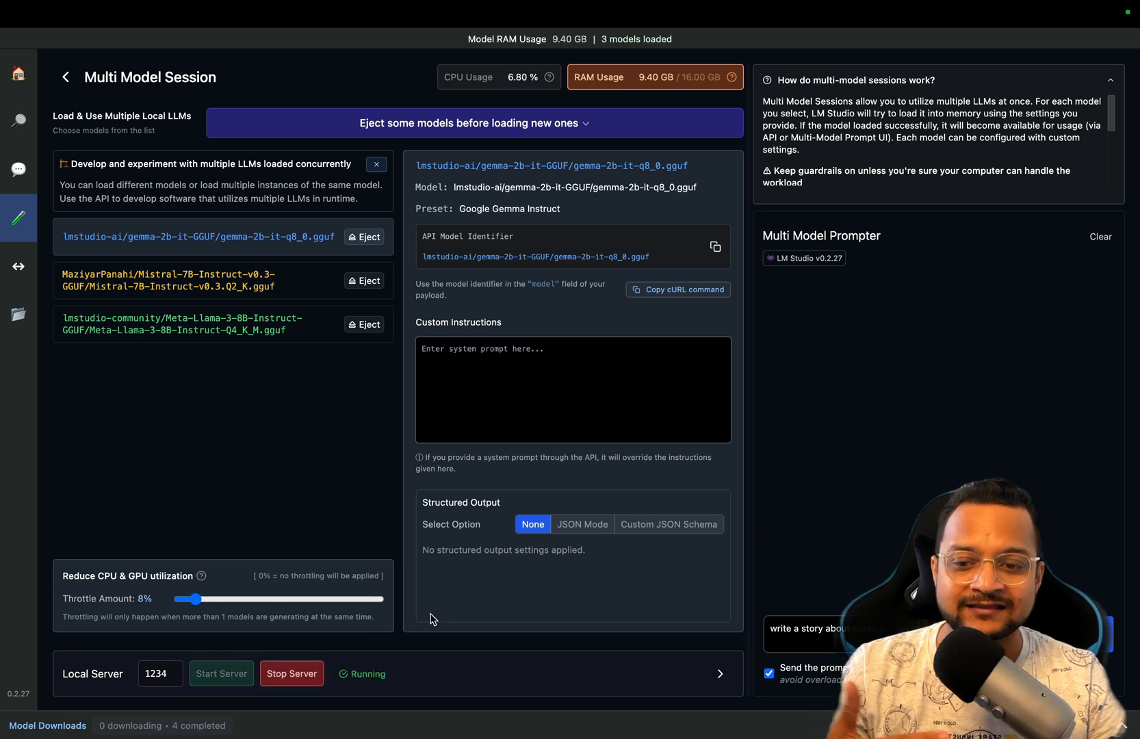
pyautogui.moveTo(480, 623)
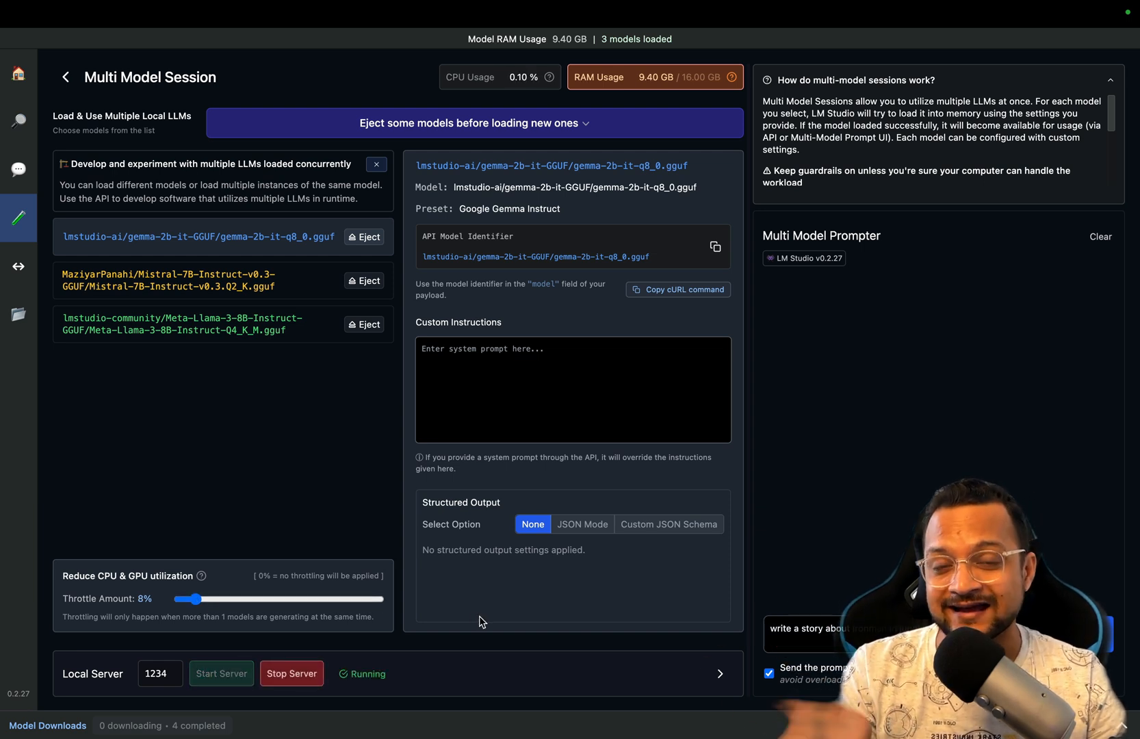
pyautogui.moveTo(835, 531)
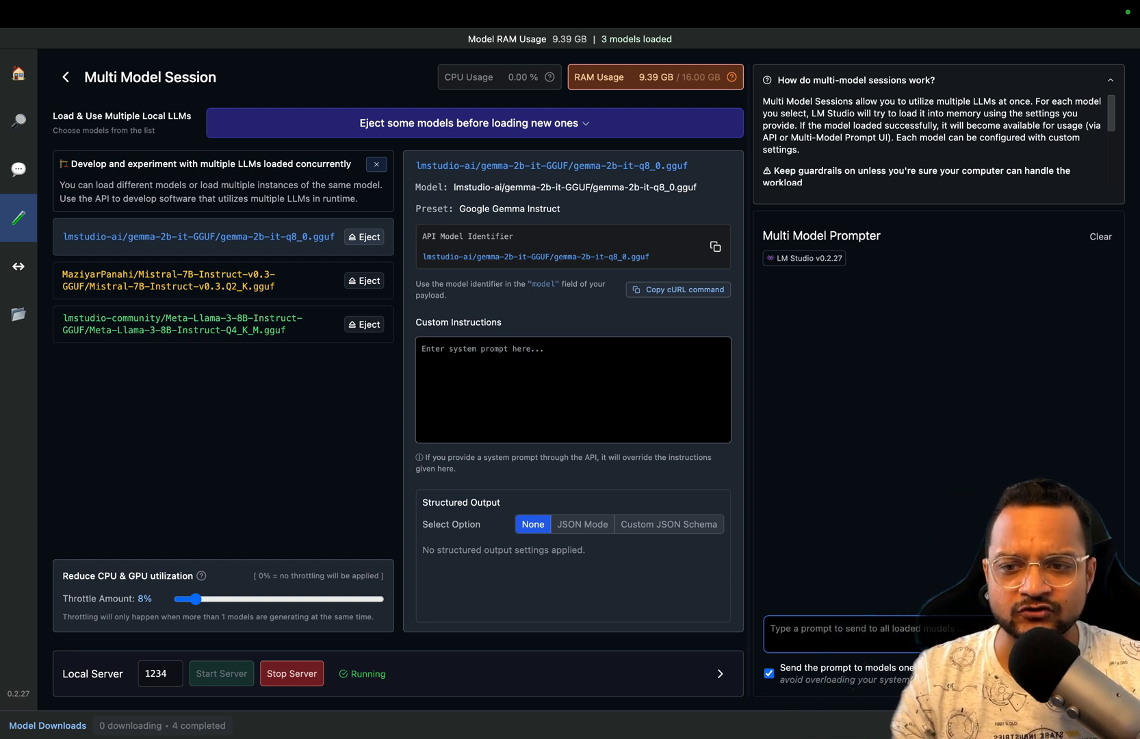
# - Send 'create a mobile app for scanning the documents' to all loaded models
pyautogui.write('create a mobile app for')
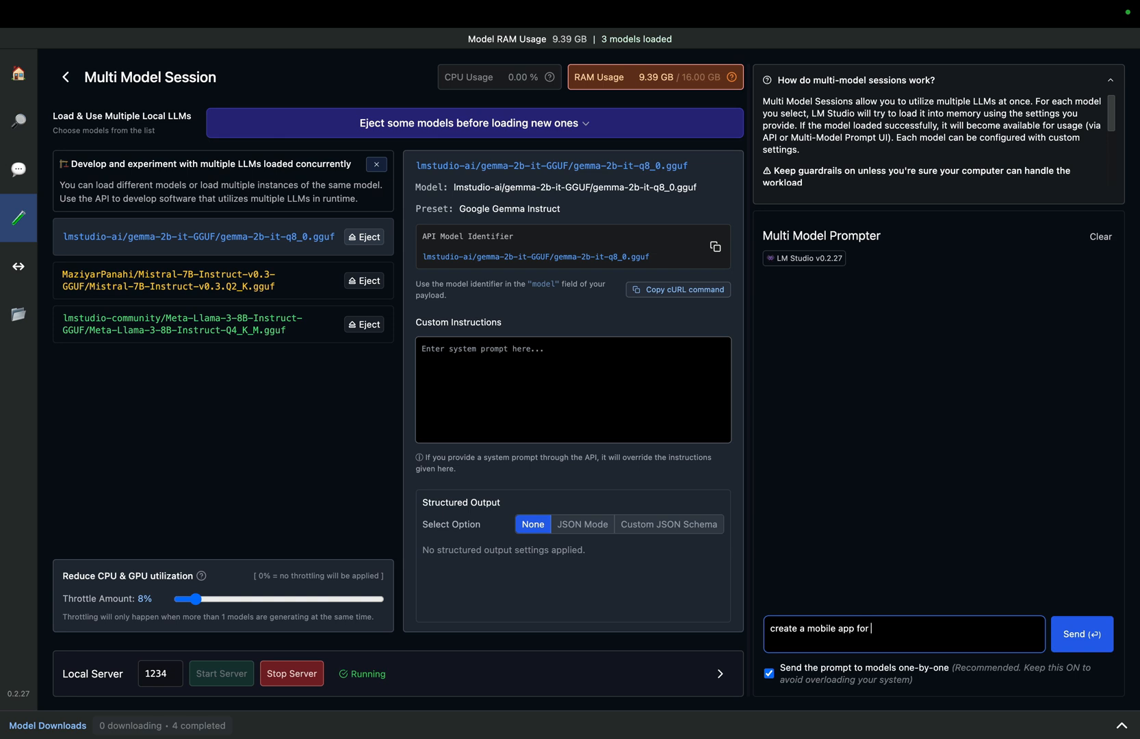
pyautogui.write('scal')
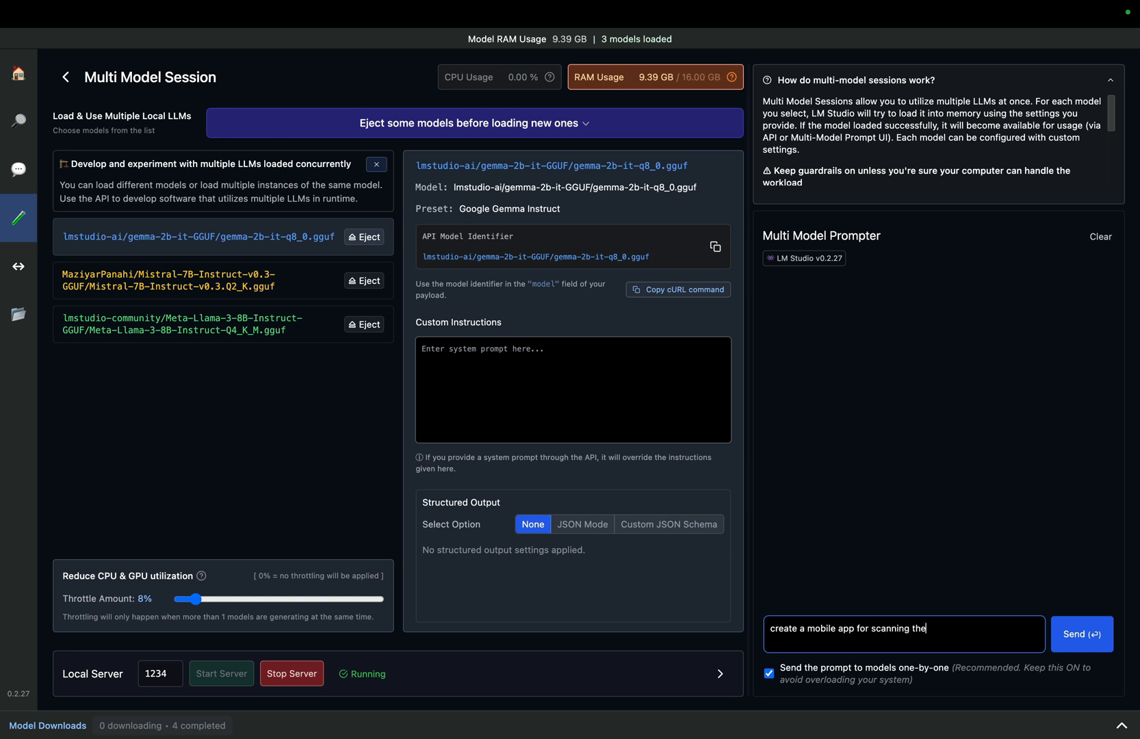
pyautogui.click(1080, 634)
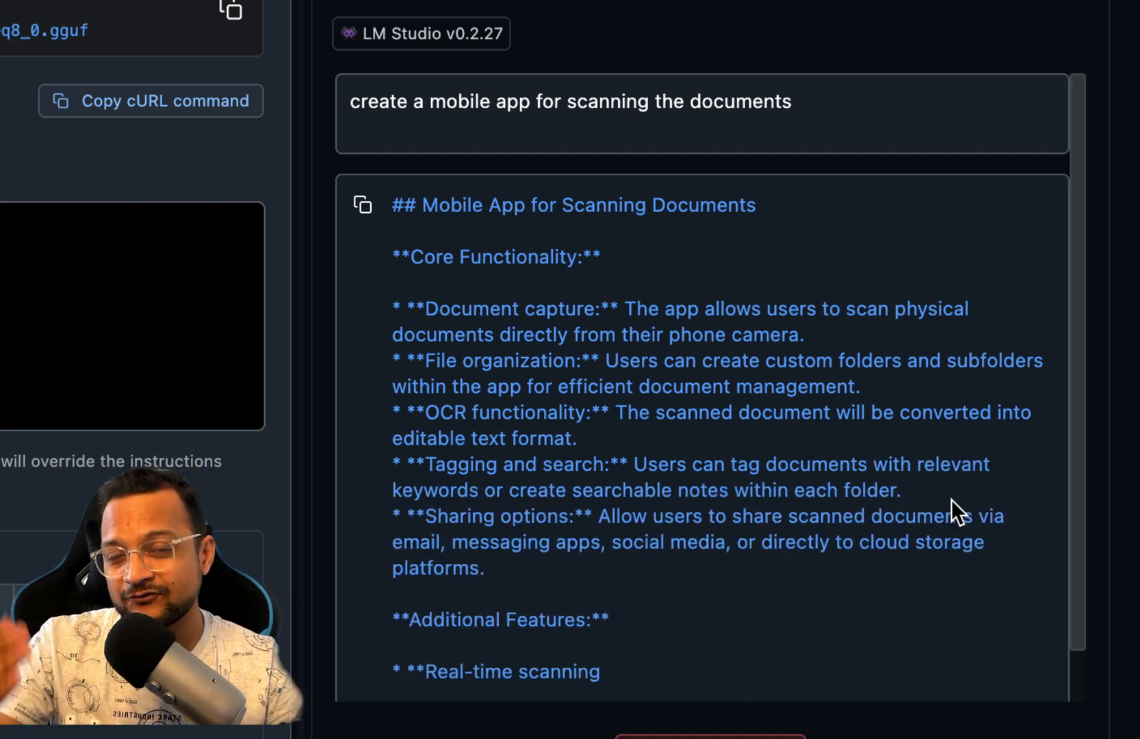
# - Scroll through the answers as Mistral finishes and Llama 3 generates its DocScan overview
pyautogui.scroll(-3)
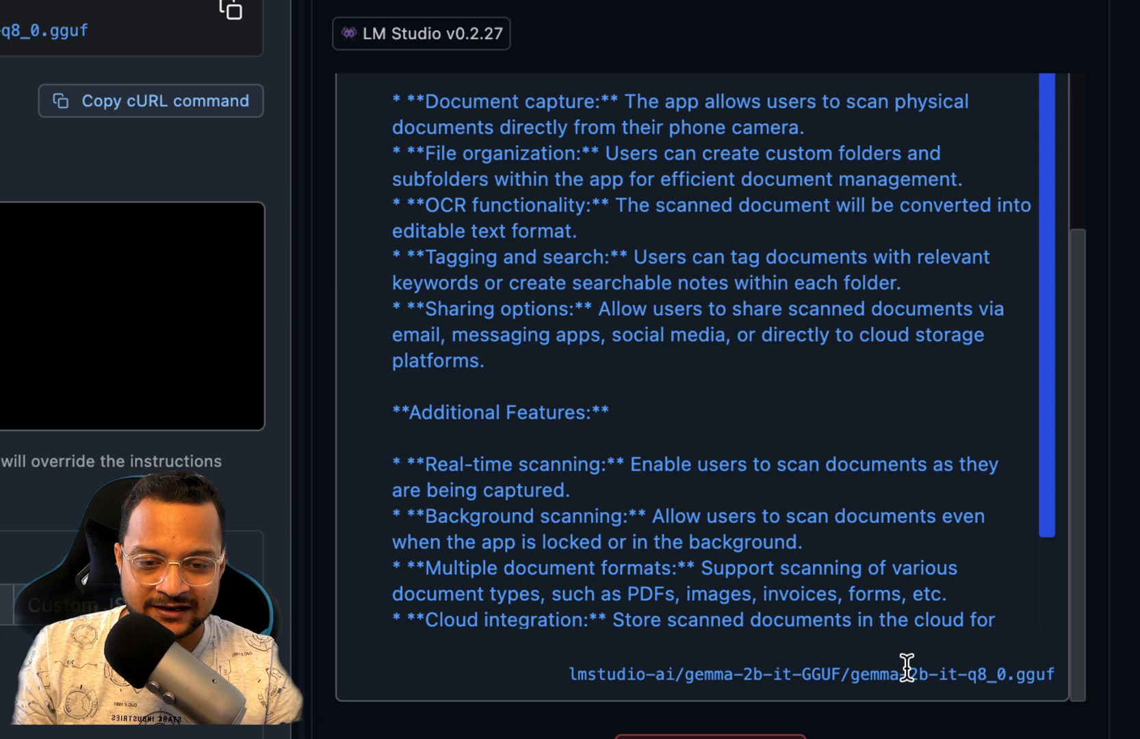
pyautogui.moveTo(935, 509)
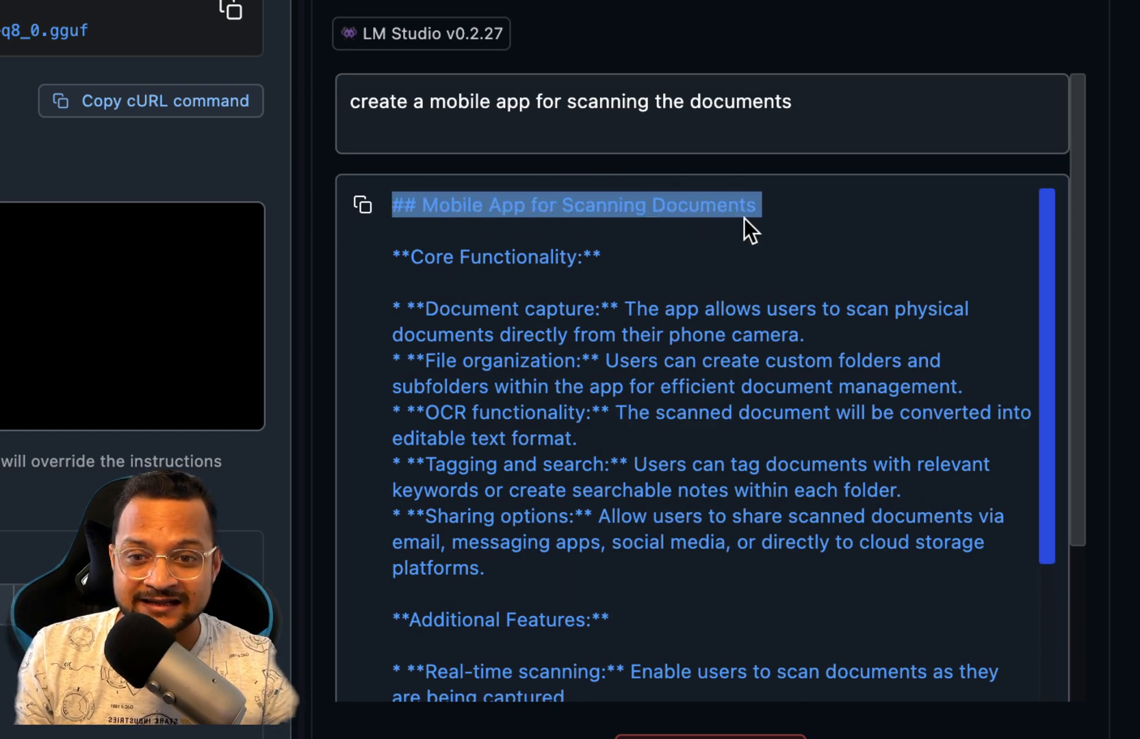
pyautogui.scroll(-3)
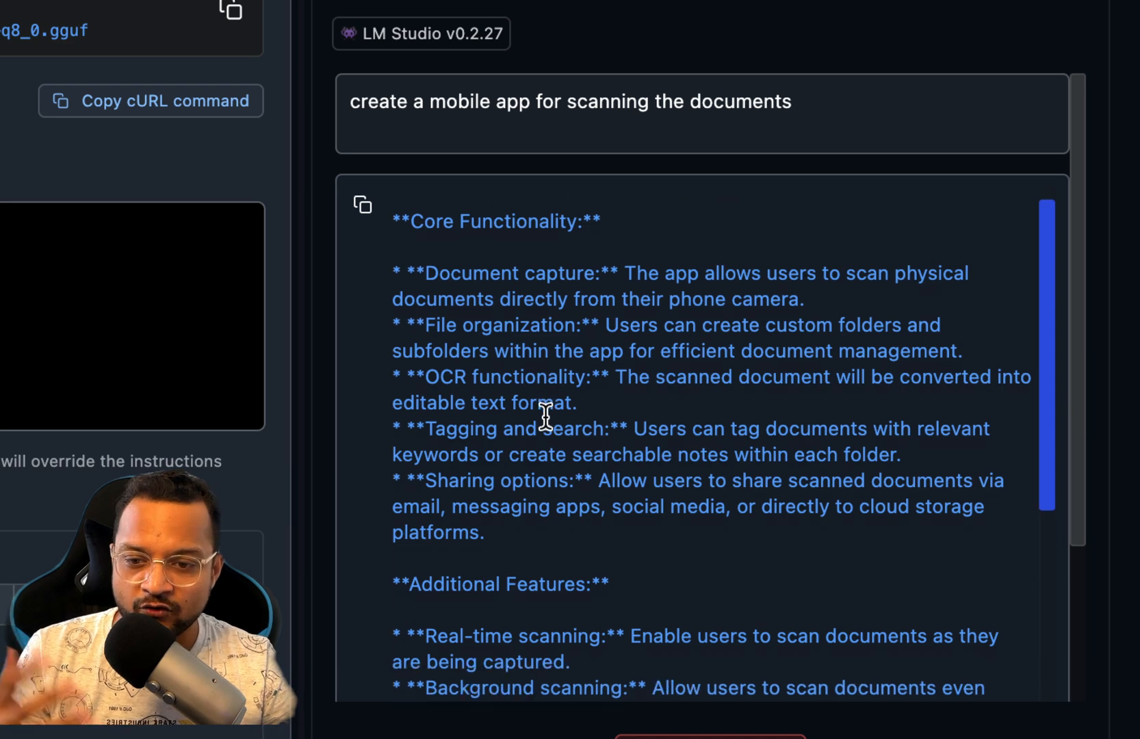
pyautogui.scroll(-3)
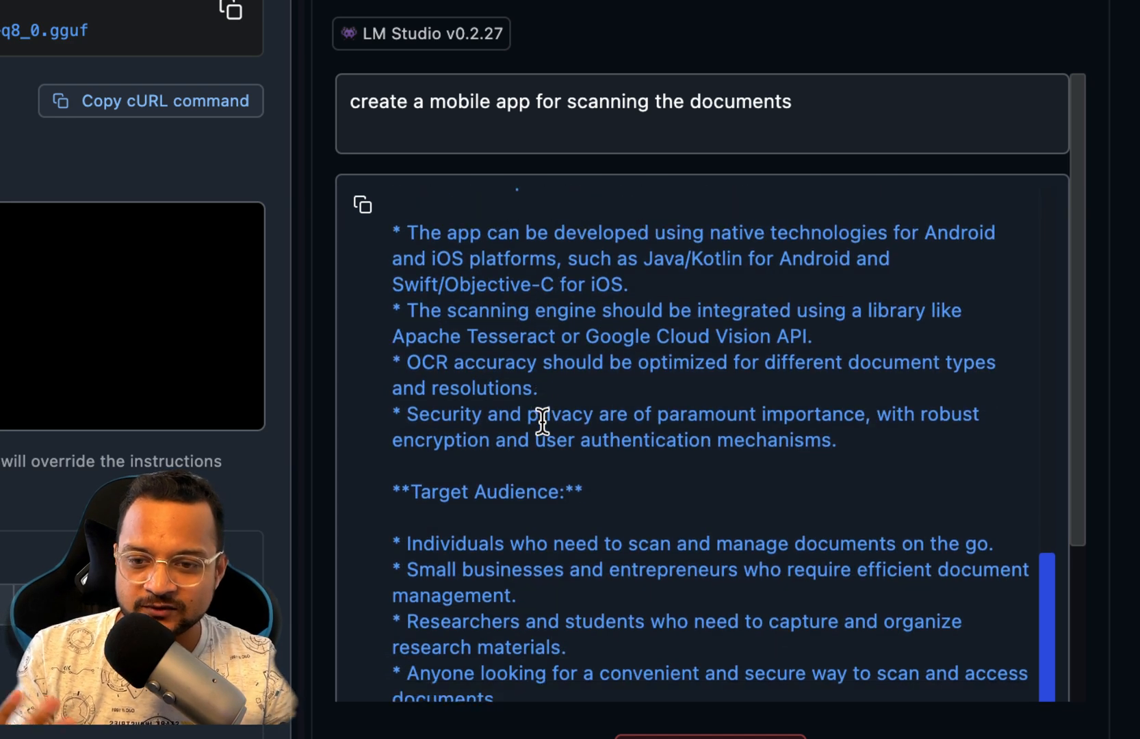
pyautogui.scroll(-3)
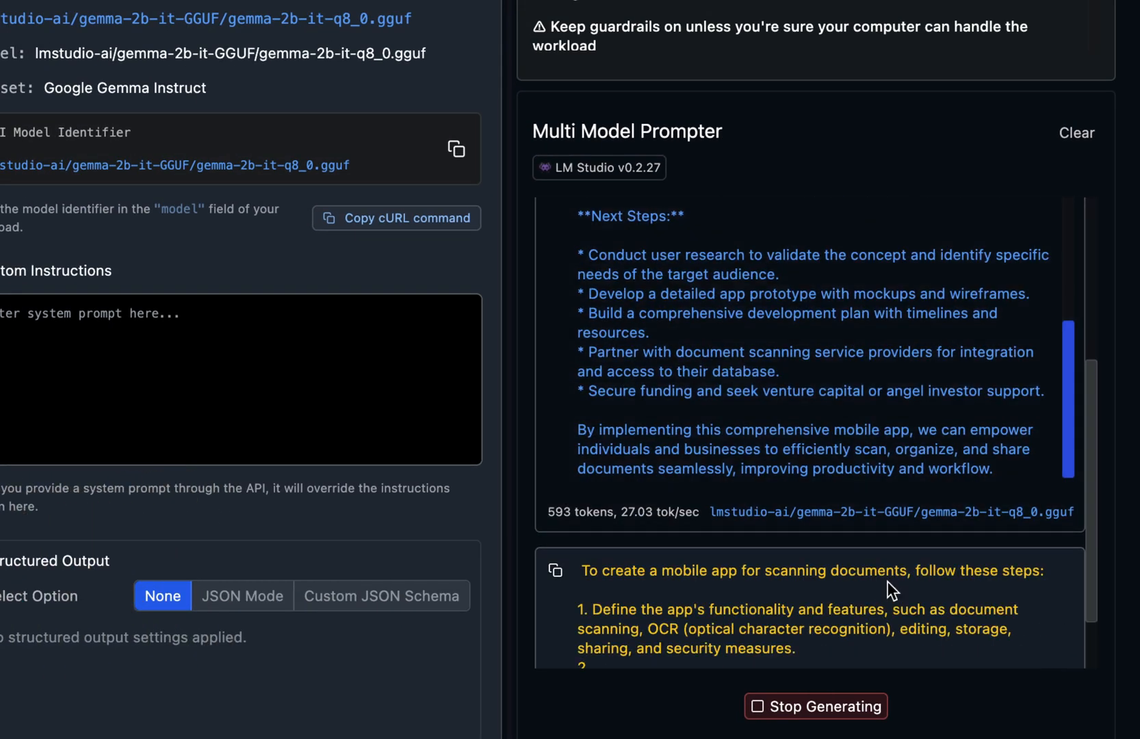
pyautogui.scroll(-3)
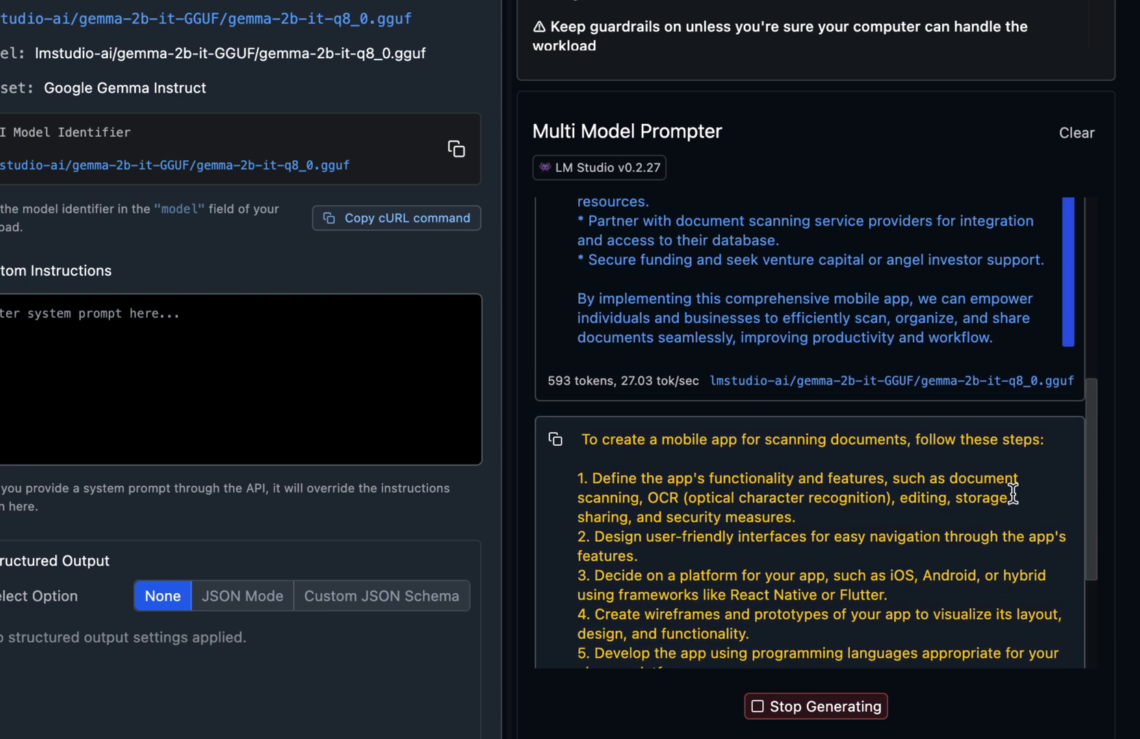
pyautogui.moveTo(669, 489)
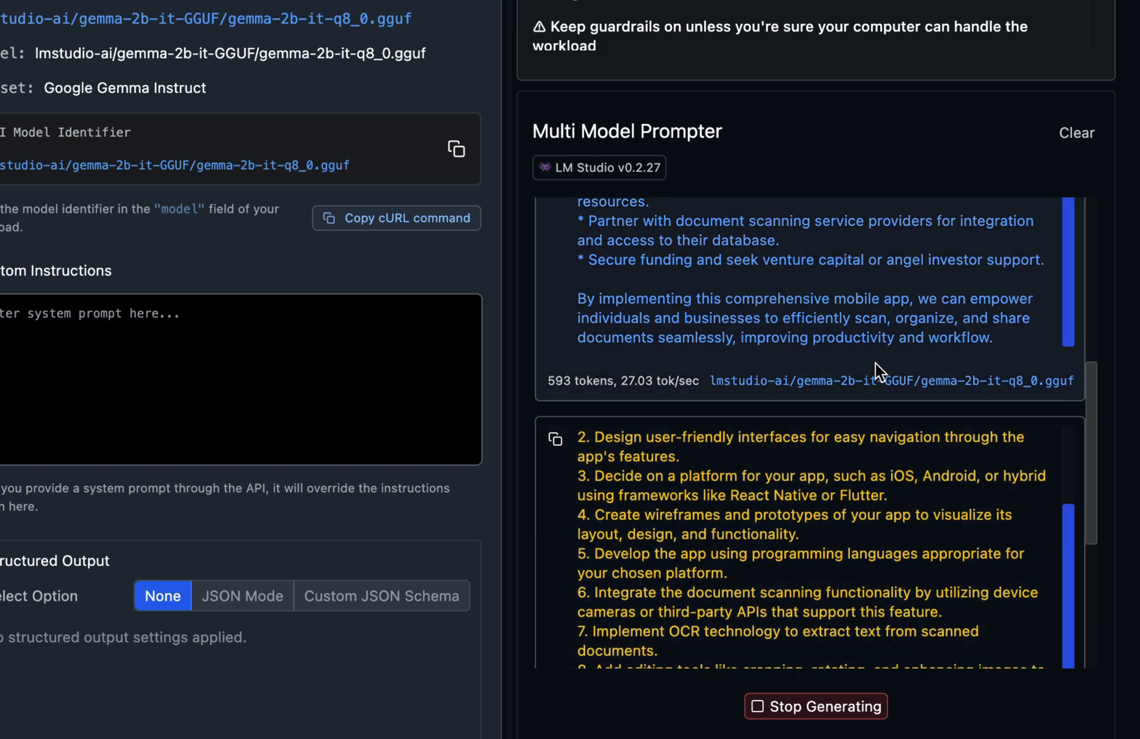
pyautogui.scroll(-3)
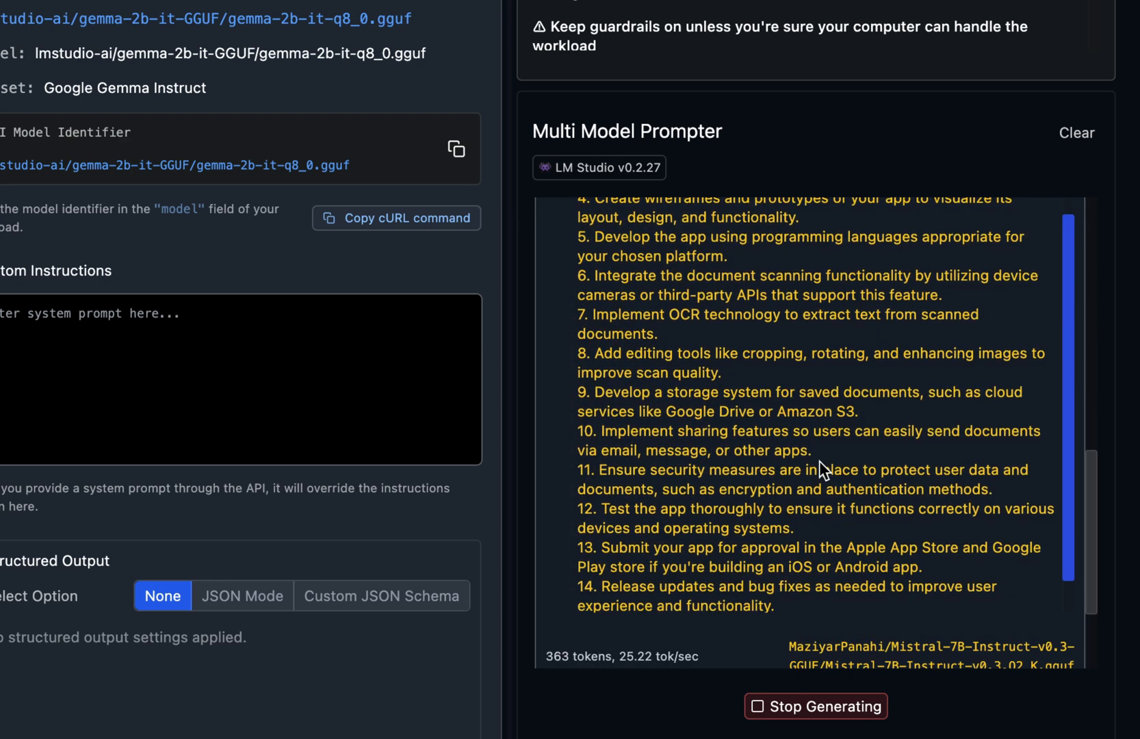
pyautogui.scroll(-3)
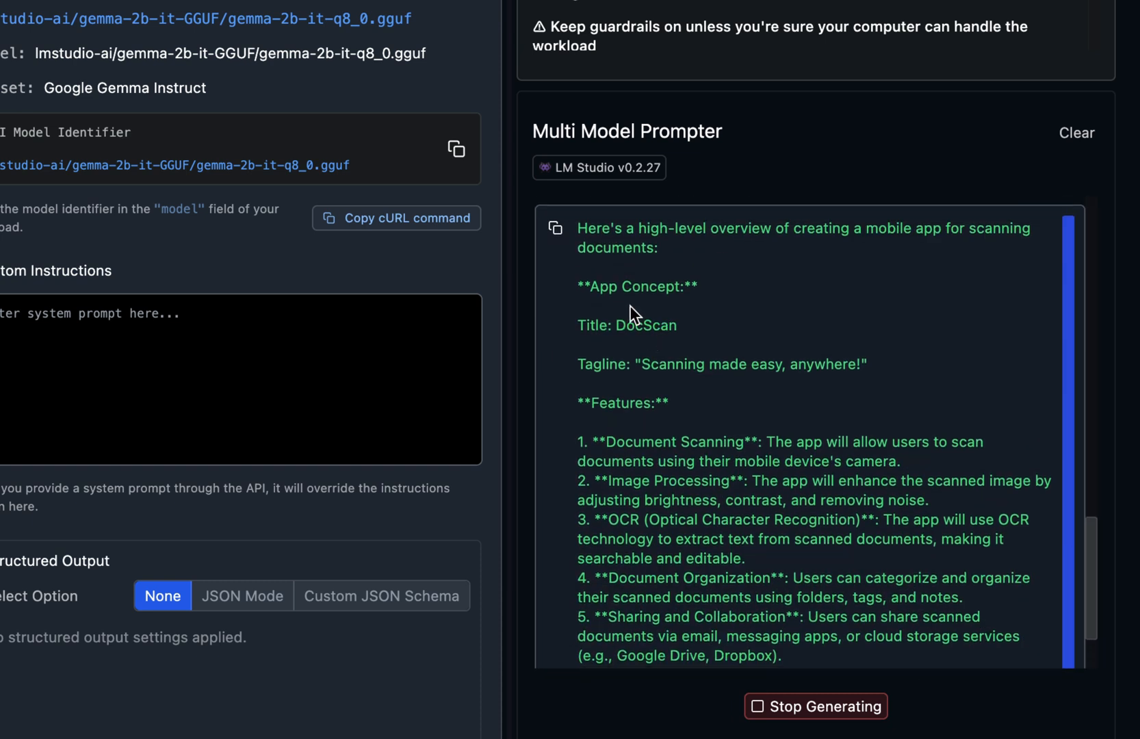
pyautogui.moveTo(680, 385)
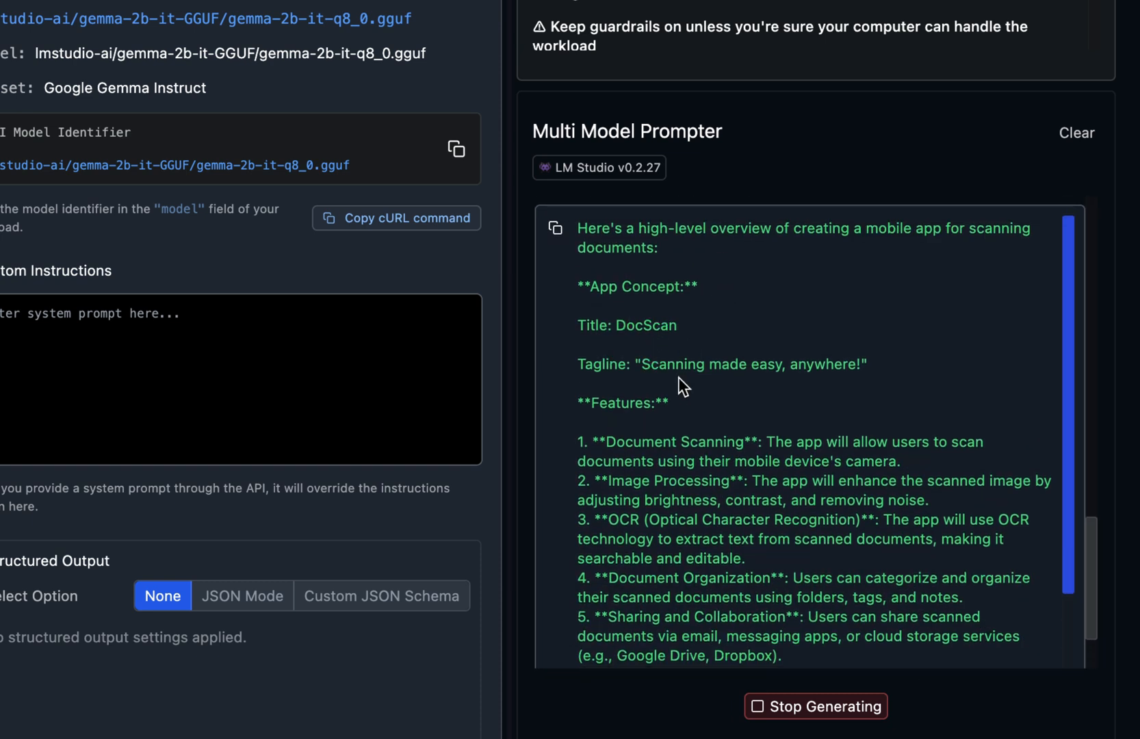
pyautogui.moveTo(622, 357)
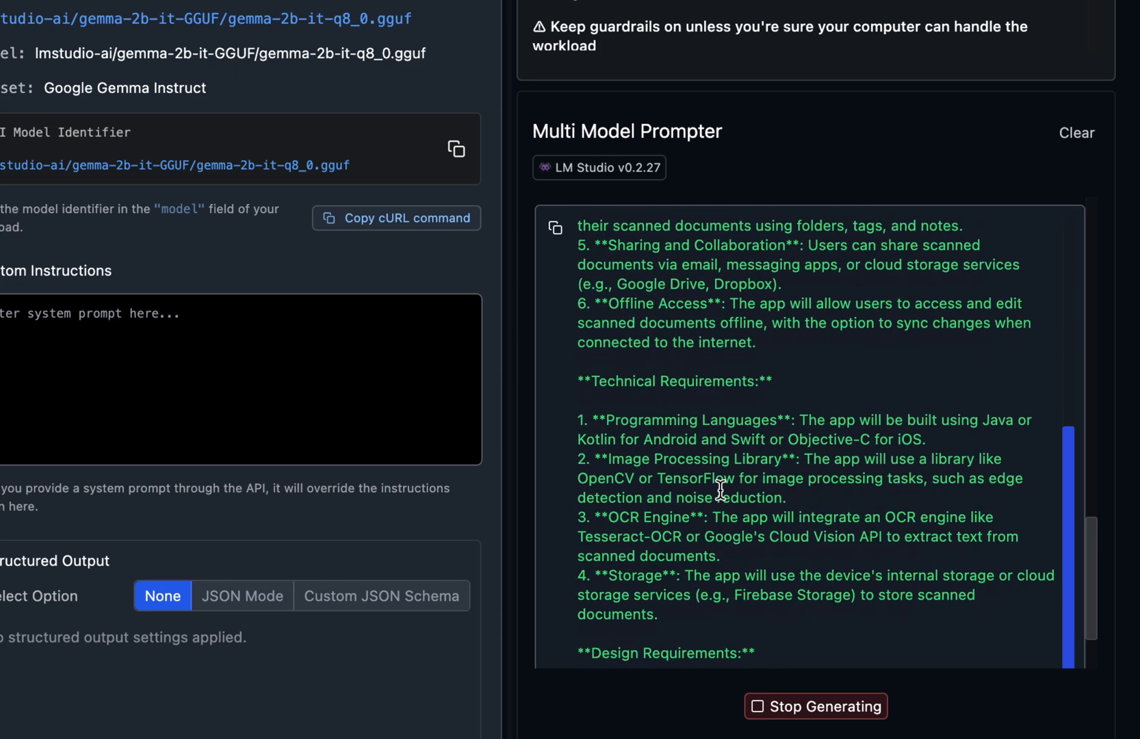
pyautogui.scroll(-3)
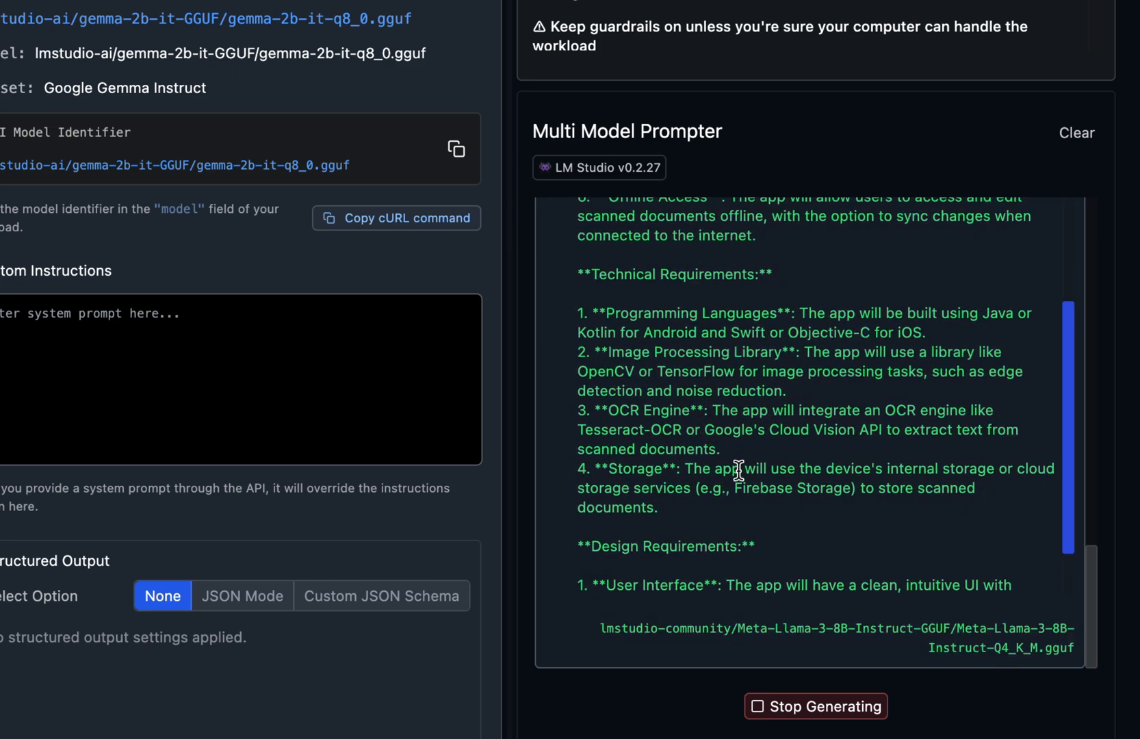
pyautogui.scroll(-3)
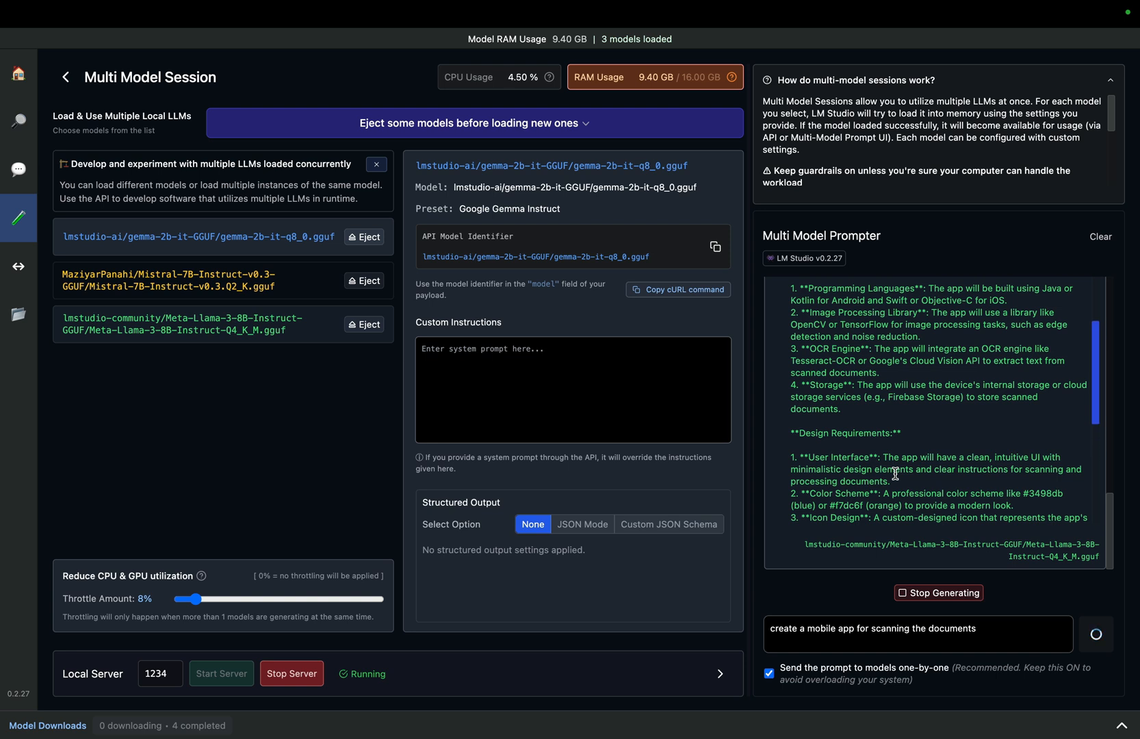
pyautogui.moveTo(806, 326)
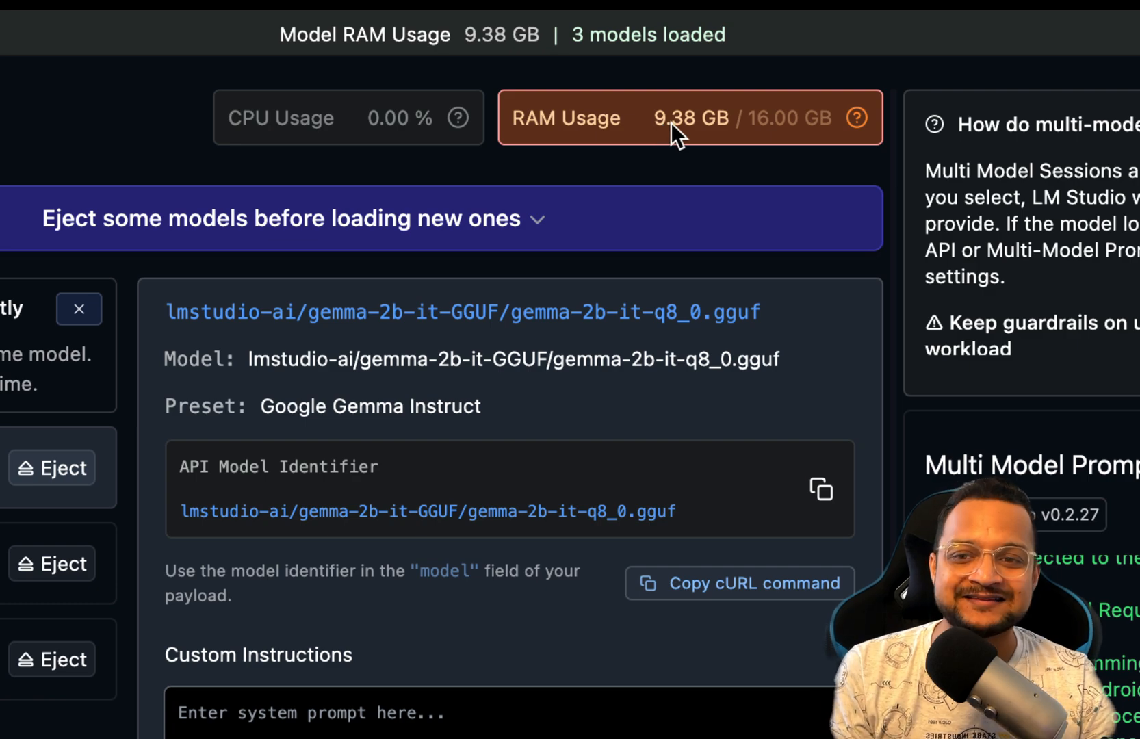
pyautogui.moveTo(426, 138)
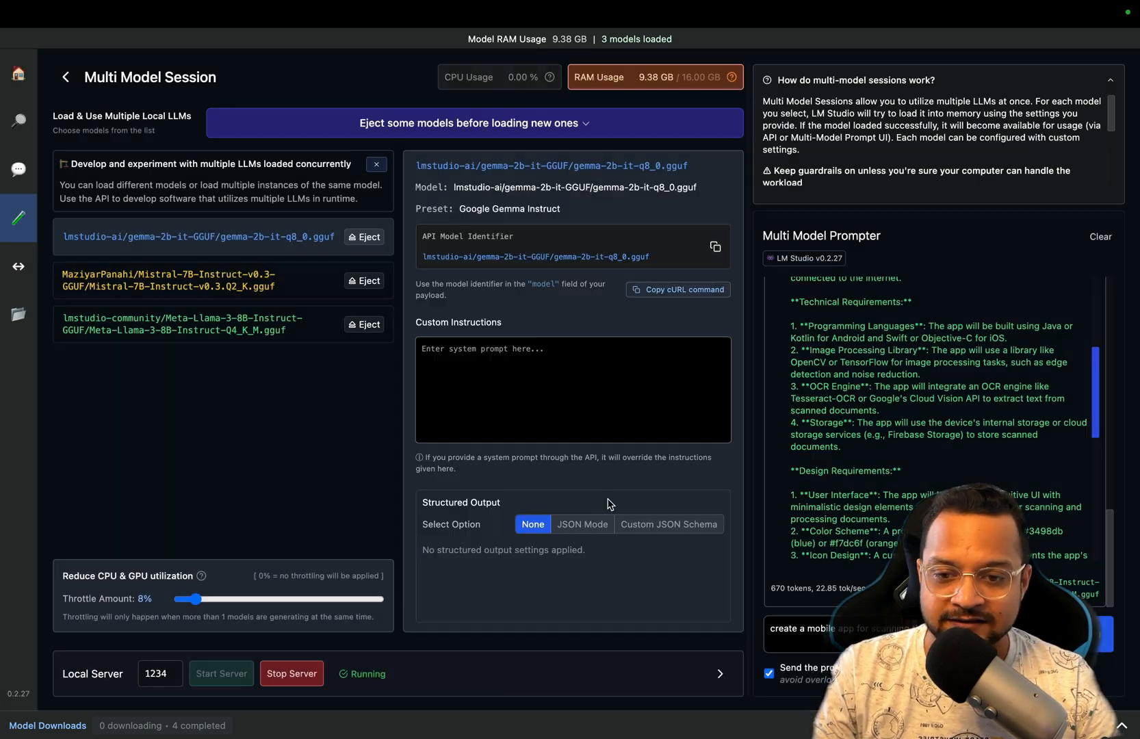
# - Stop the local server and eject the last loaded Llama 3 model
pyautogui.click(291, 673)
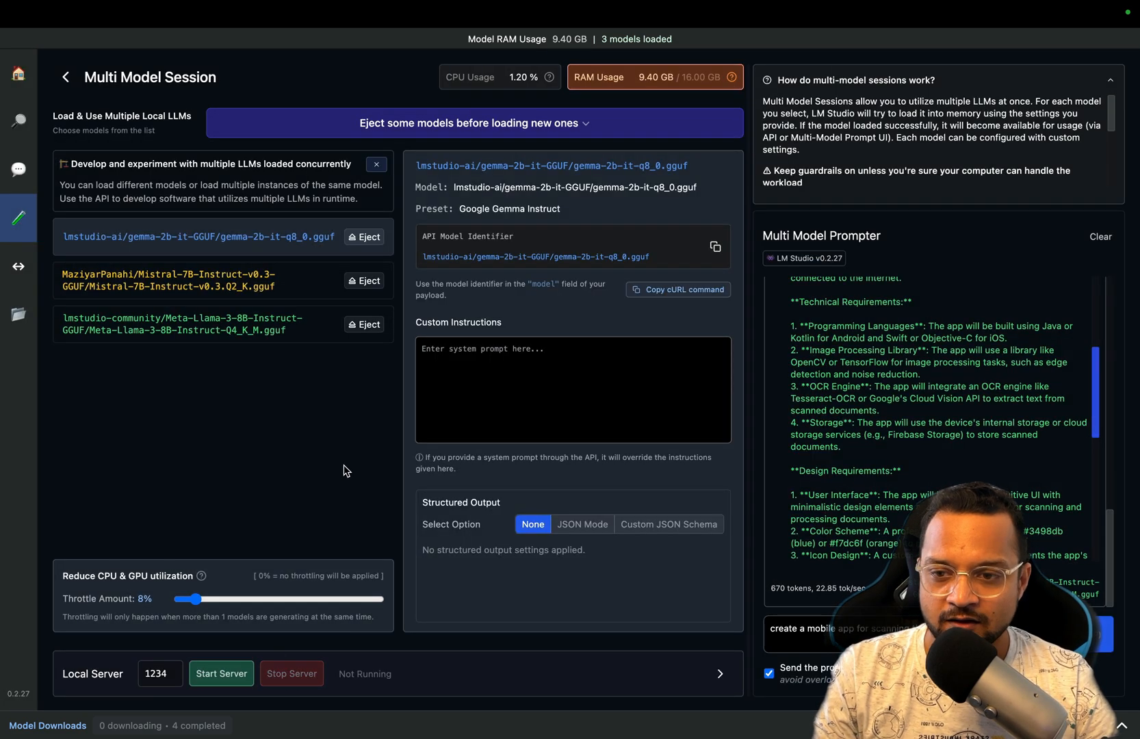
pyautogui.moveTo(363, 236)
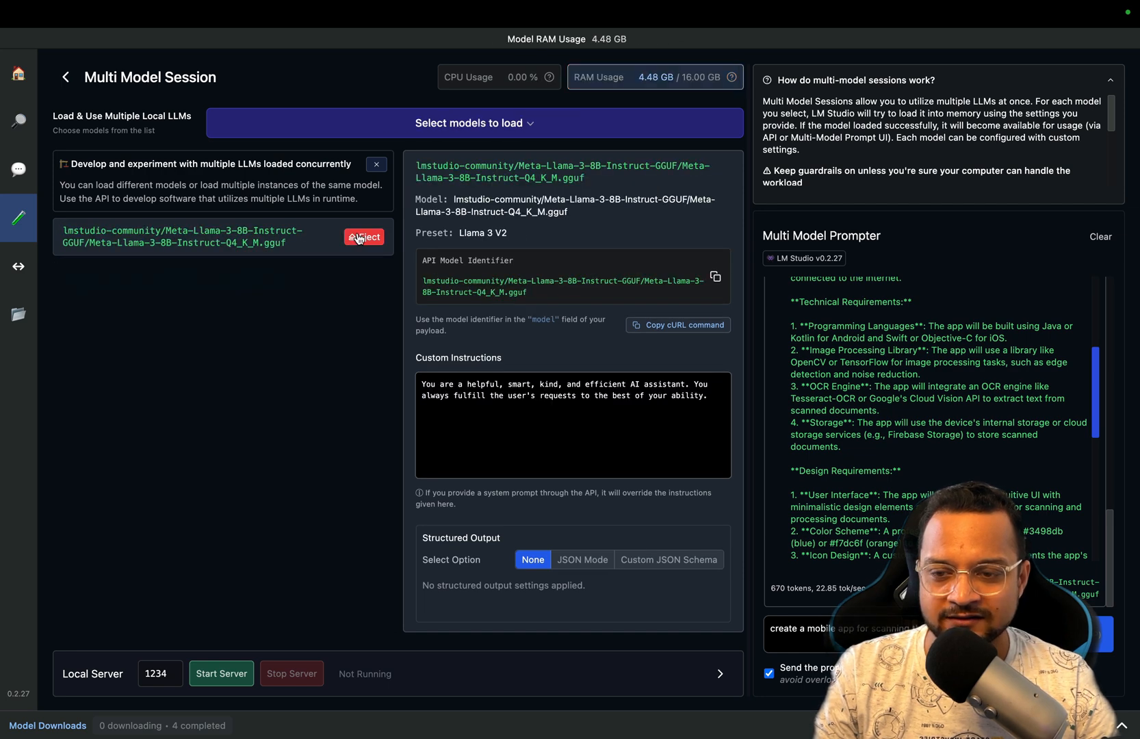
pyautogui.click(363, 237)
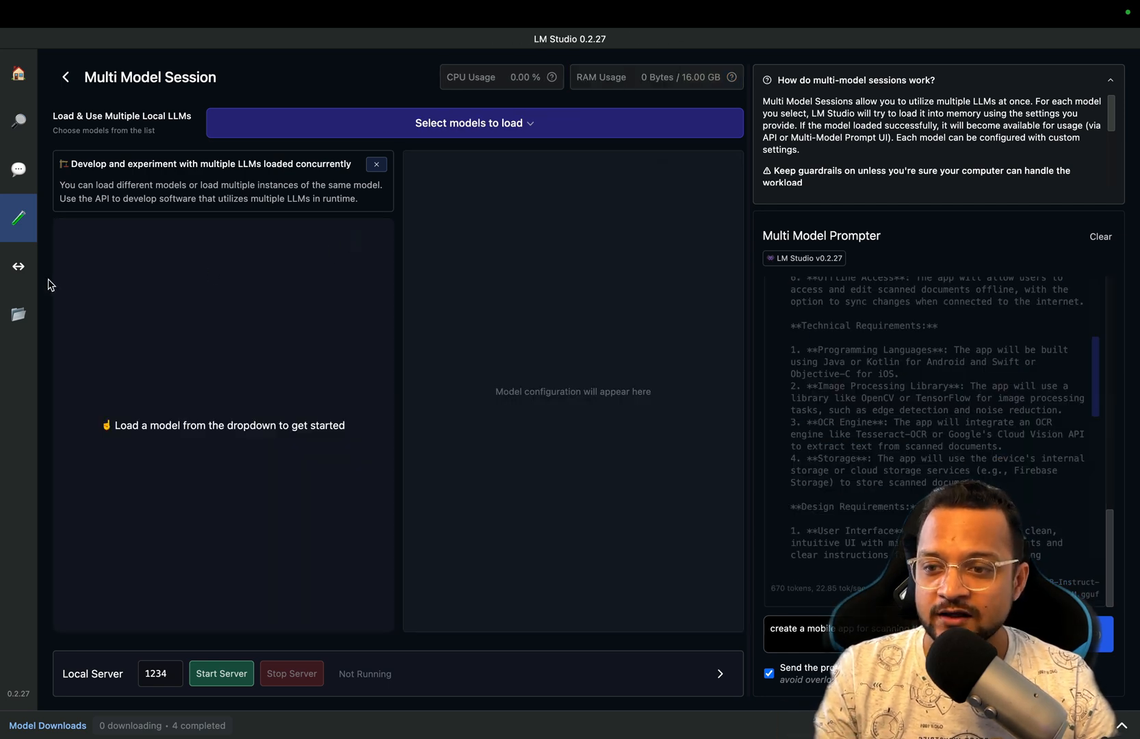
# - Review the Local Server 'embeddings (python)' code, then show My Models' four LLMs (11.93 GB)
pyautogui.click(18, 266)
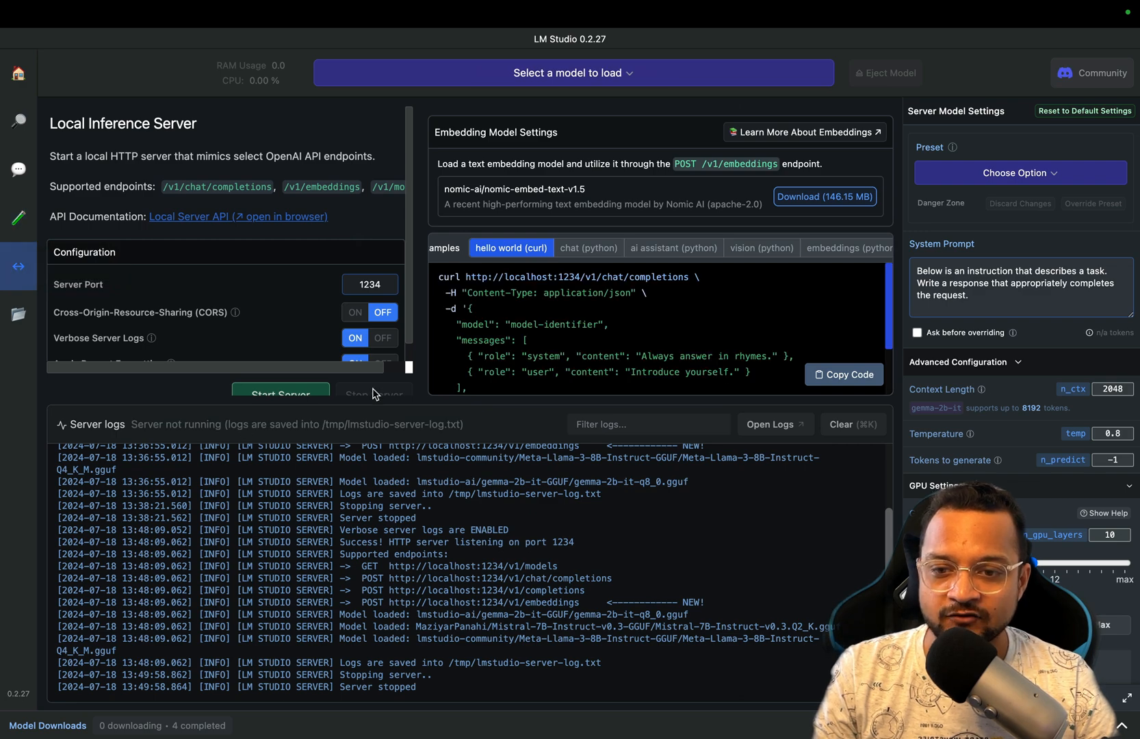
pyautogui.scroll(-3)
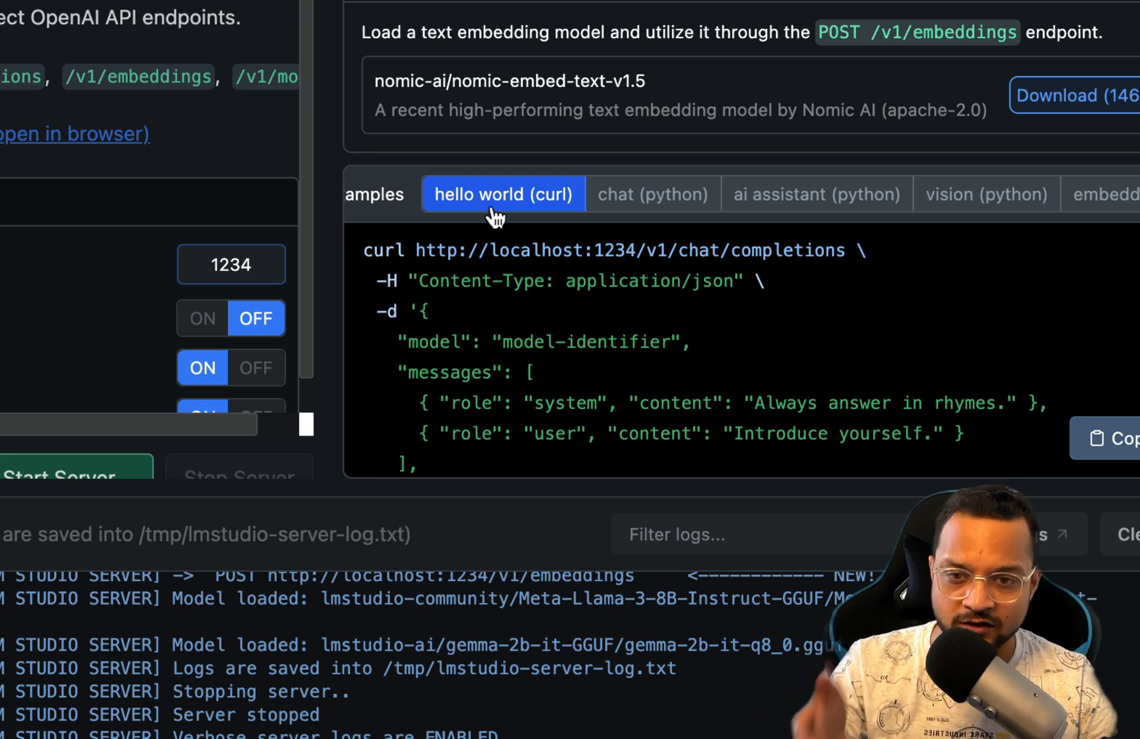
pyautogui.click(986, 194)
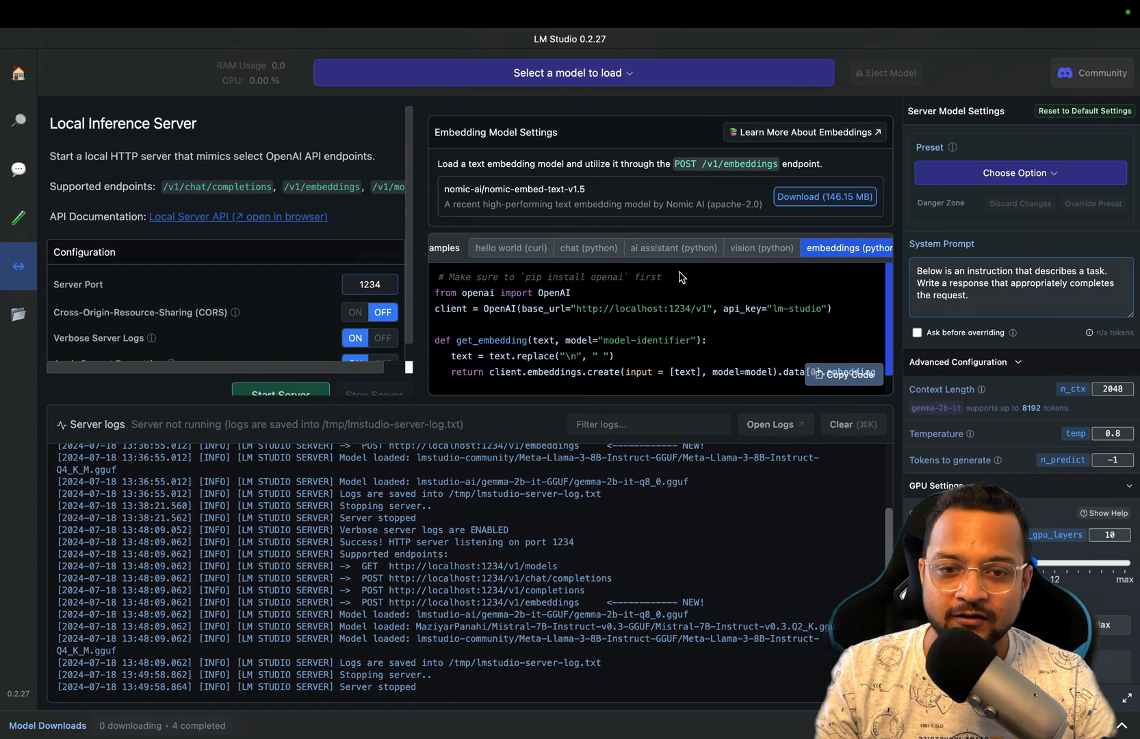
pyautogui.moveTo(530, 326)
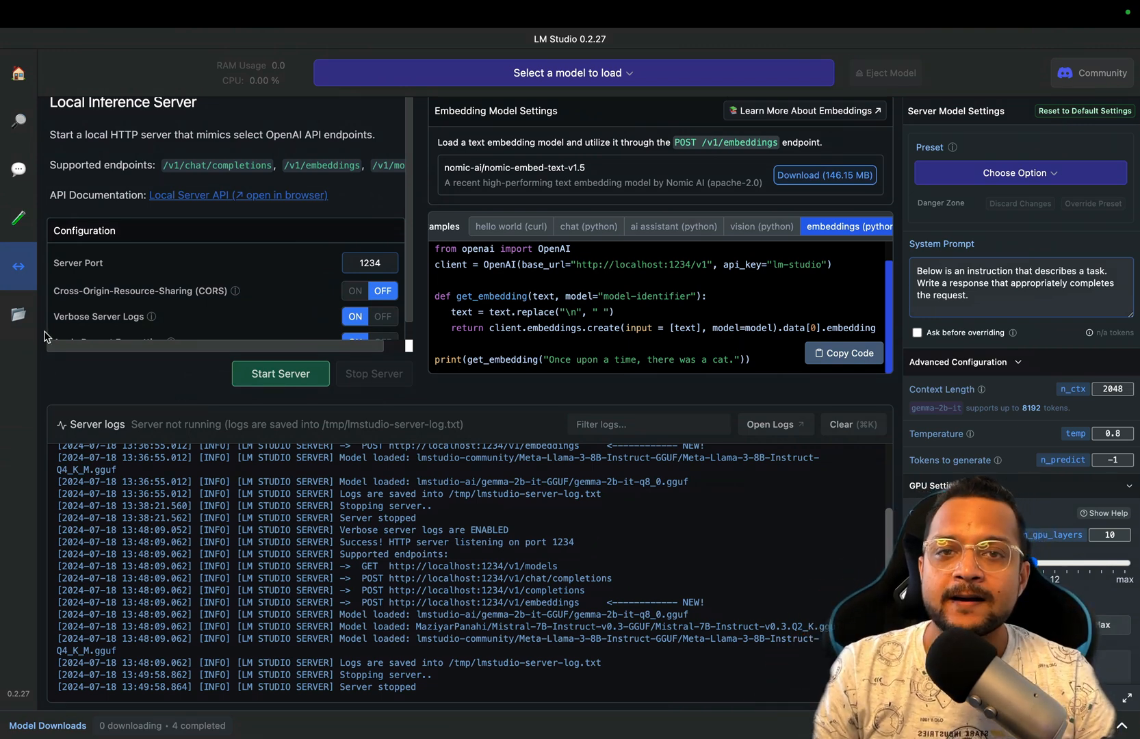
pyautogui.click(19, 314)
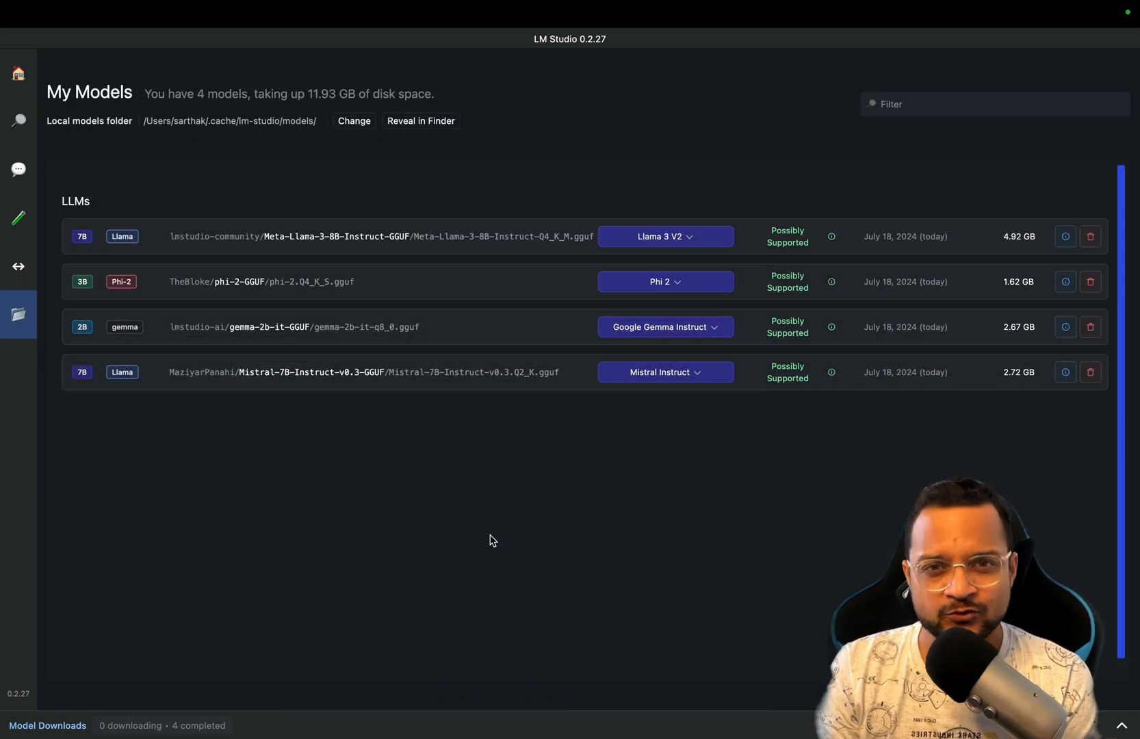